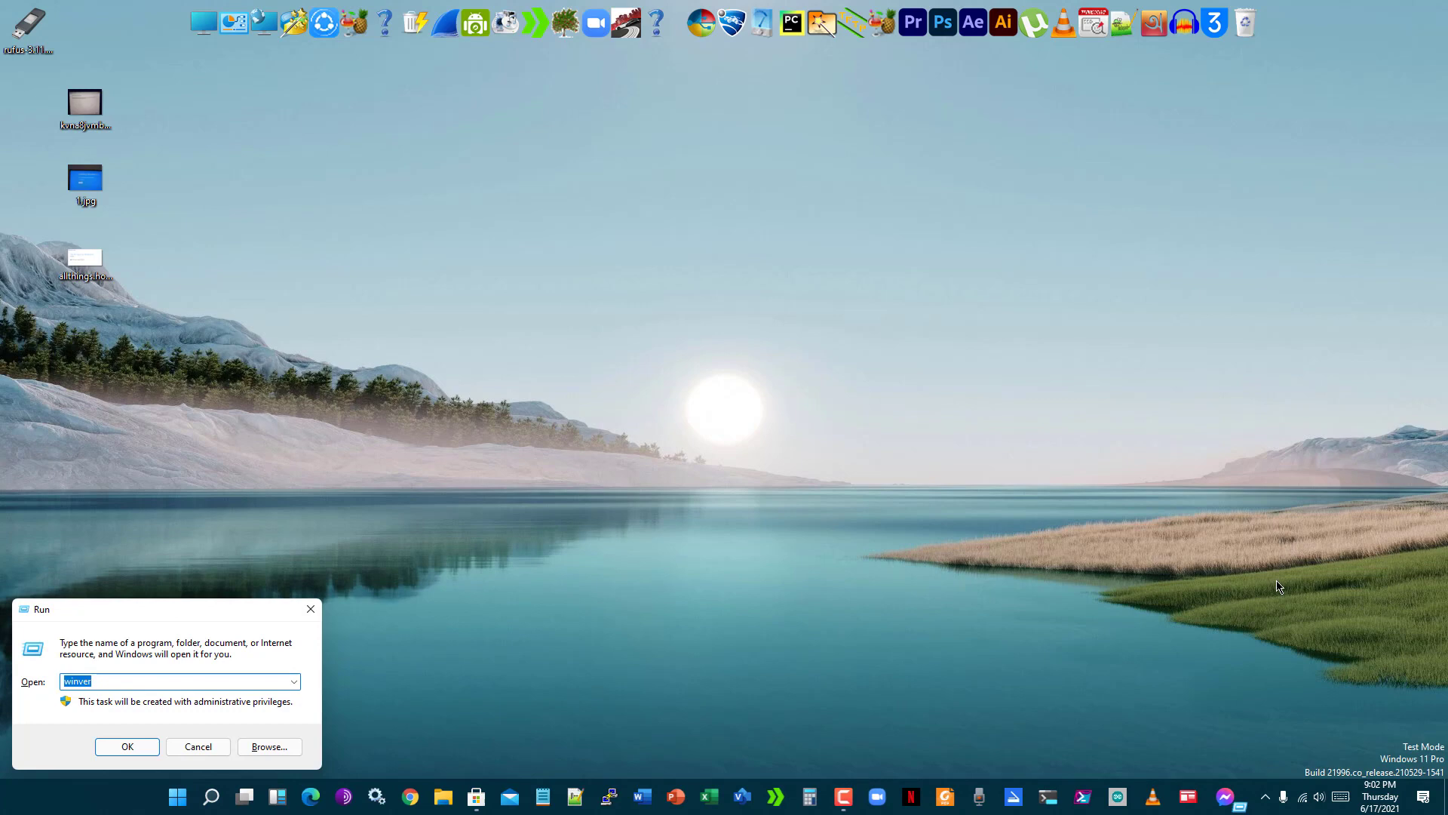
Step: Check the Windows version with winver (Windows 11 Dev build 21996.1), then dismiss About Windows
left_click(127, 745)
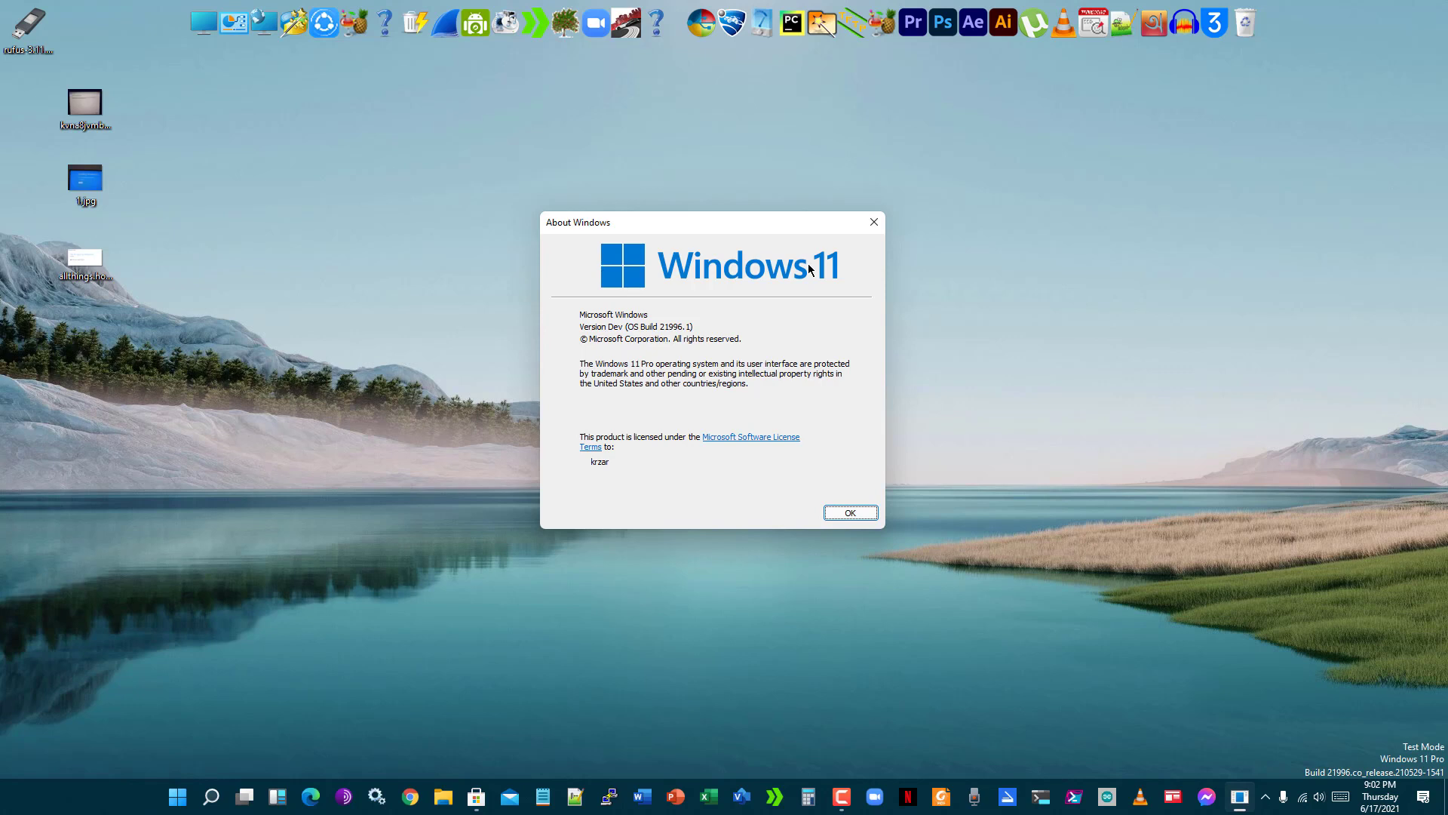
left_click(847, 513)
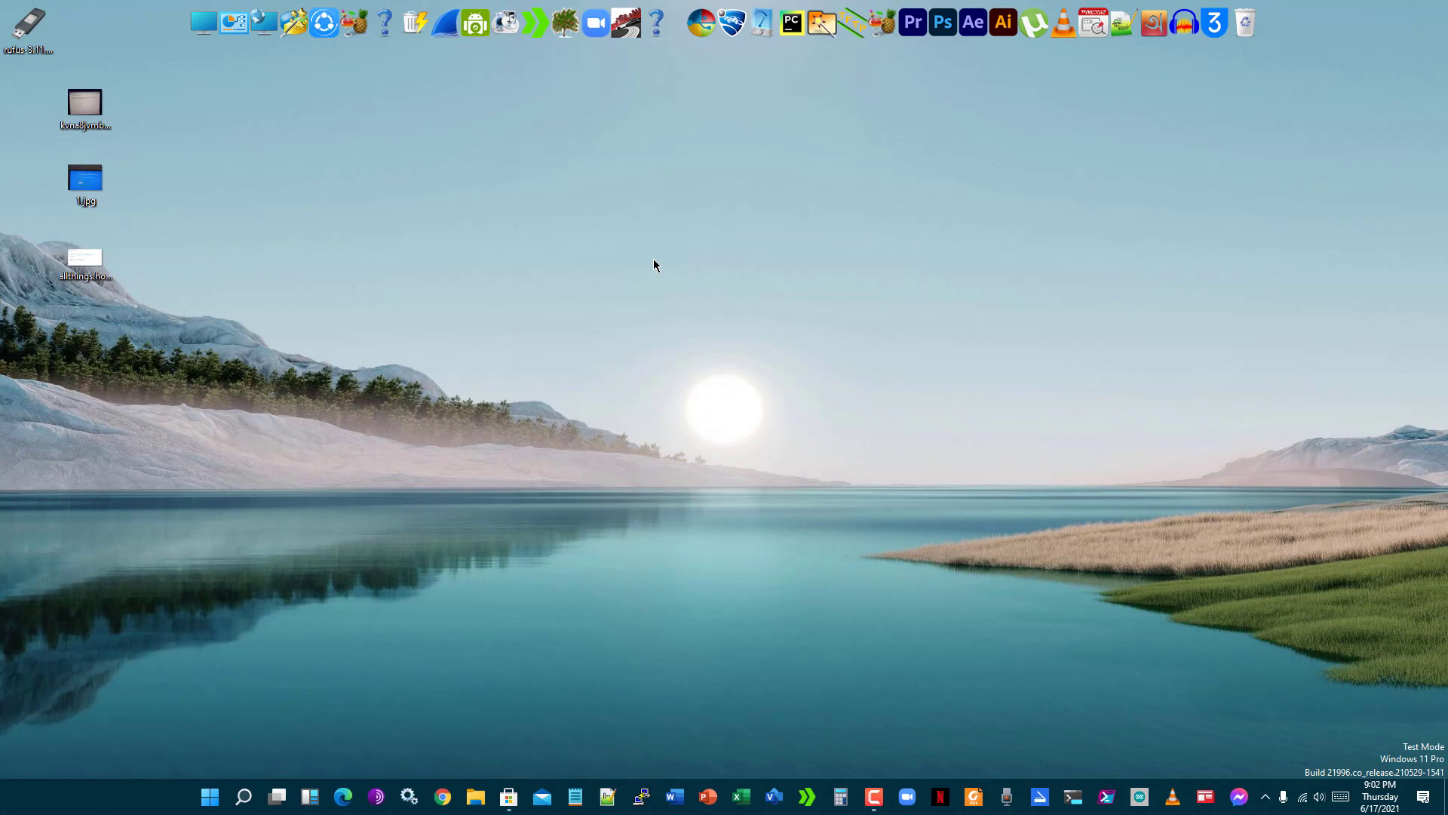
mouse_move(682, 435)
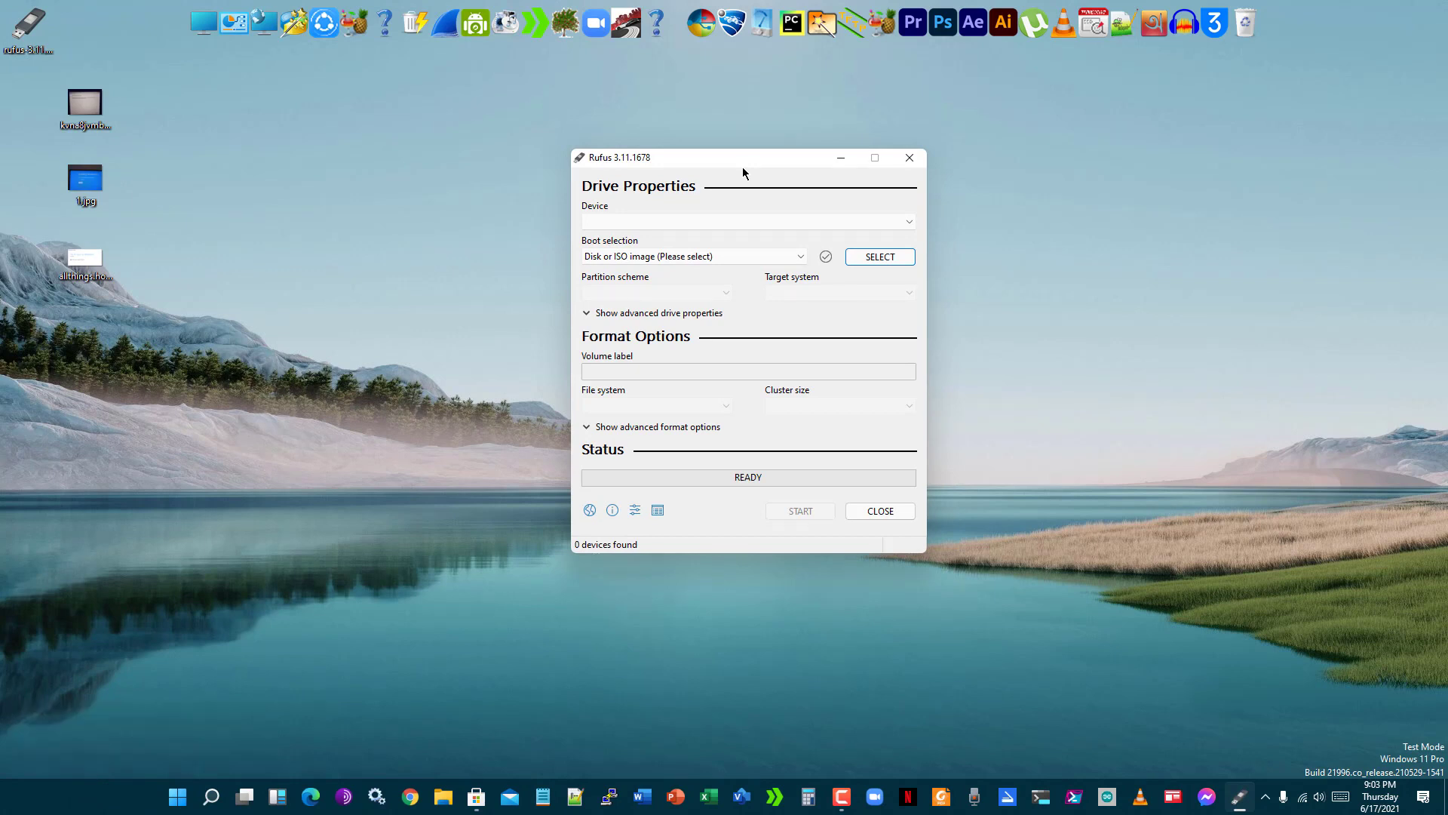
mouse_move(909, 157)
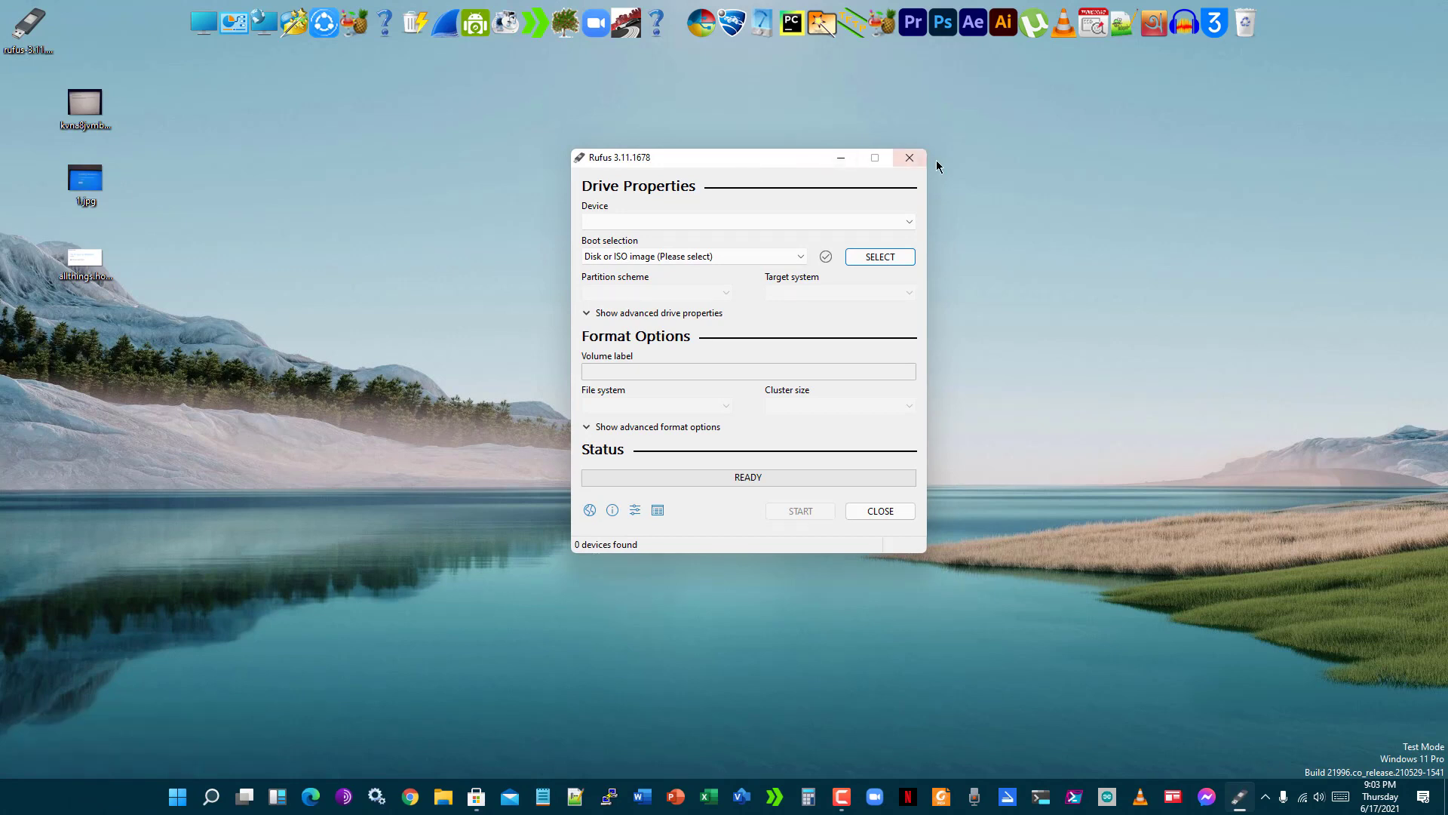
left_click(909, 158)
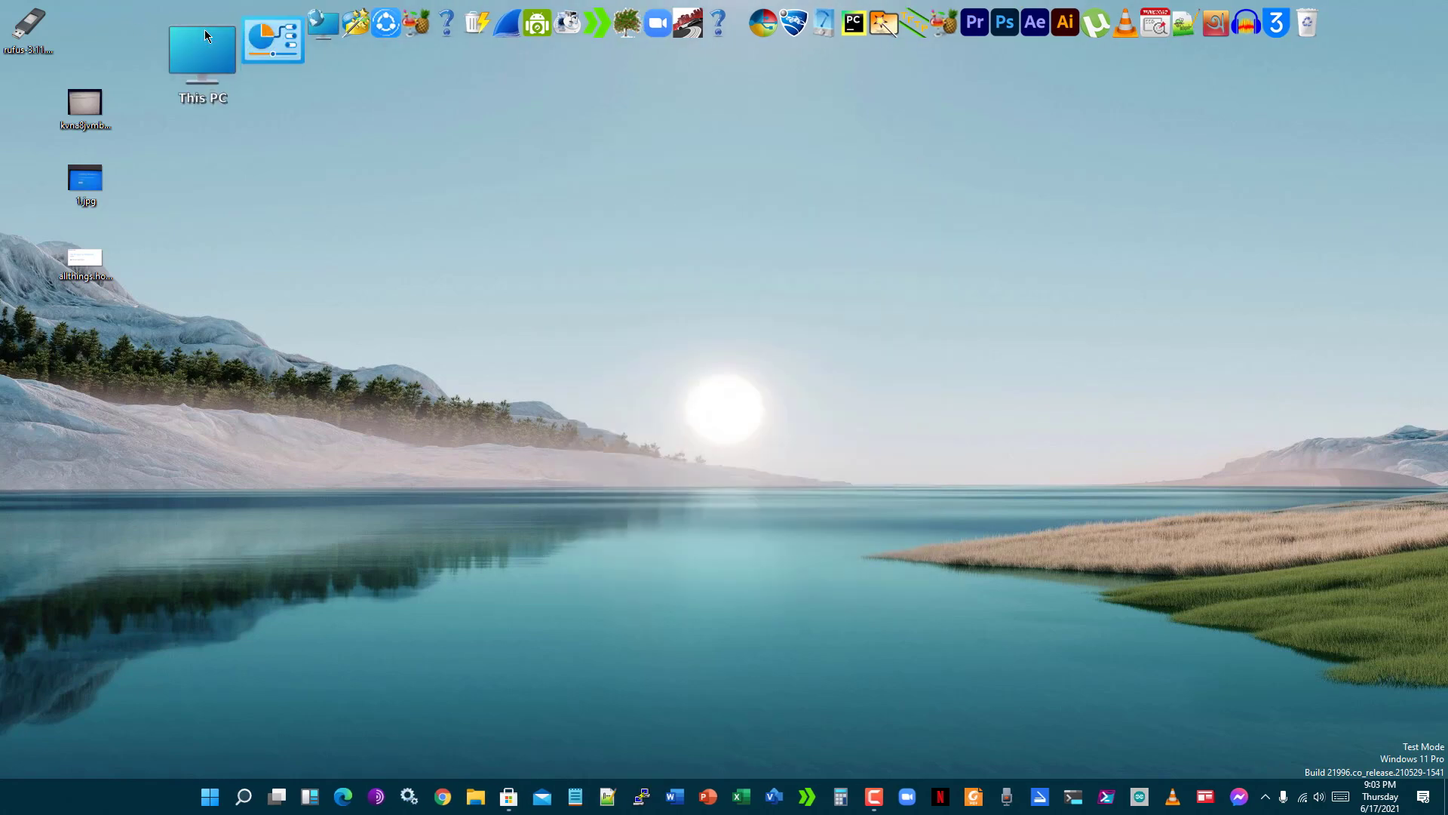
Step: Open the CCCOMA_X64F (D:) drive from This PC and launch its setup.exe
double_click(201, 46)
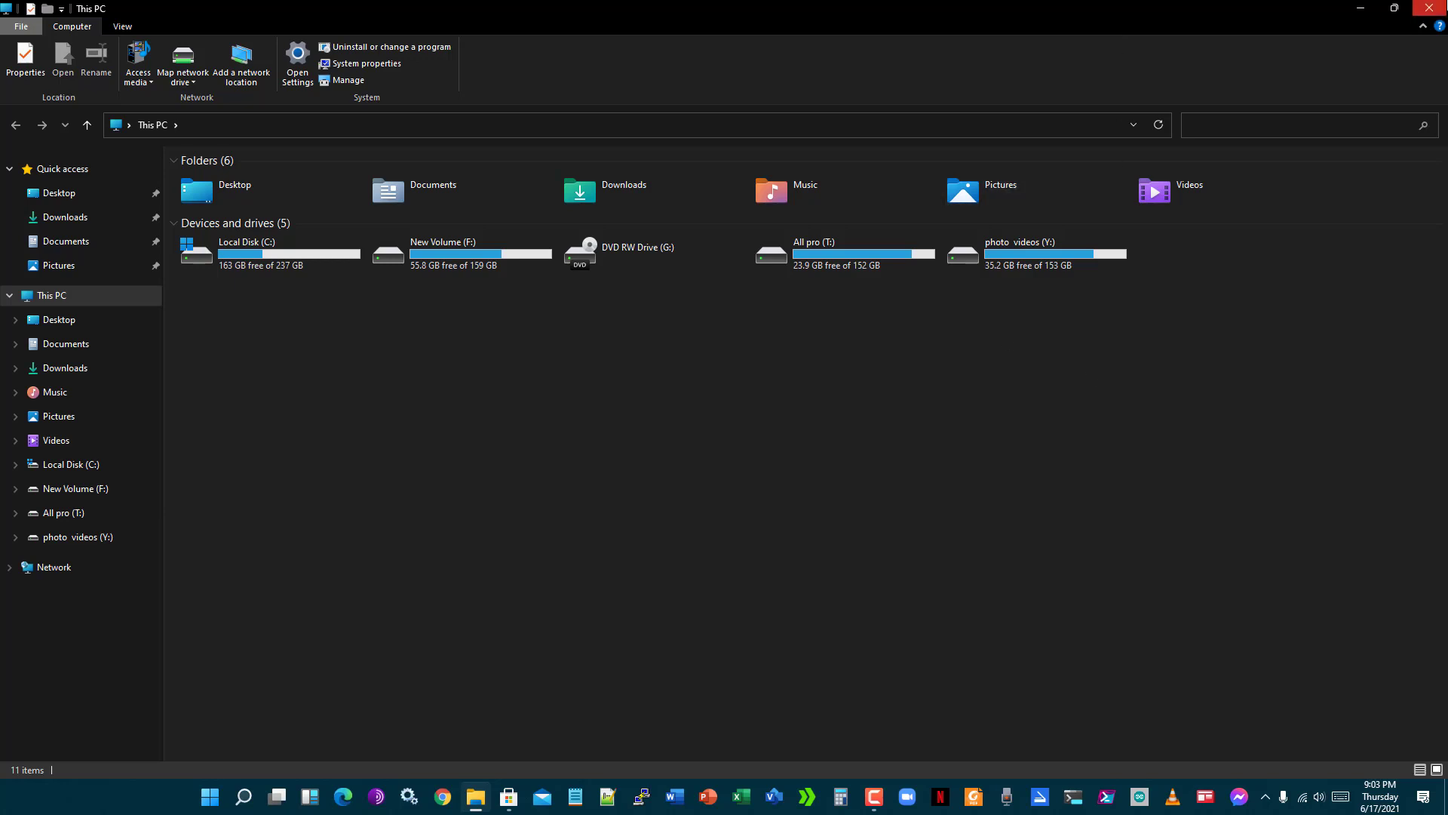
mouse_move(1435, 18)
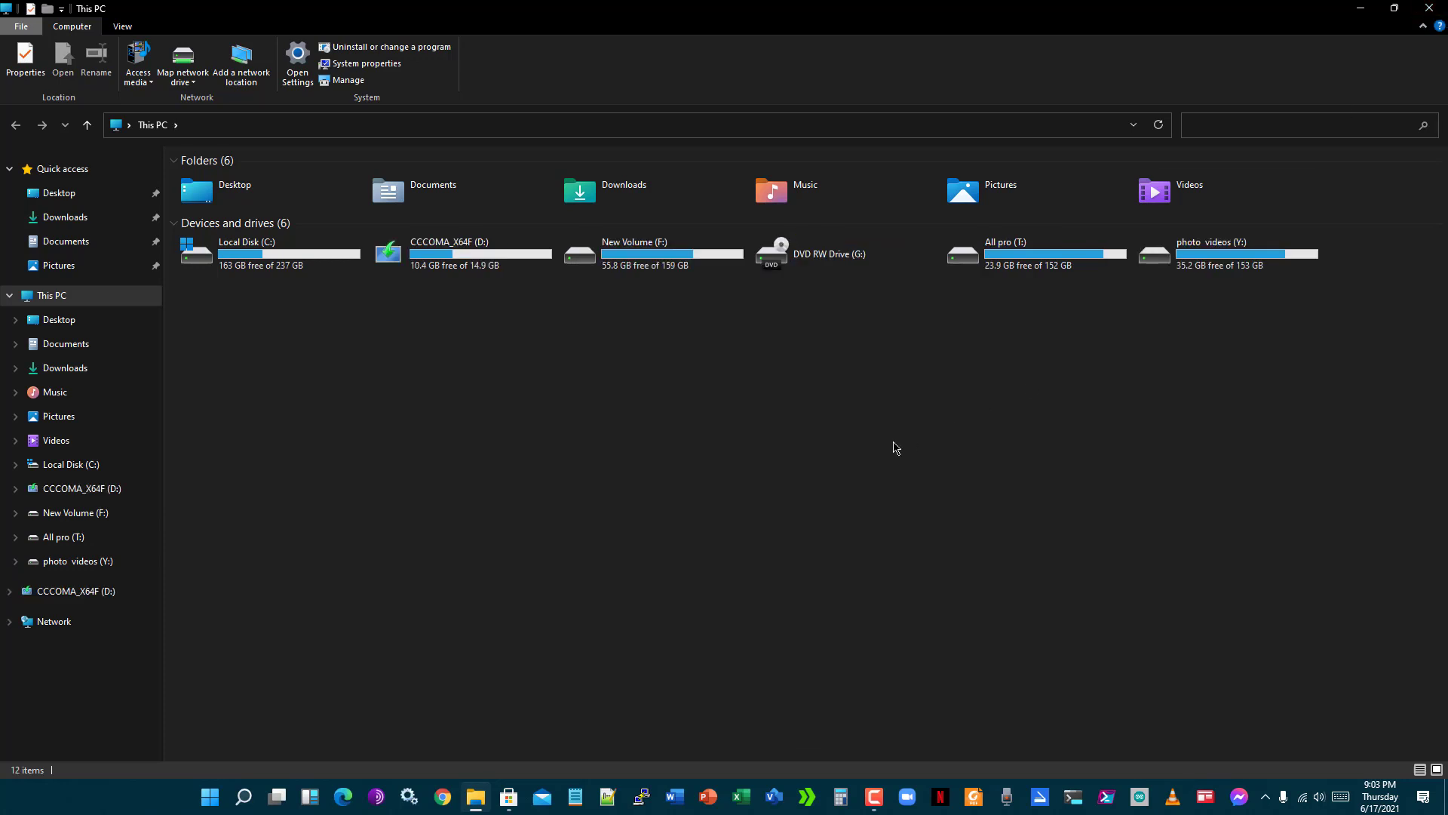
left_click(459, 253)
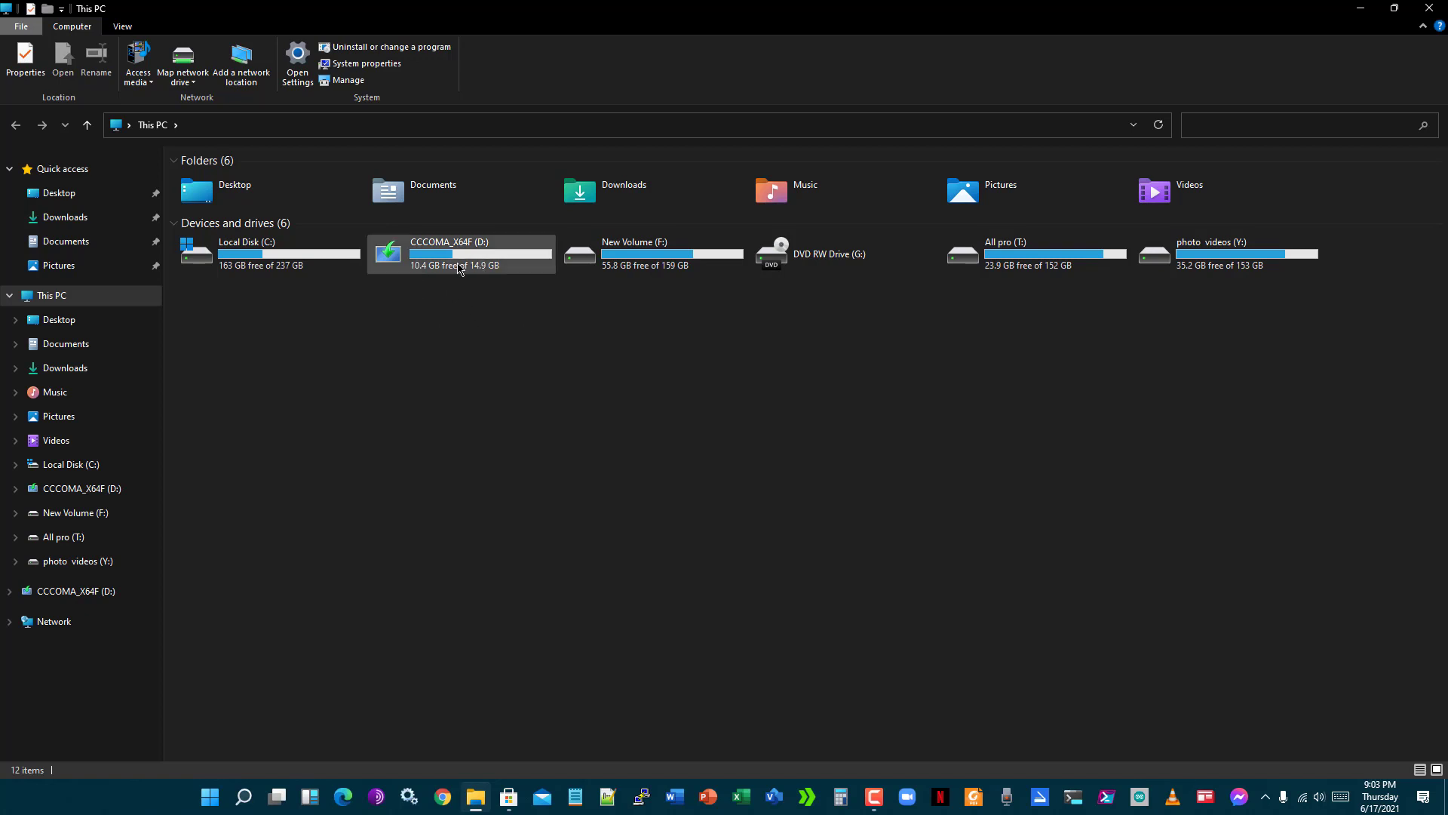
double_click(459, 252)
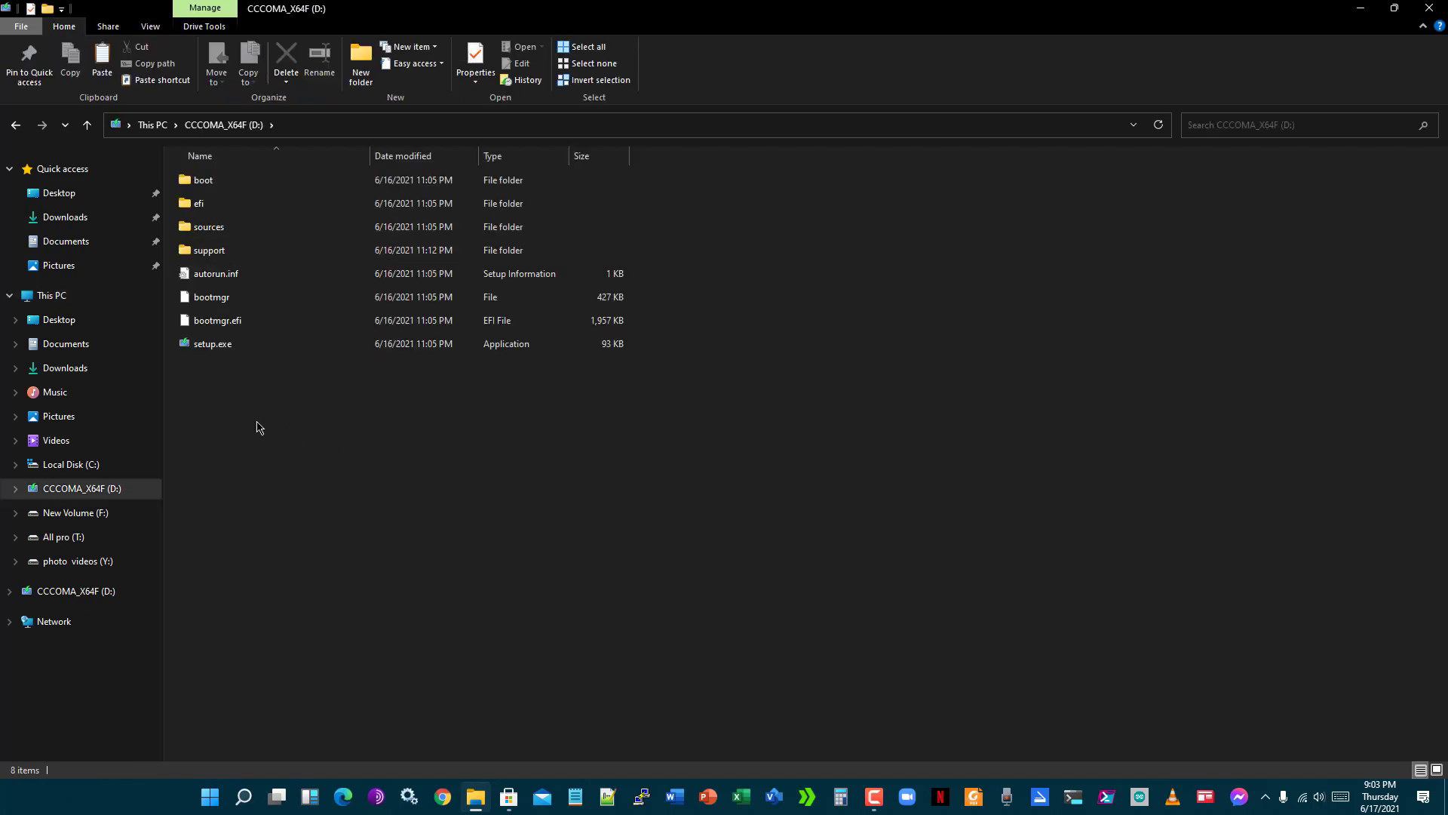
left_click(212, 343)
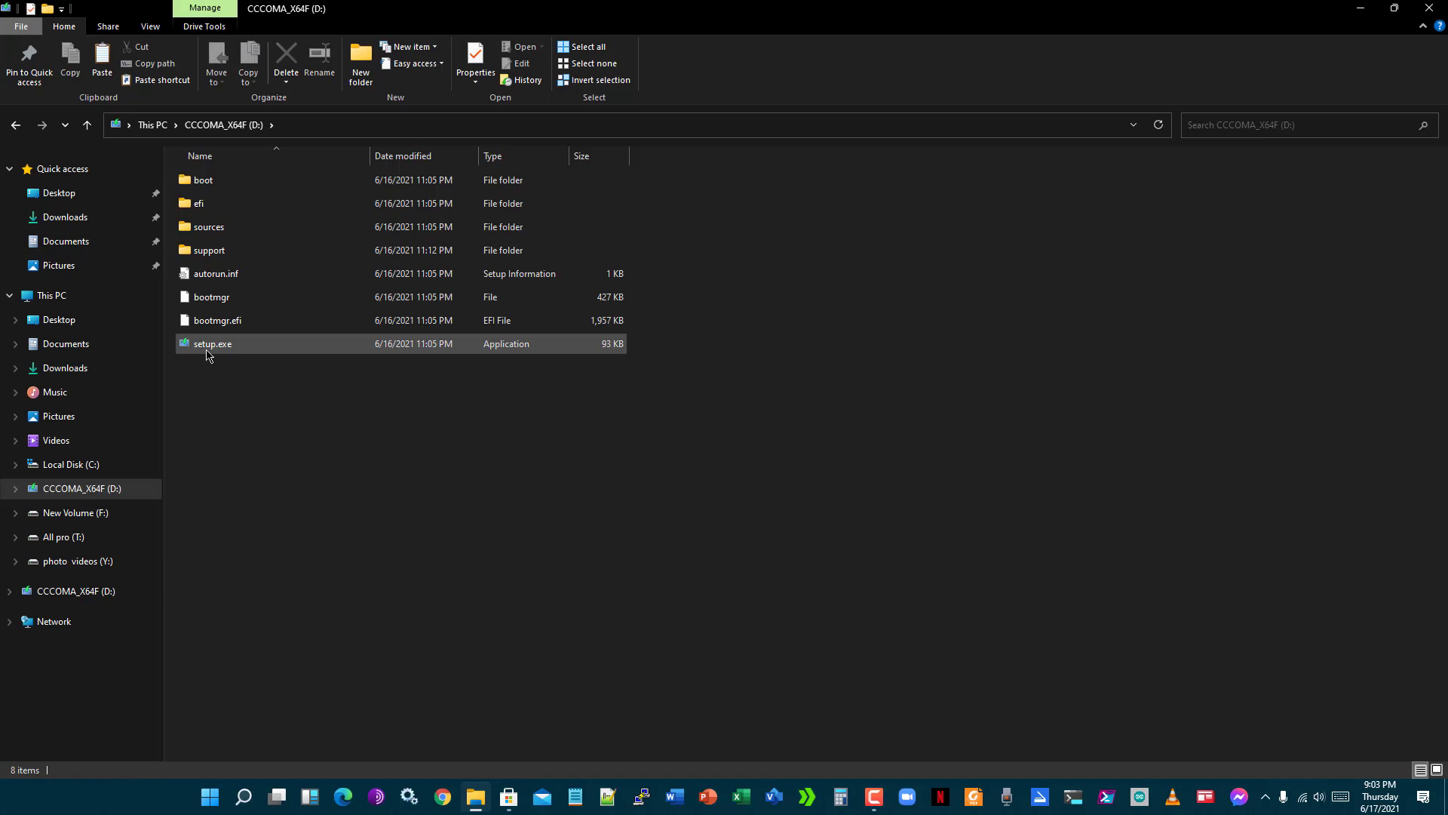
left_click(211, 343)
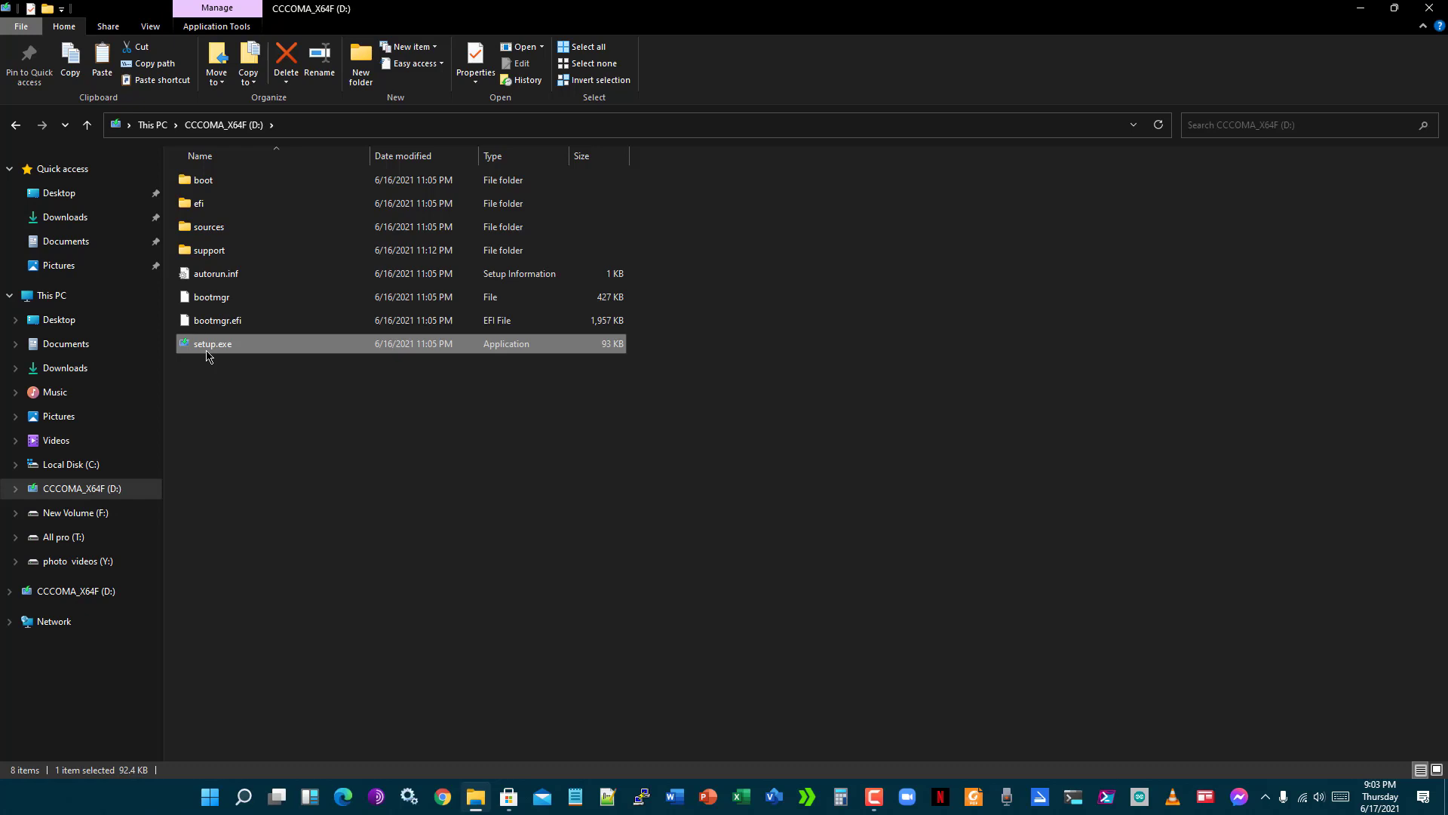
double_click(212, 343)
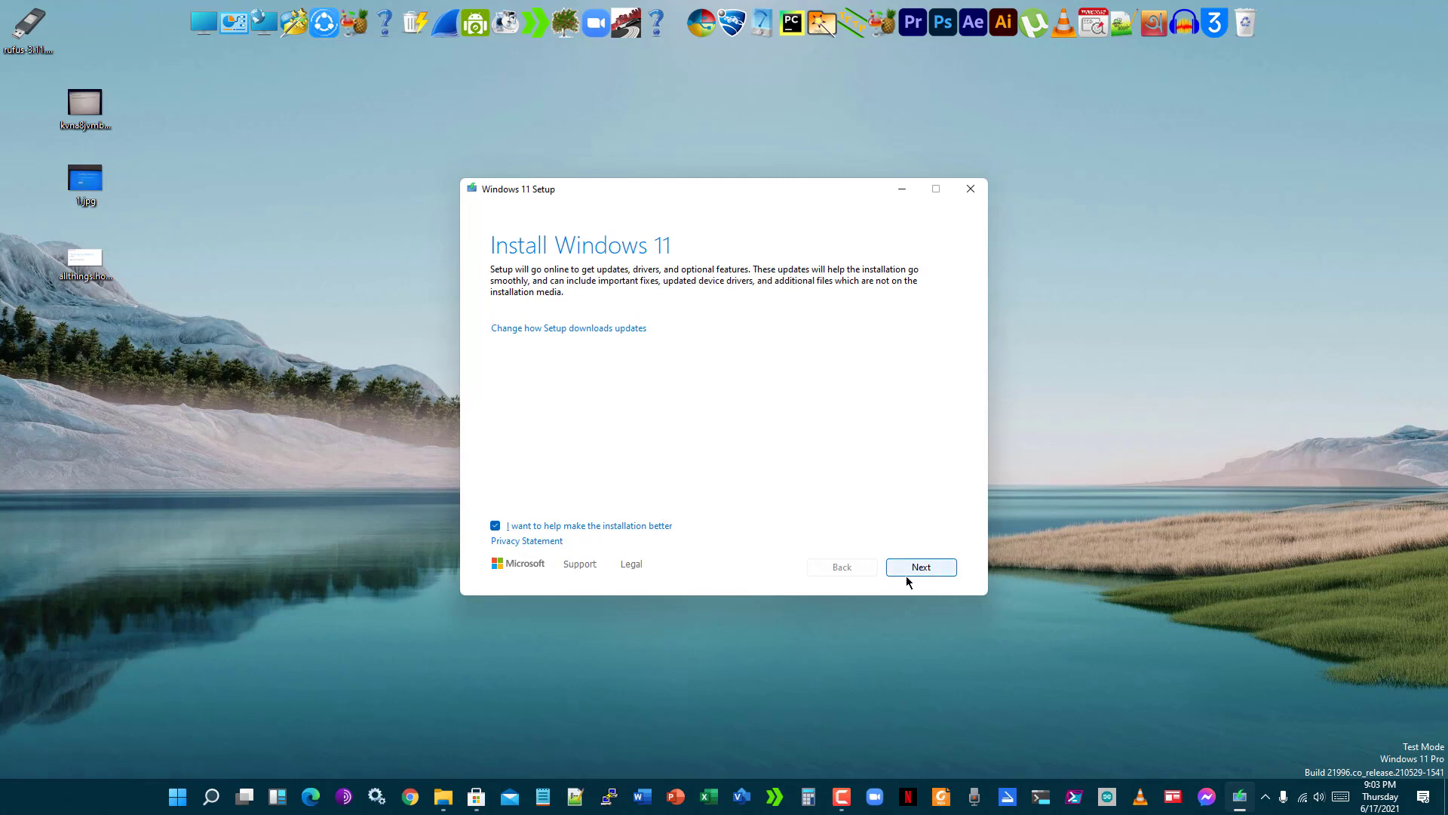
mouse_move(906, 575)
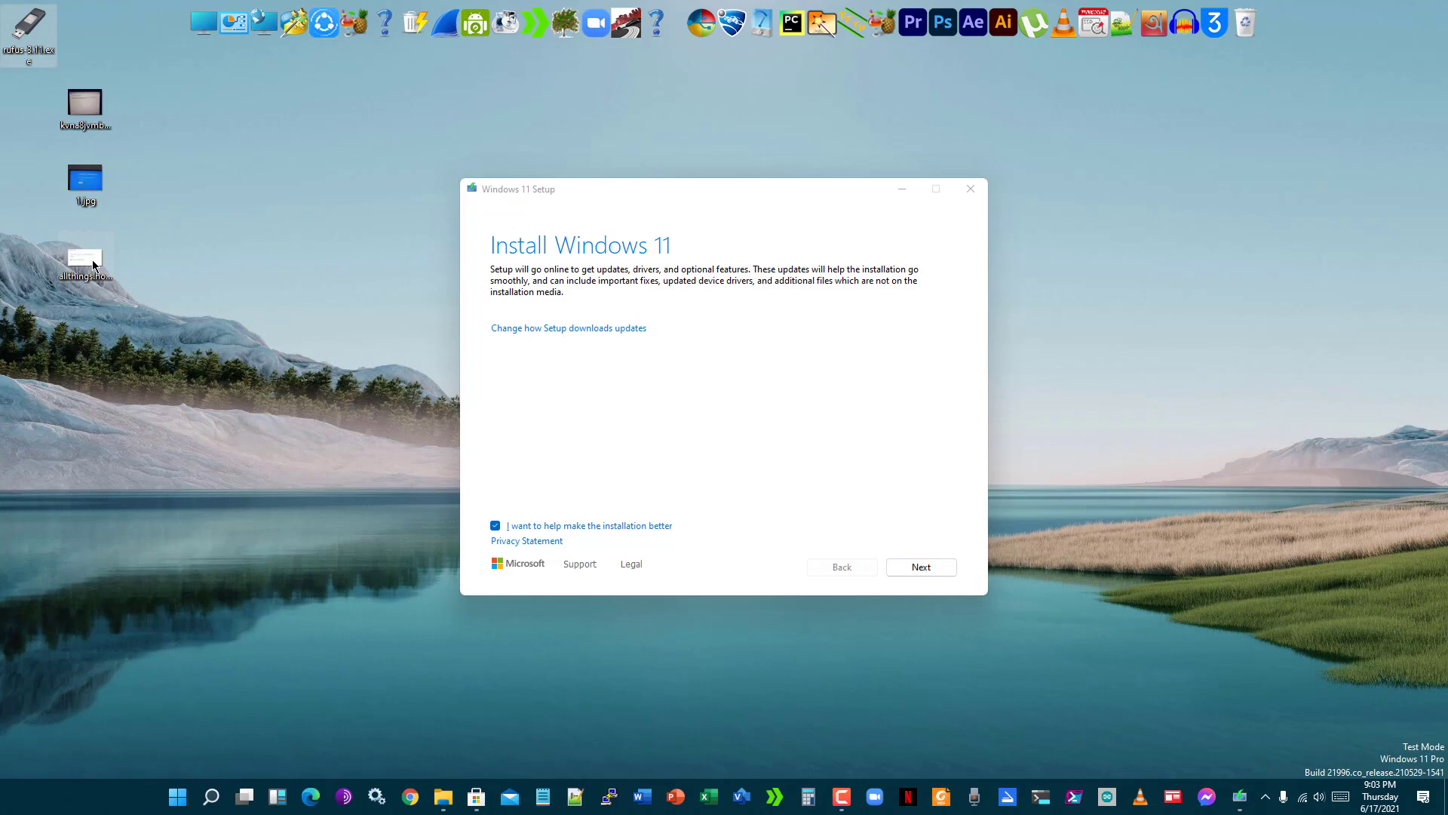
Step: Open the saved setup error screenshot from the desktop
double_click(84, 263)
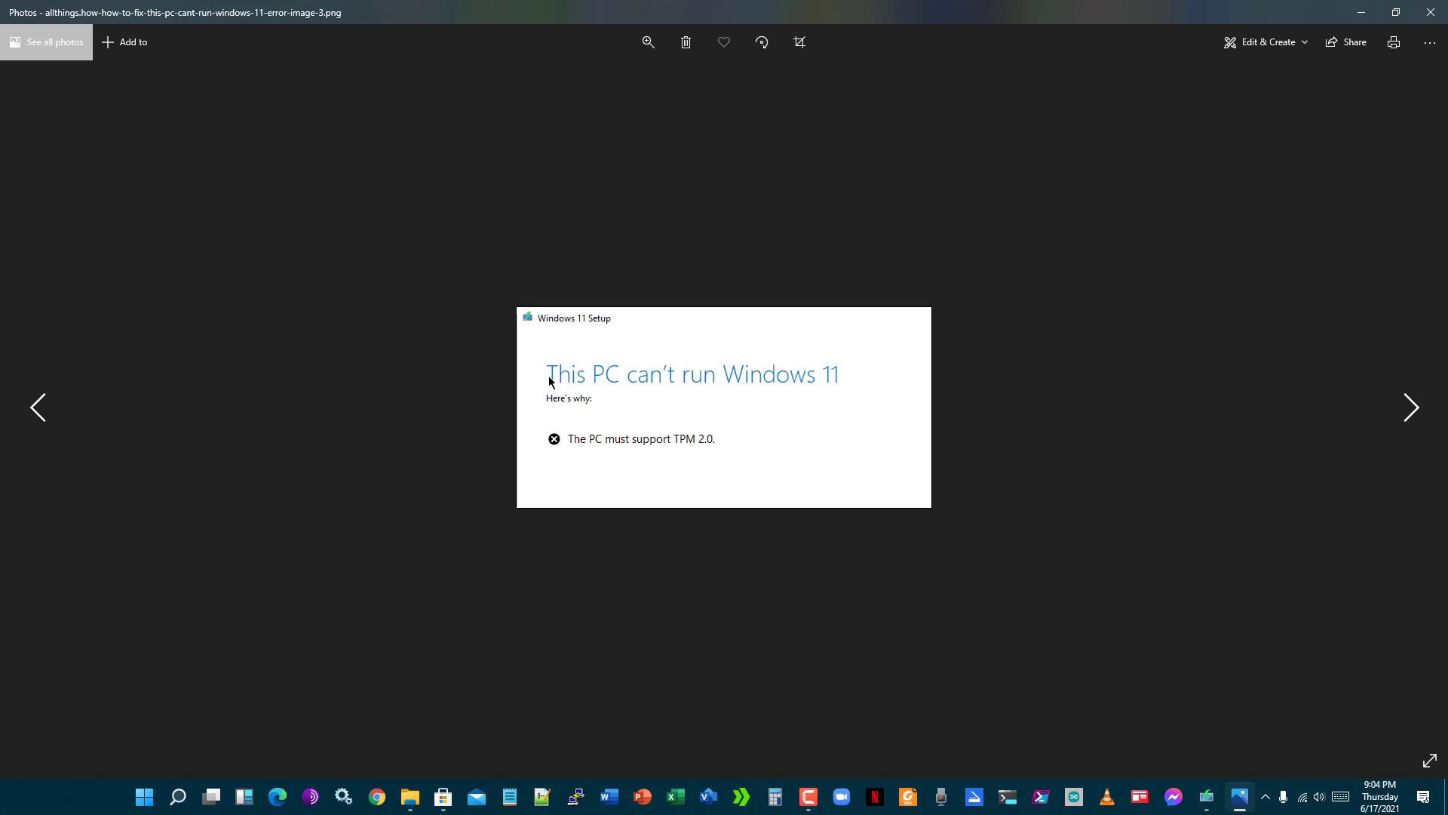
mouse_move(580, 457)
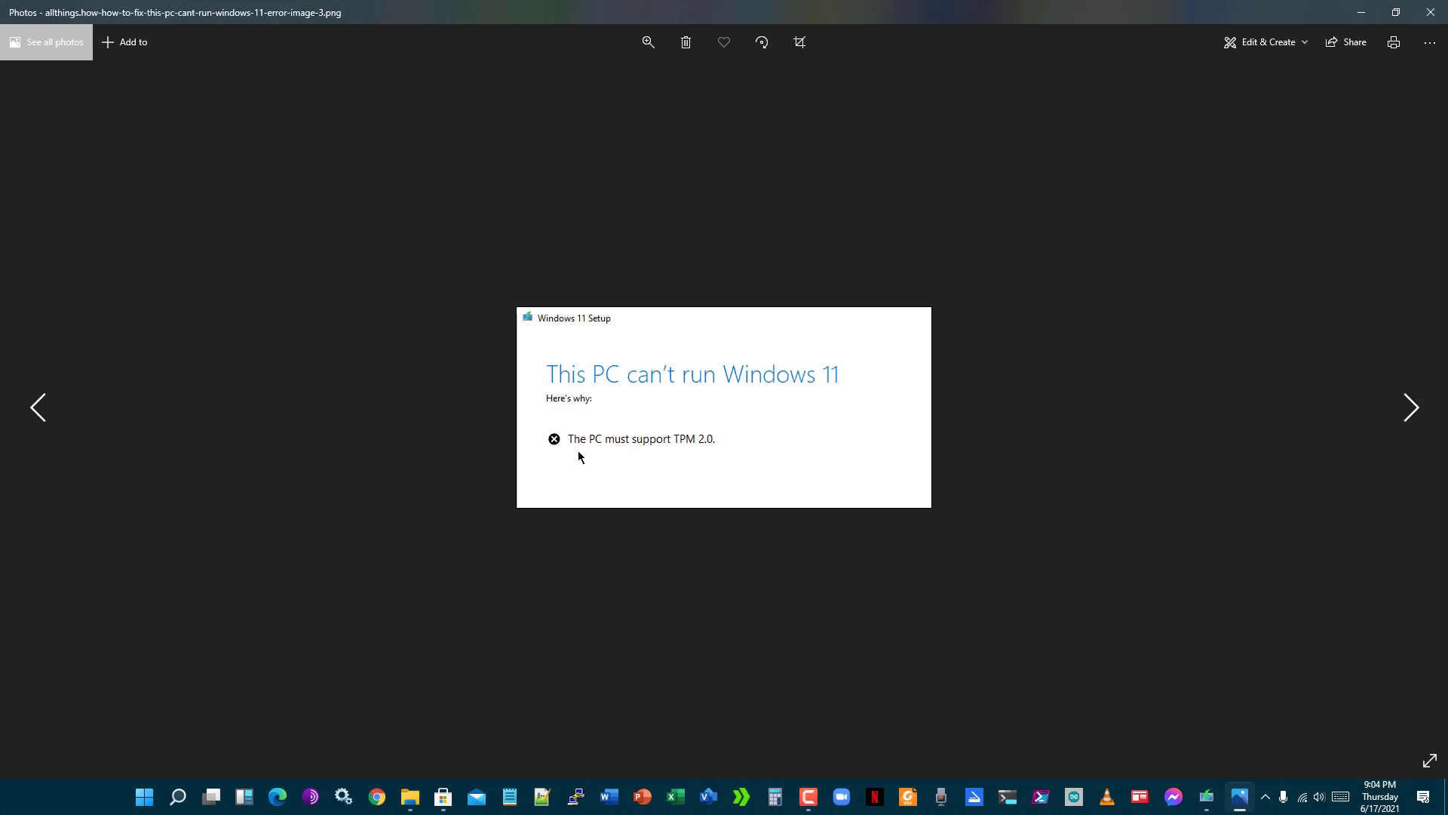
mouse_move(677, 452)
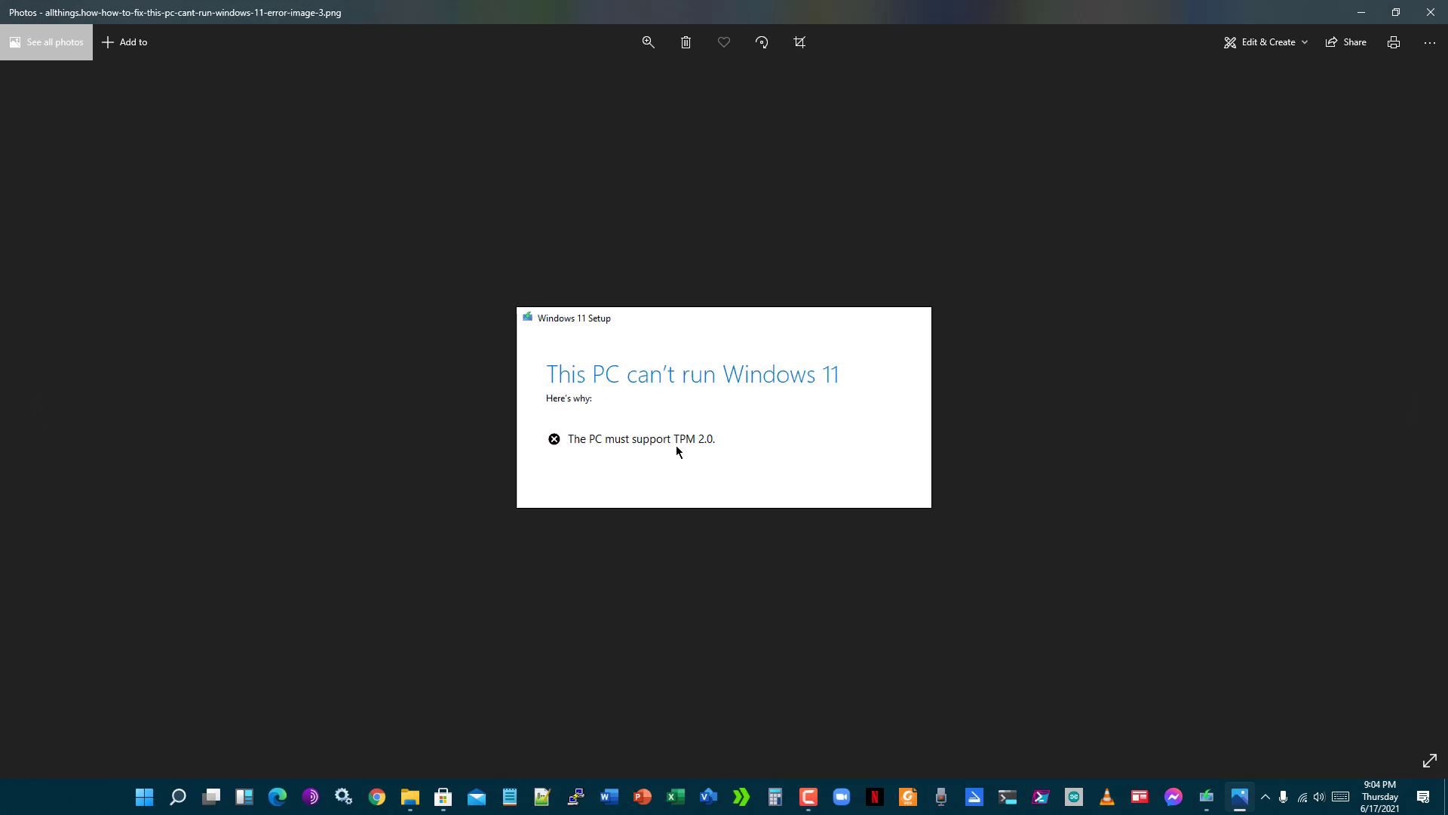
mouse_move(608, 451)
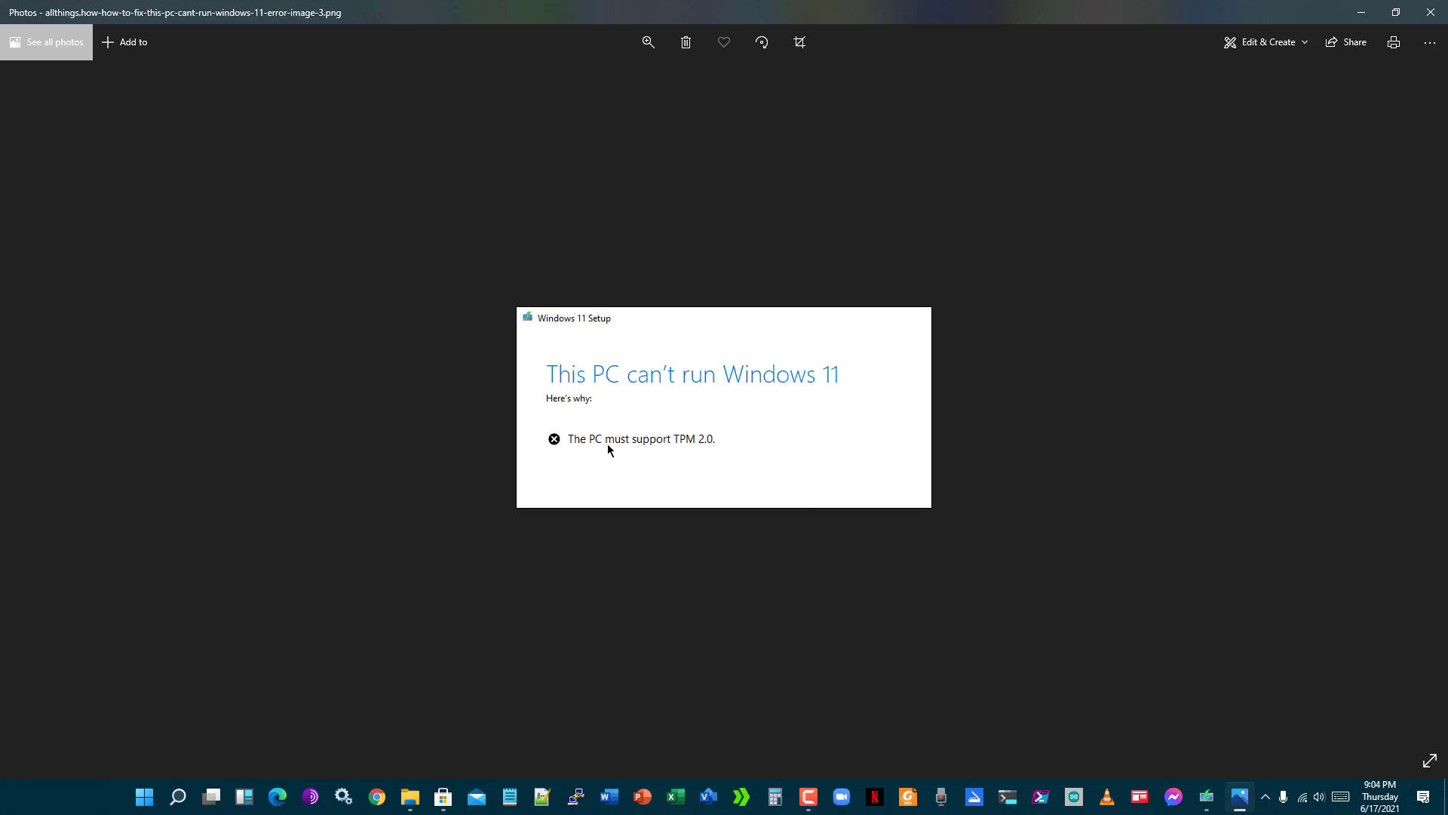
mouse_move(565, 472)
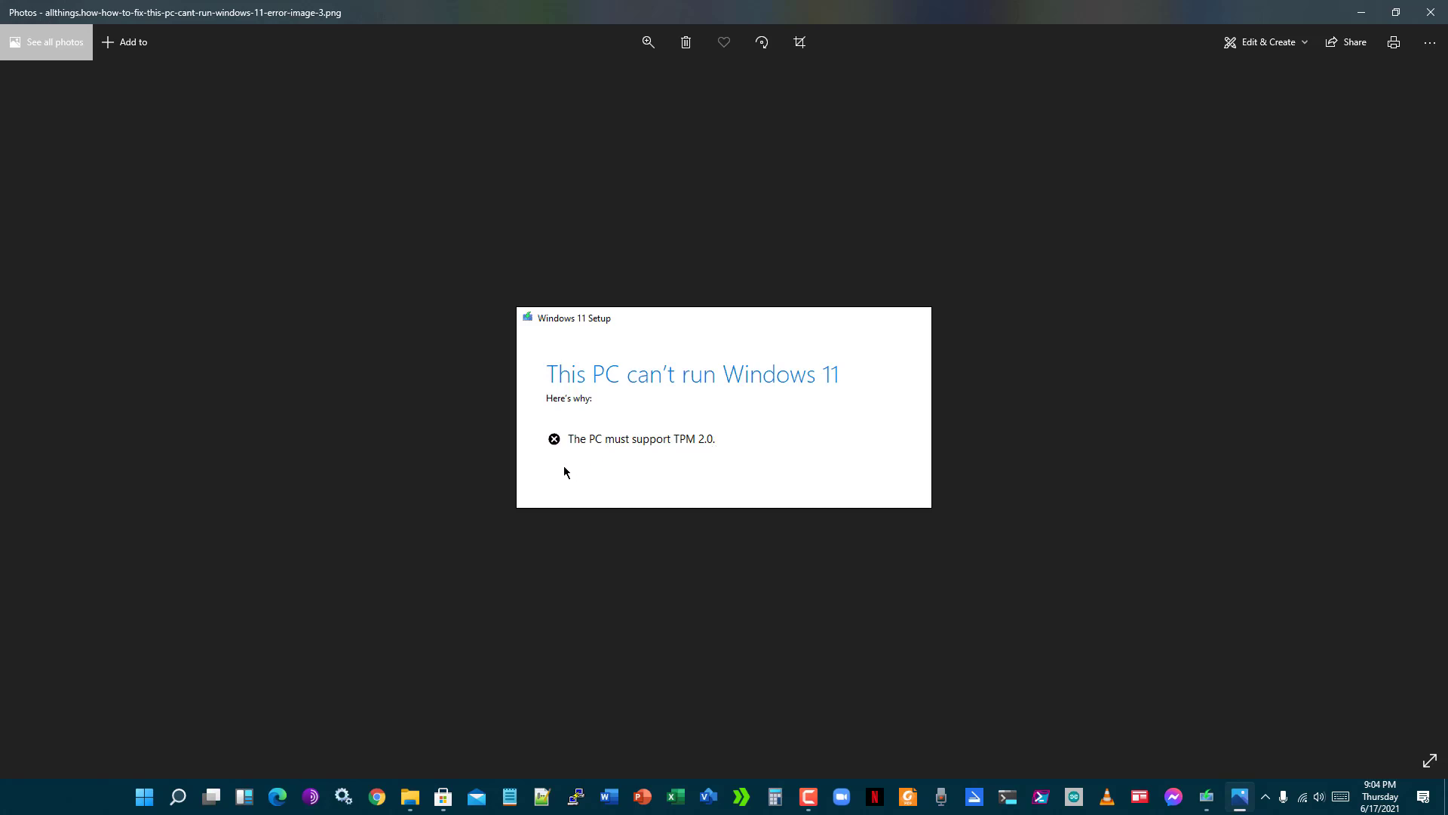
mouse_move(718, 462)
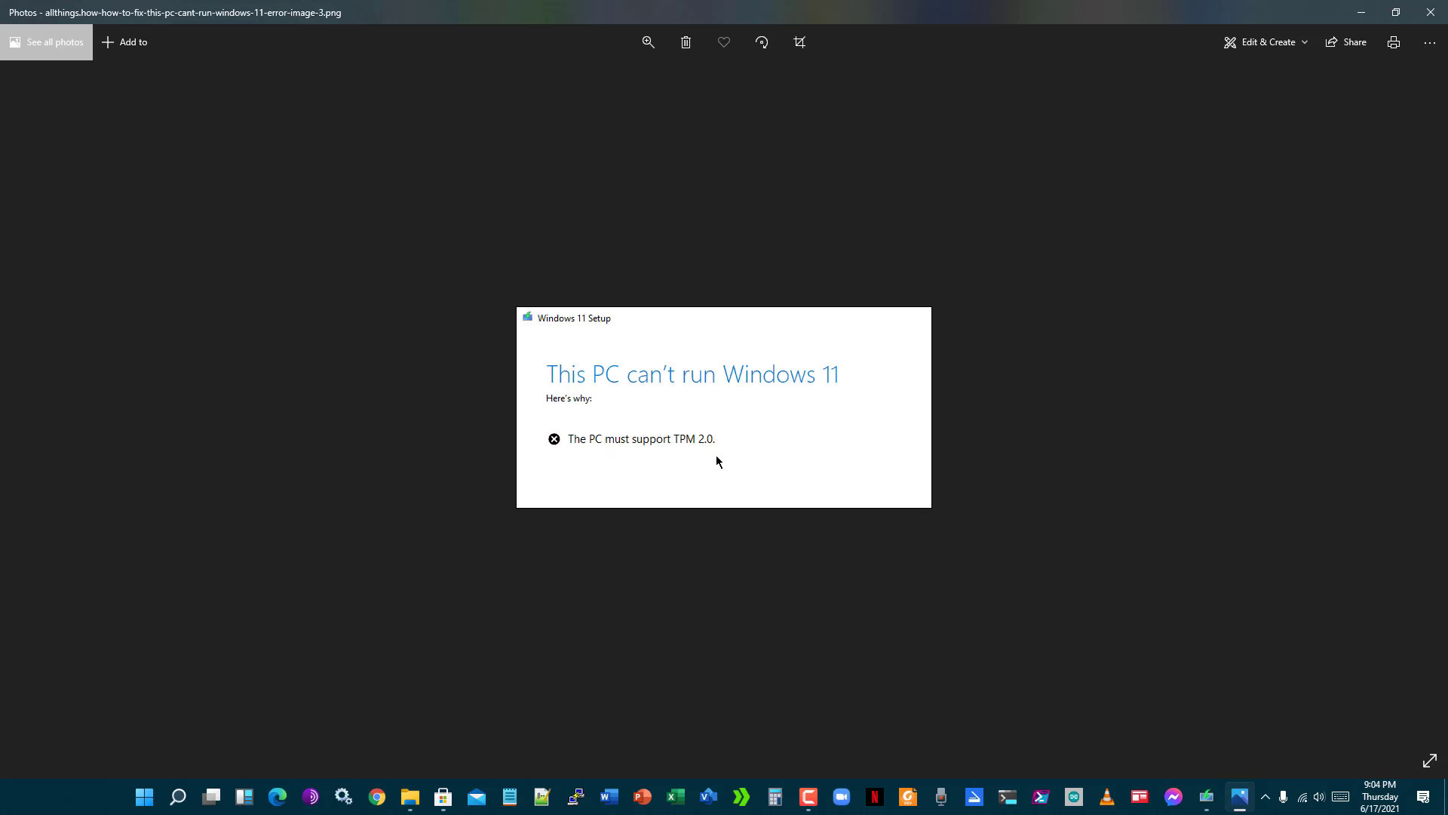
mouse_move(704, 462)
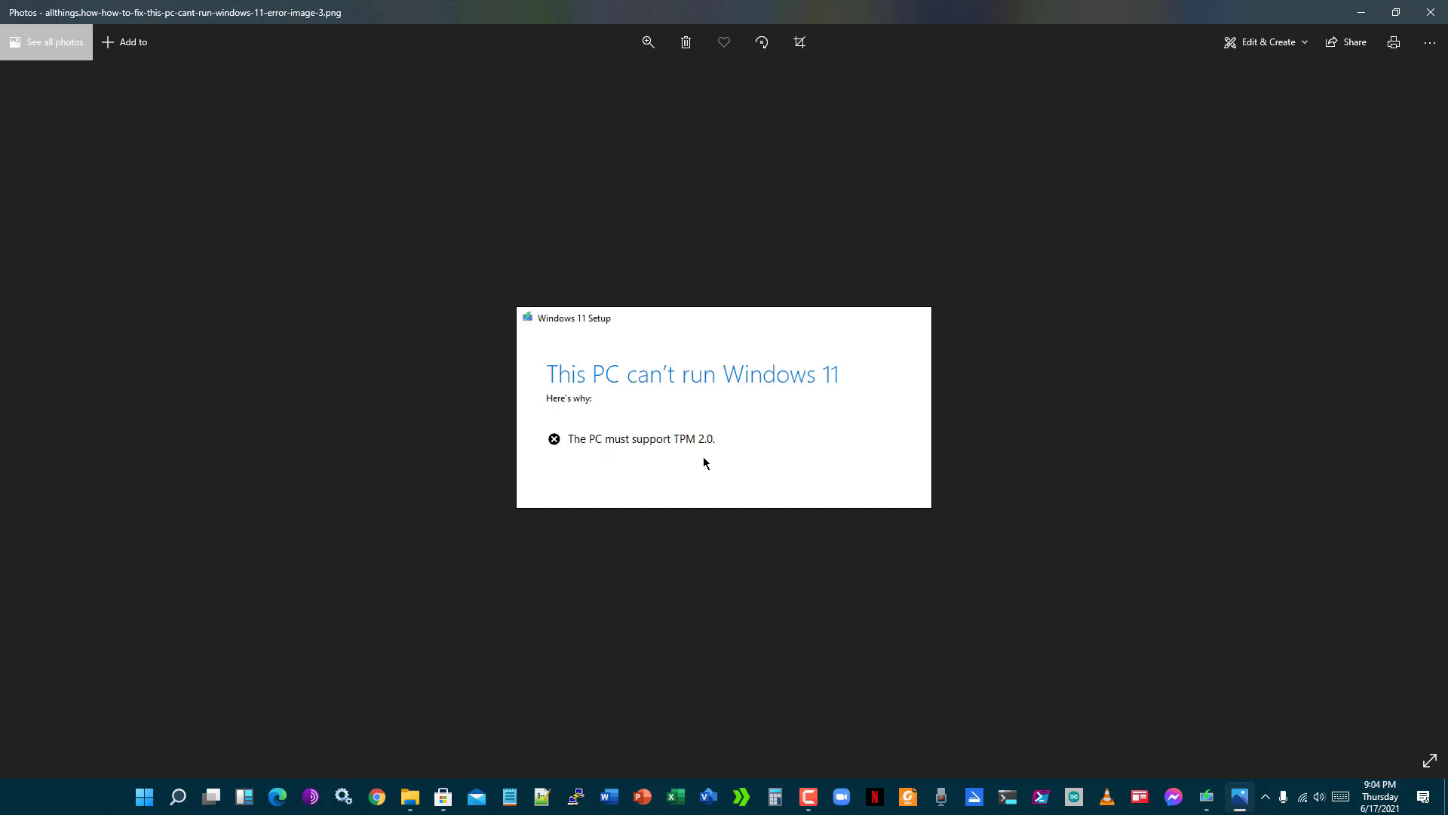
mouse_move(1431, 12)
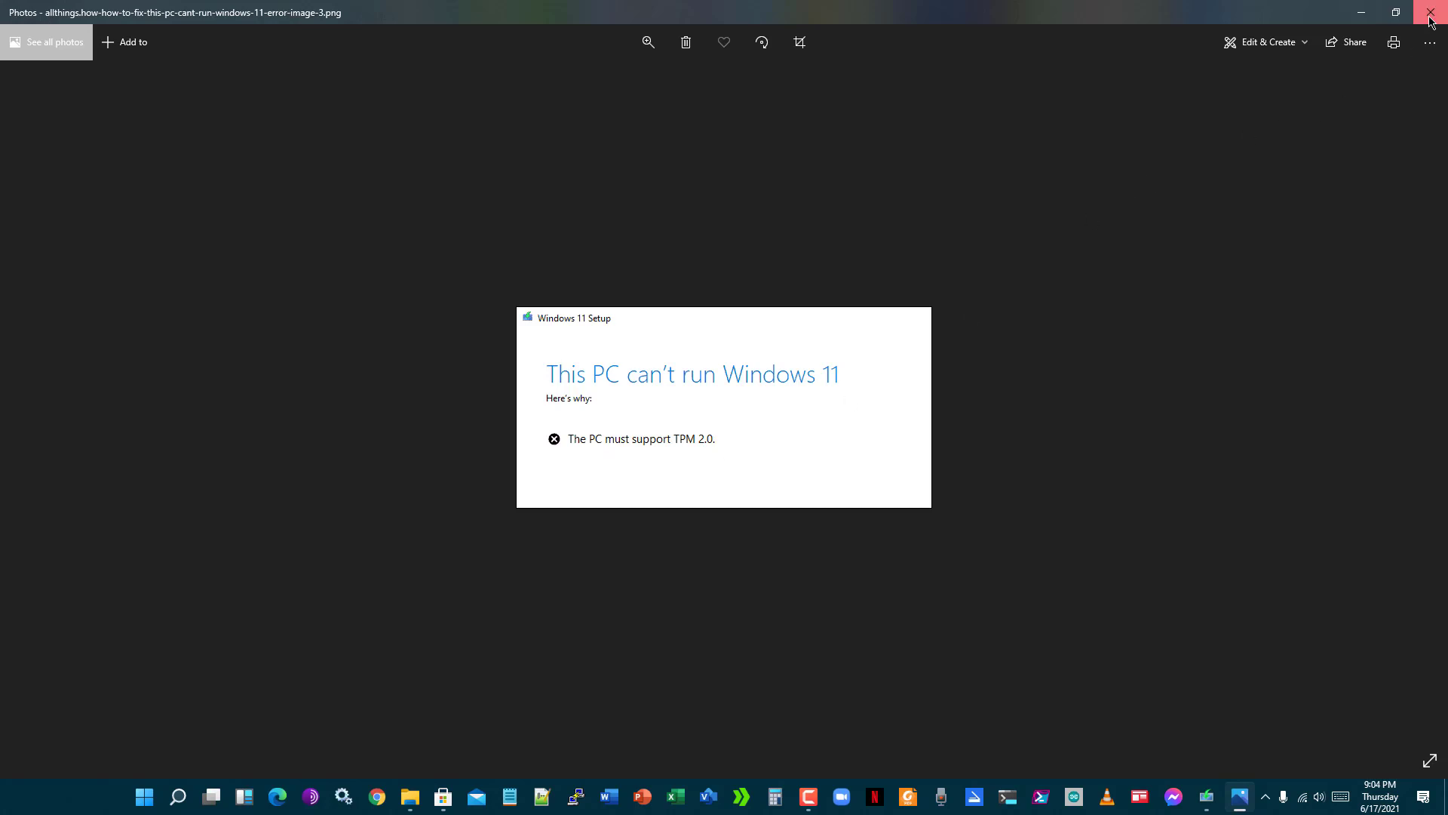
Step: Close the TPM 2.0 error screenshot in Photos
left_click(1430, 13)
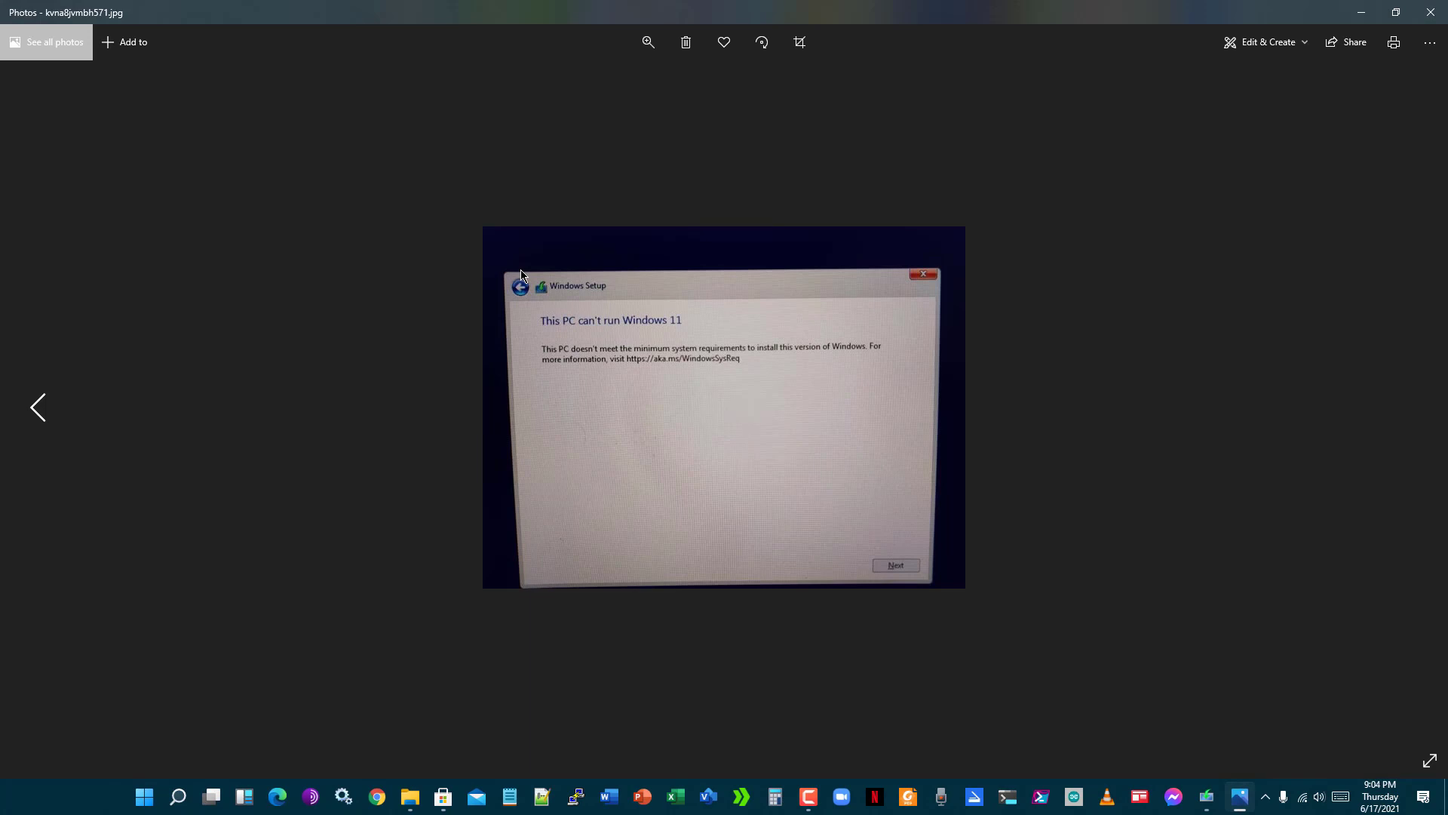
mouse_move(560, 349)
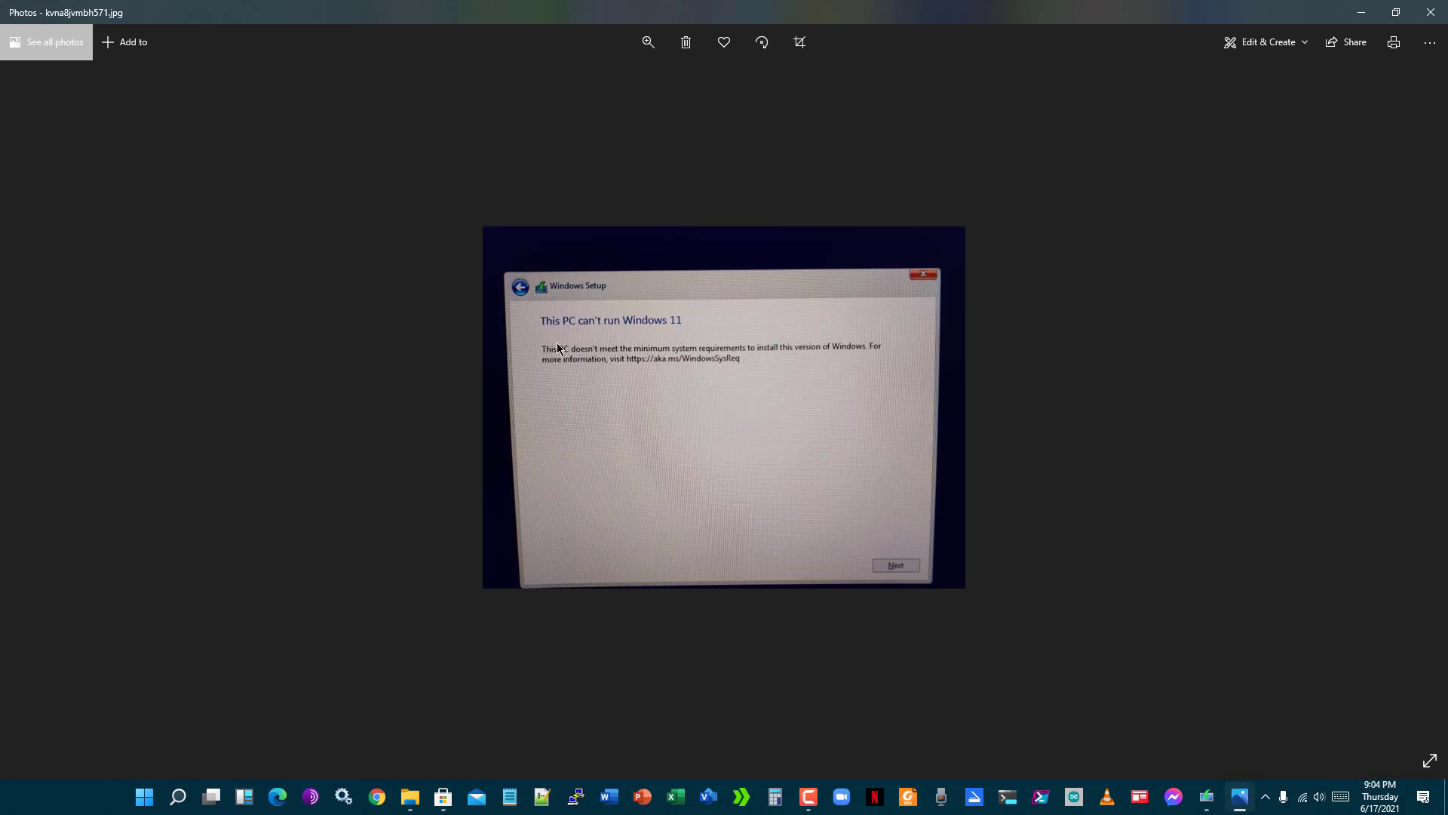
mouse_move(543, 358)
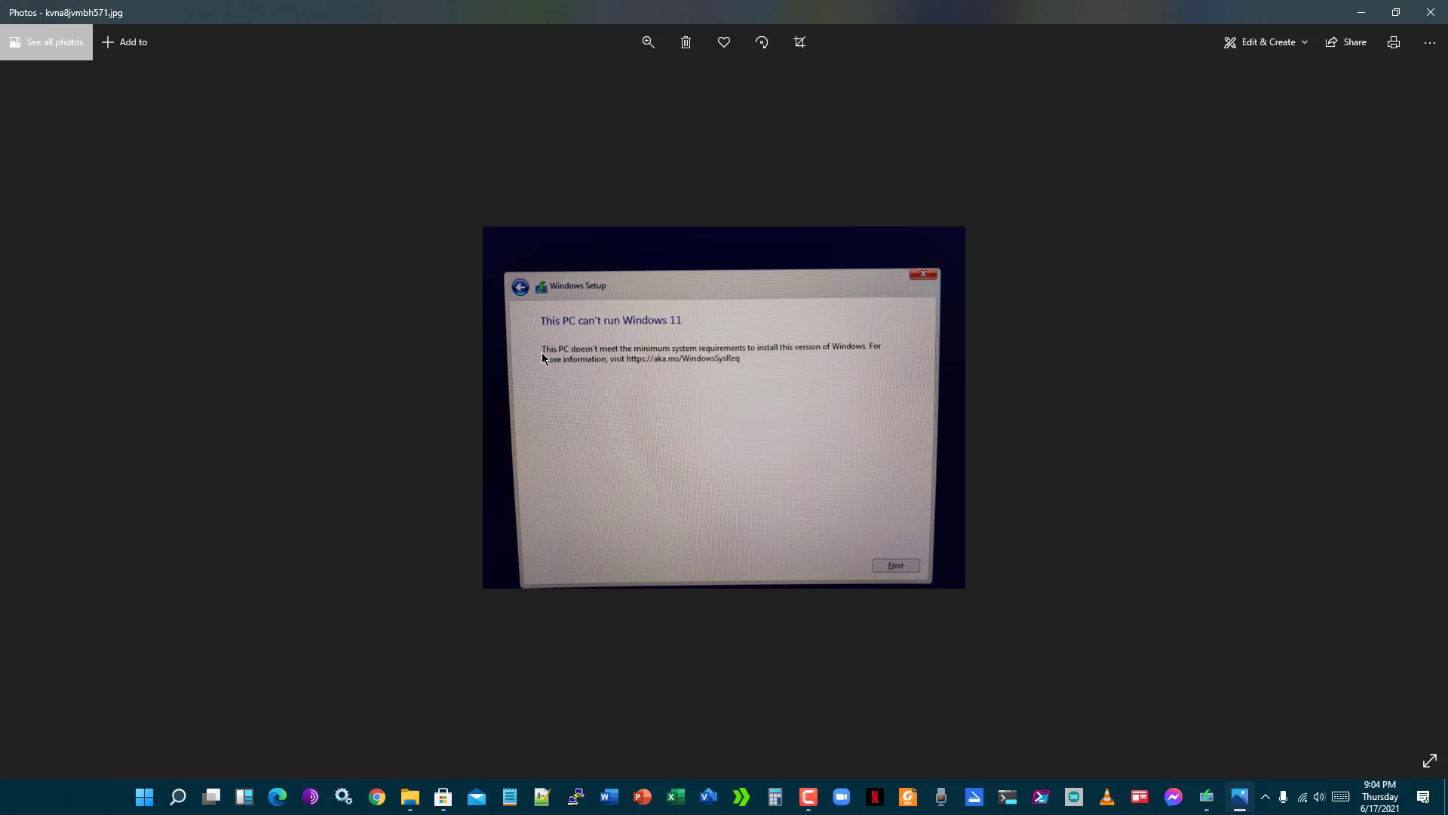
mouse_move(551, 334)
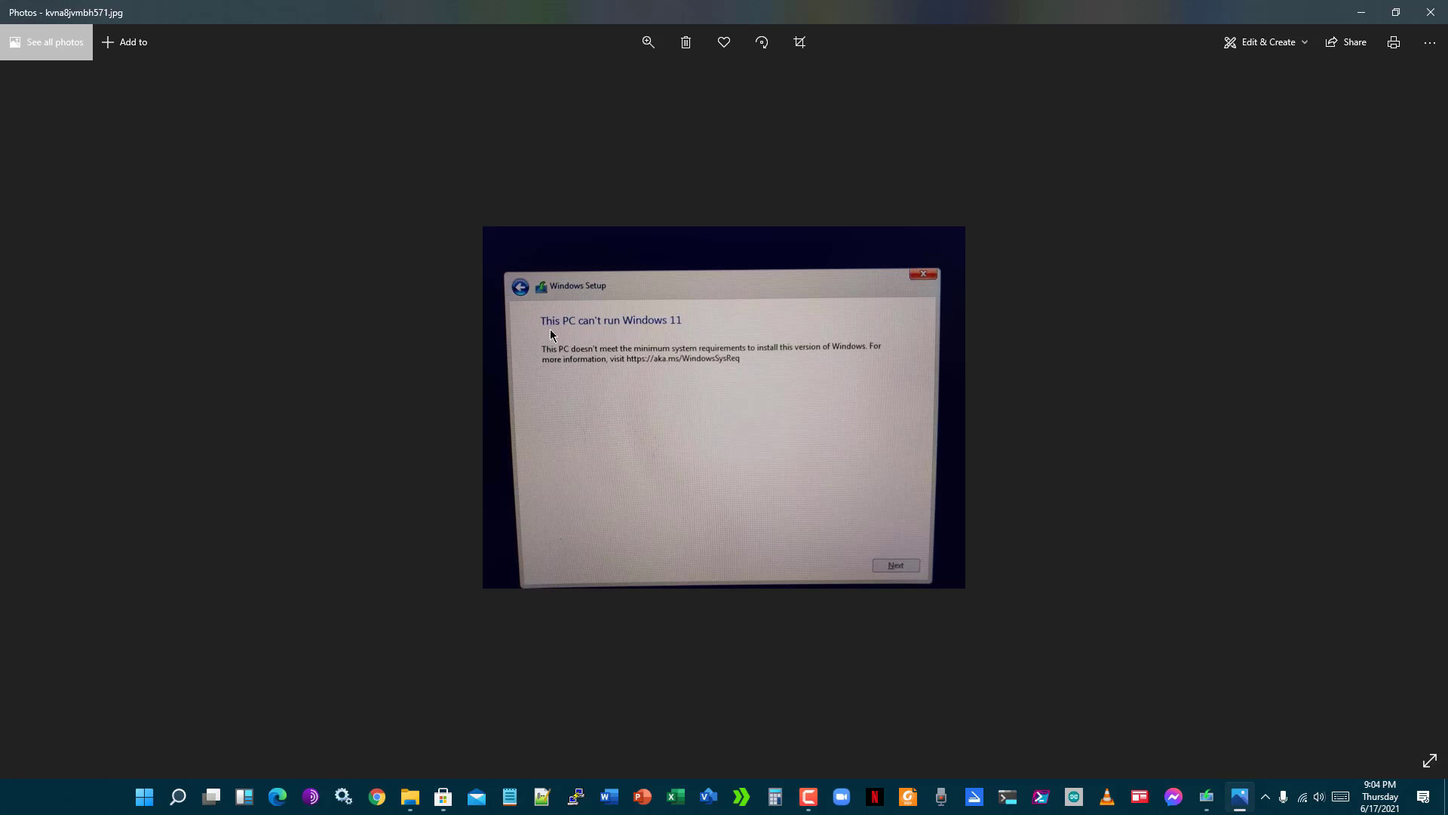
mouse_move(679, 330)
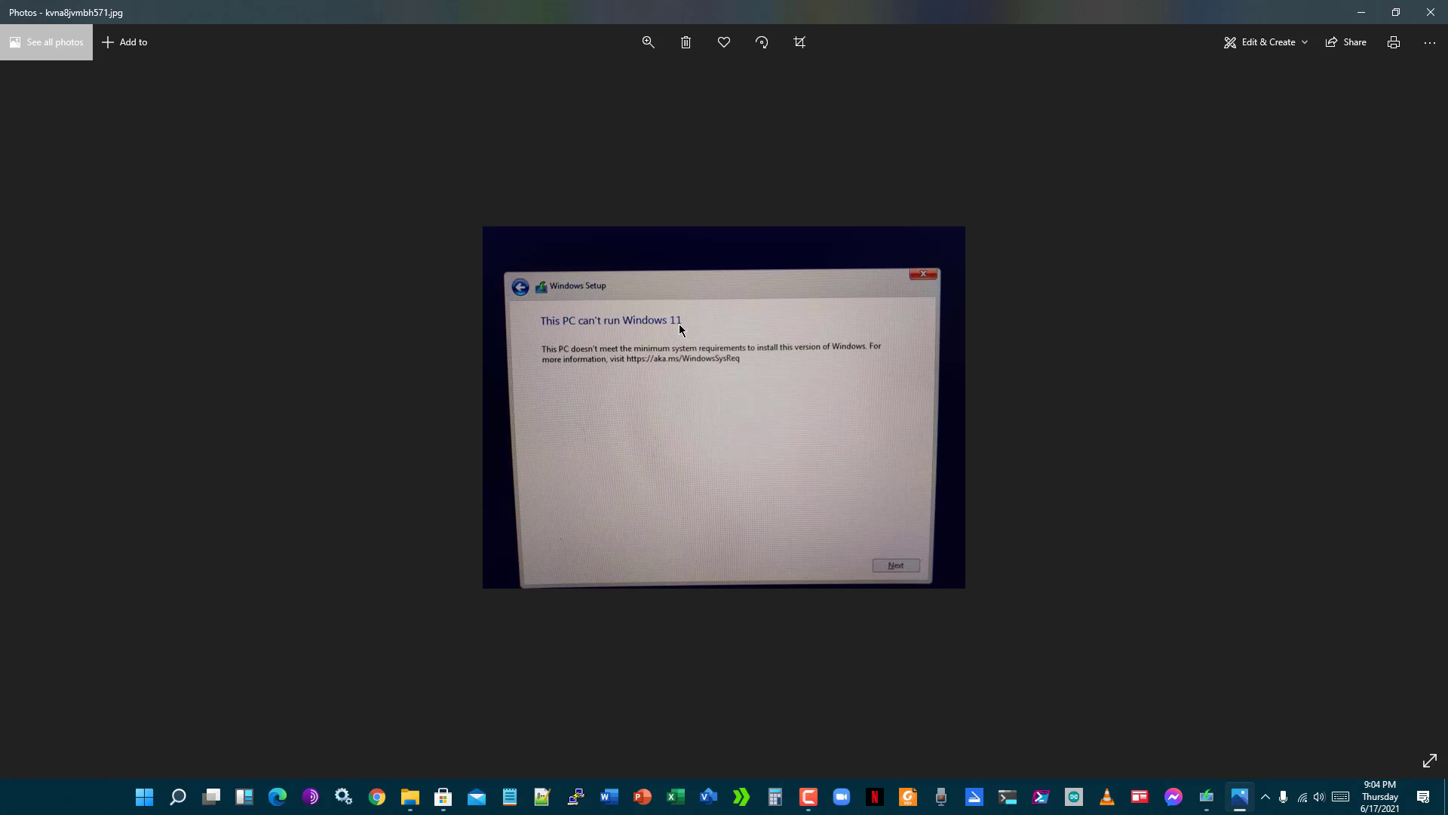
mouse_move(608, 333)
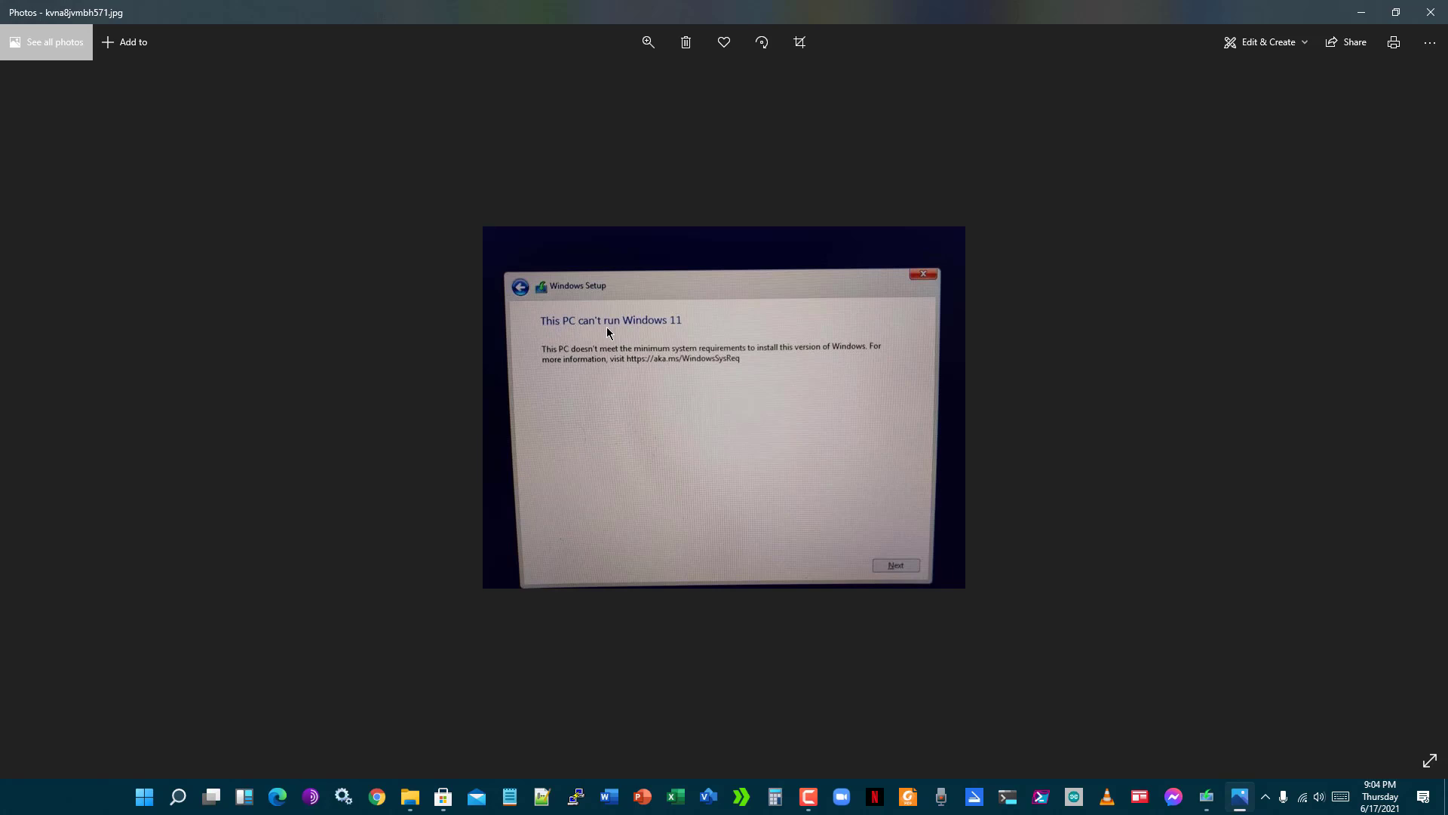
mouse_move(556, 370)
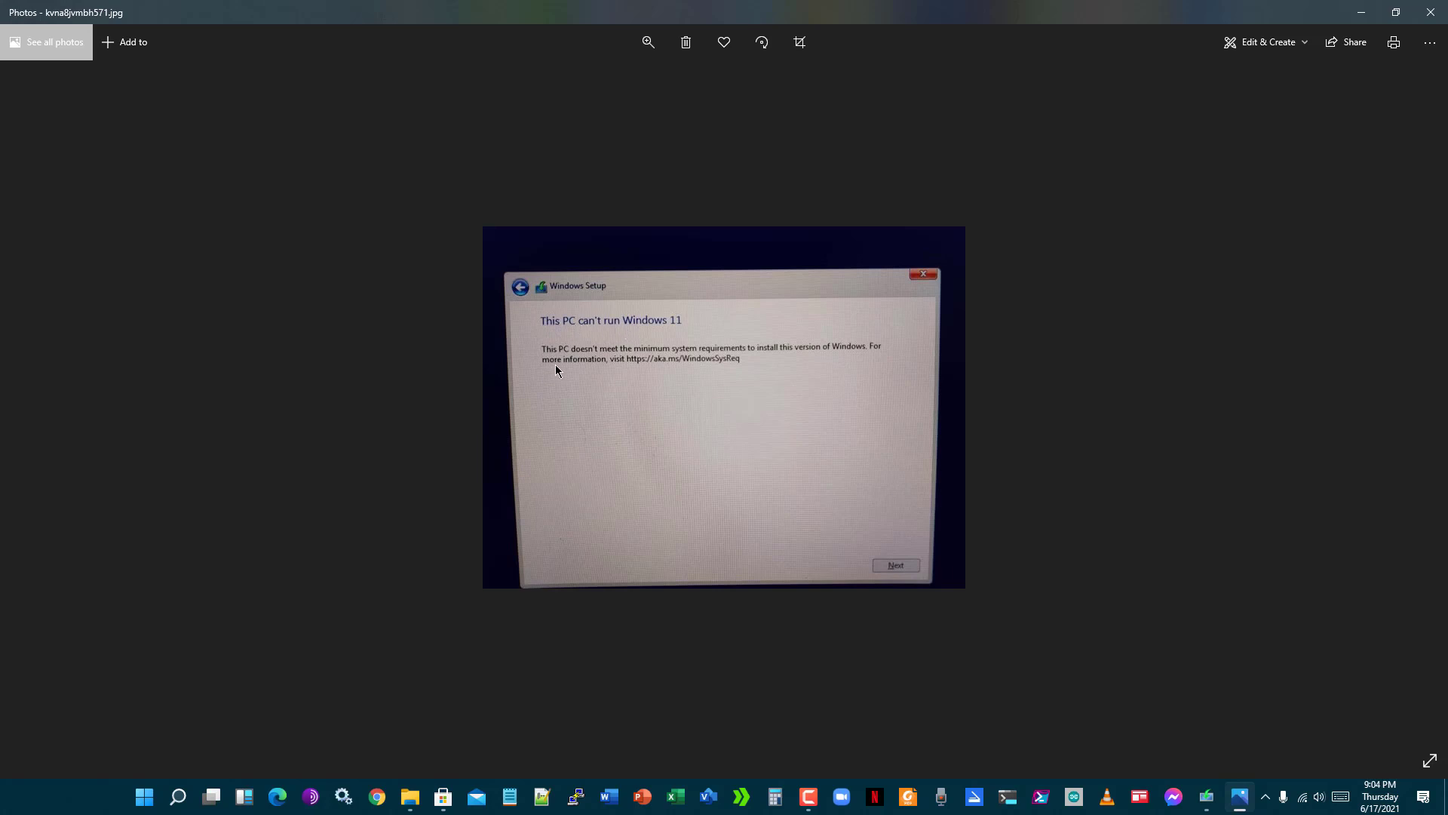
mouse_move(567, 366)
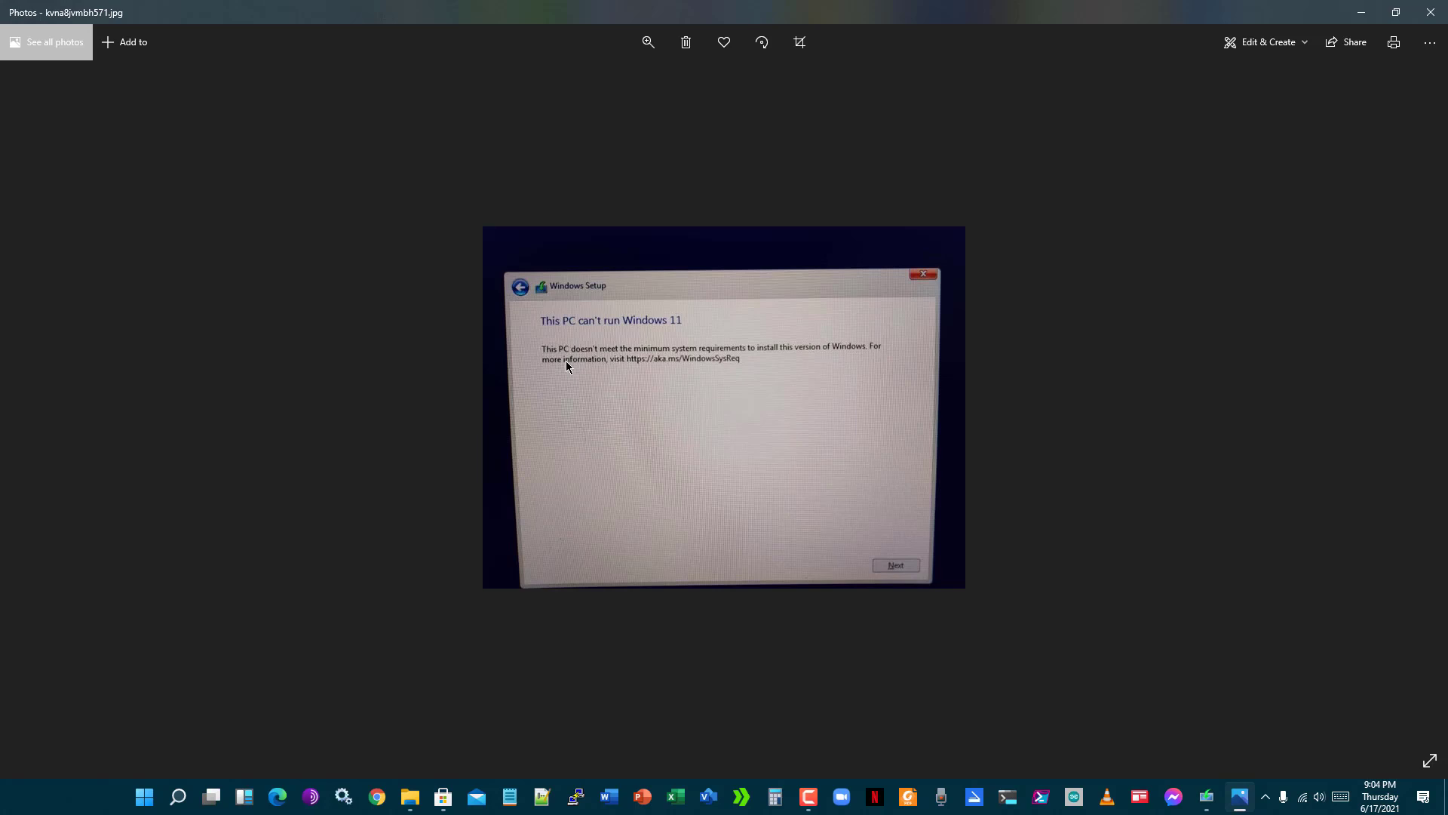
mouse_move(688, 402)
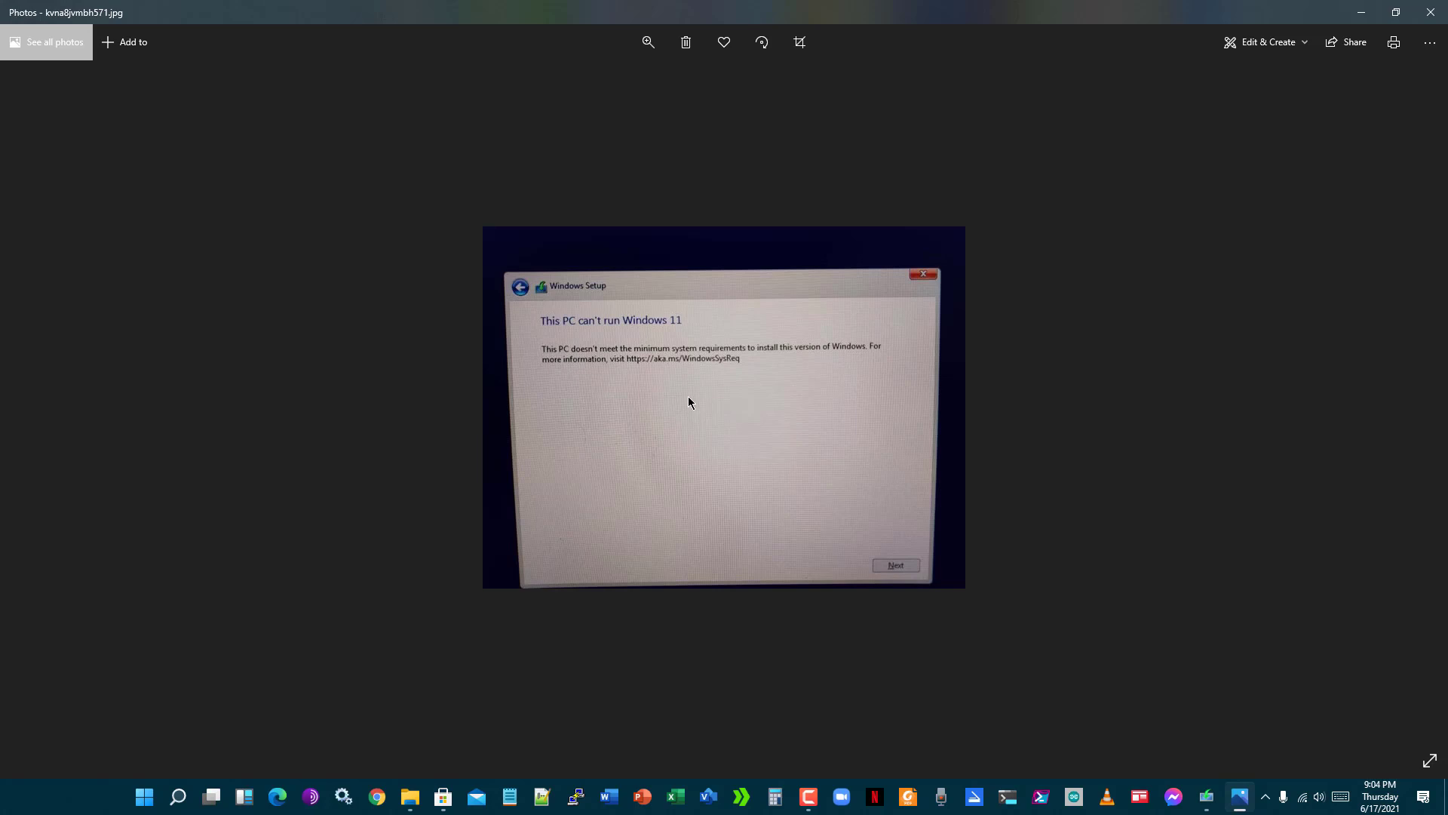
mouse_move(828, 387)
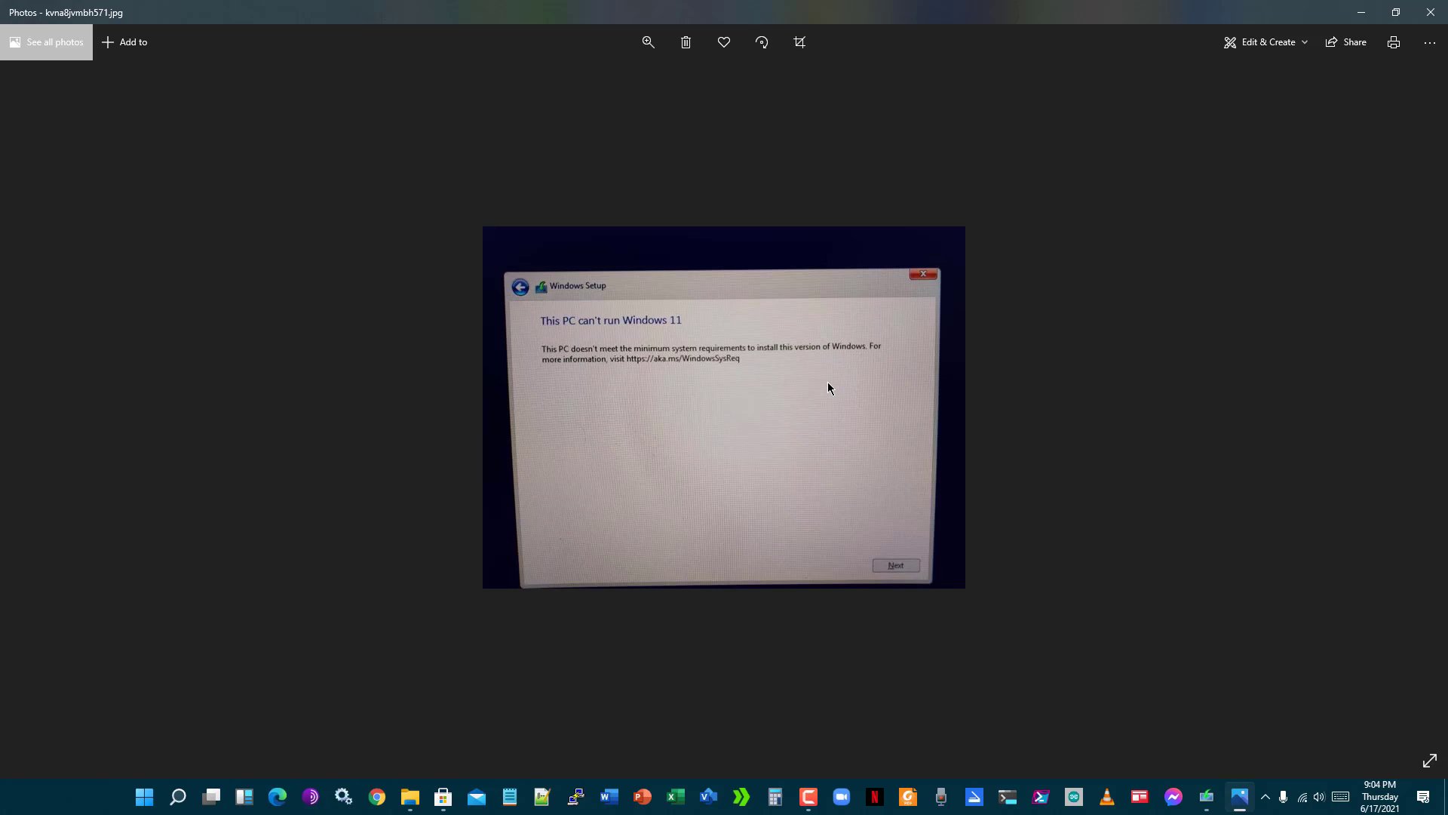
mouse_move(1425, 49)
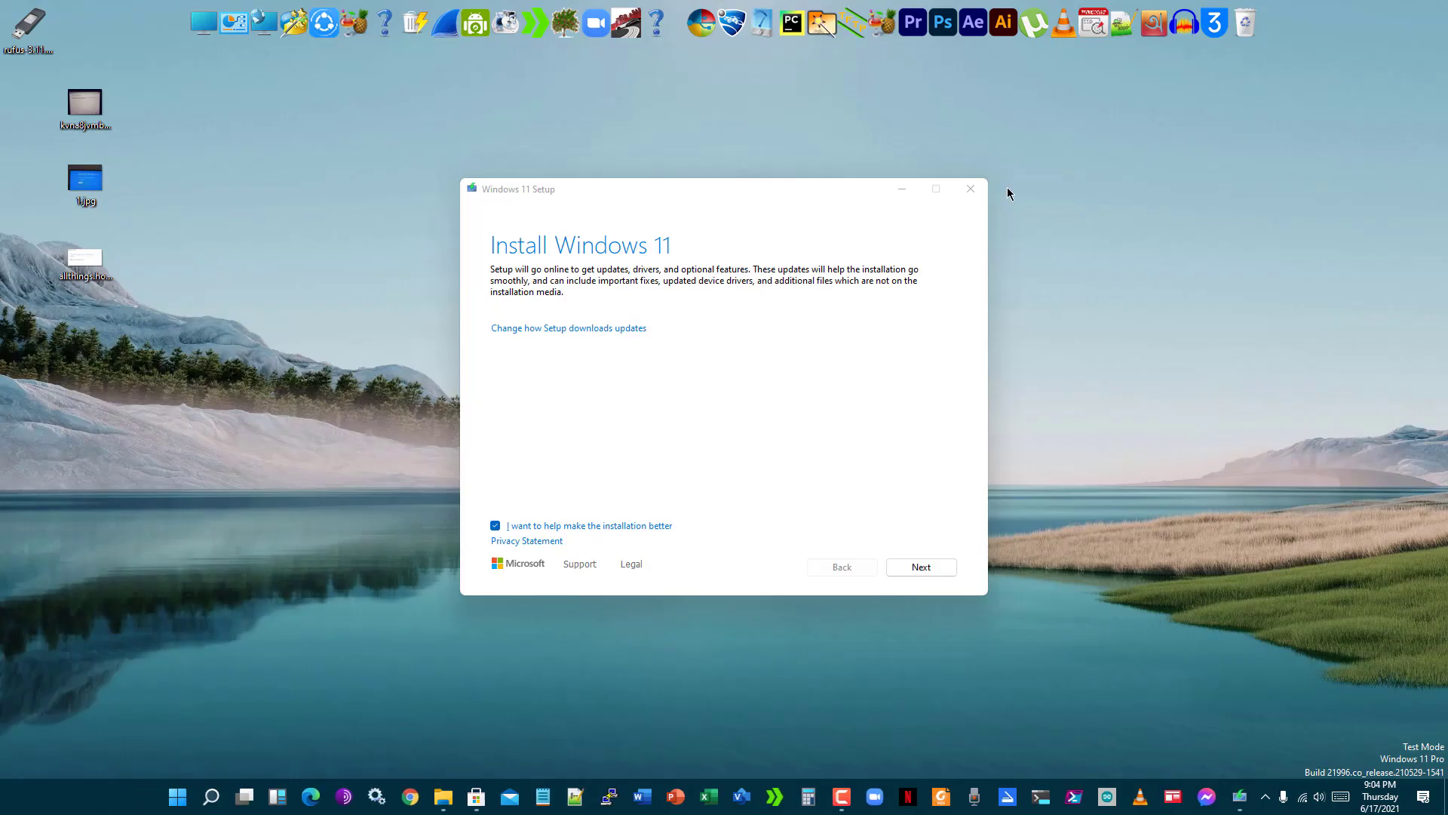
mouse_move(970, 189)
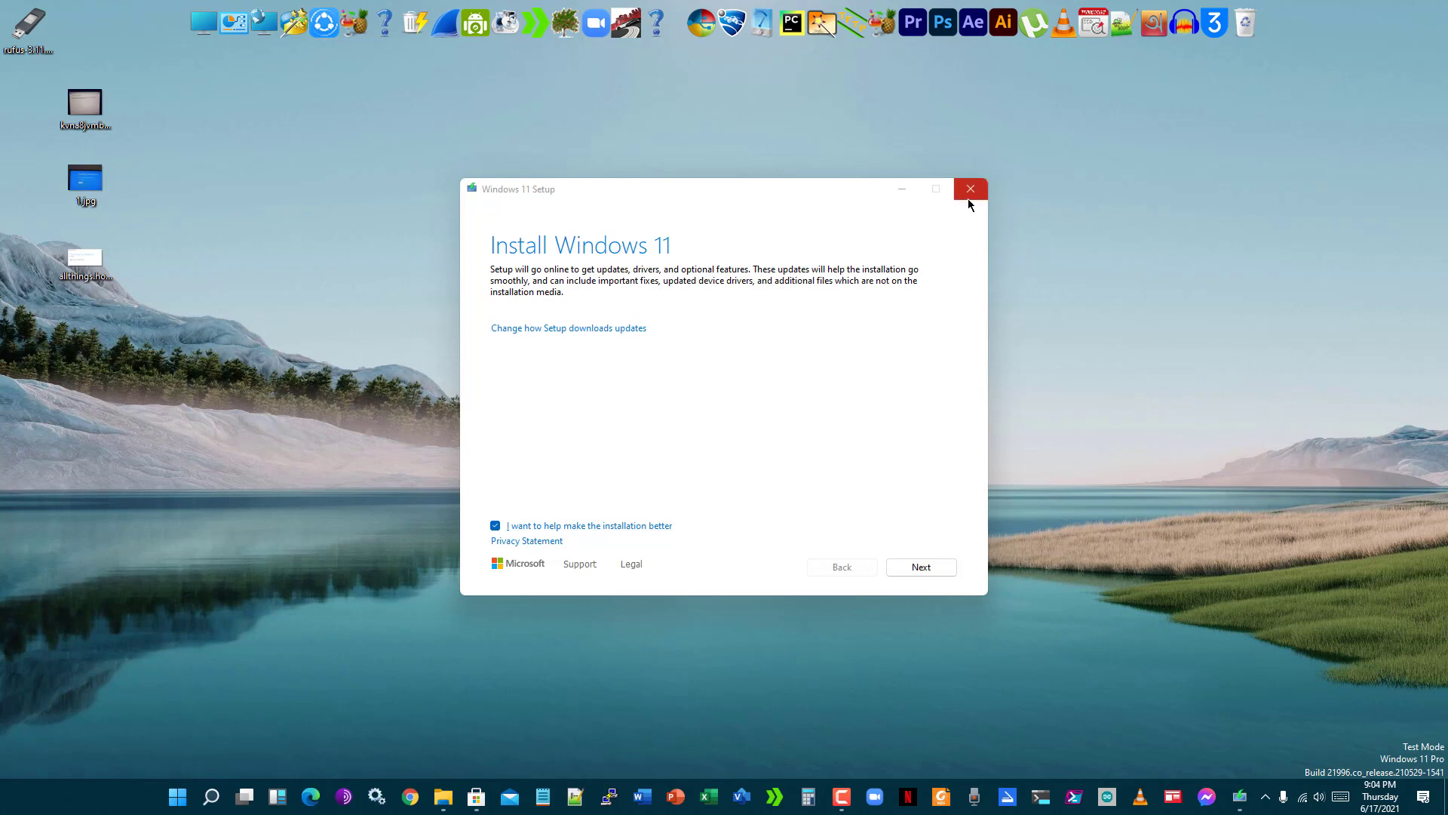
mouse_move(970, 189)
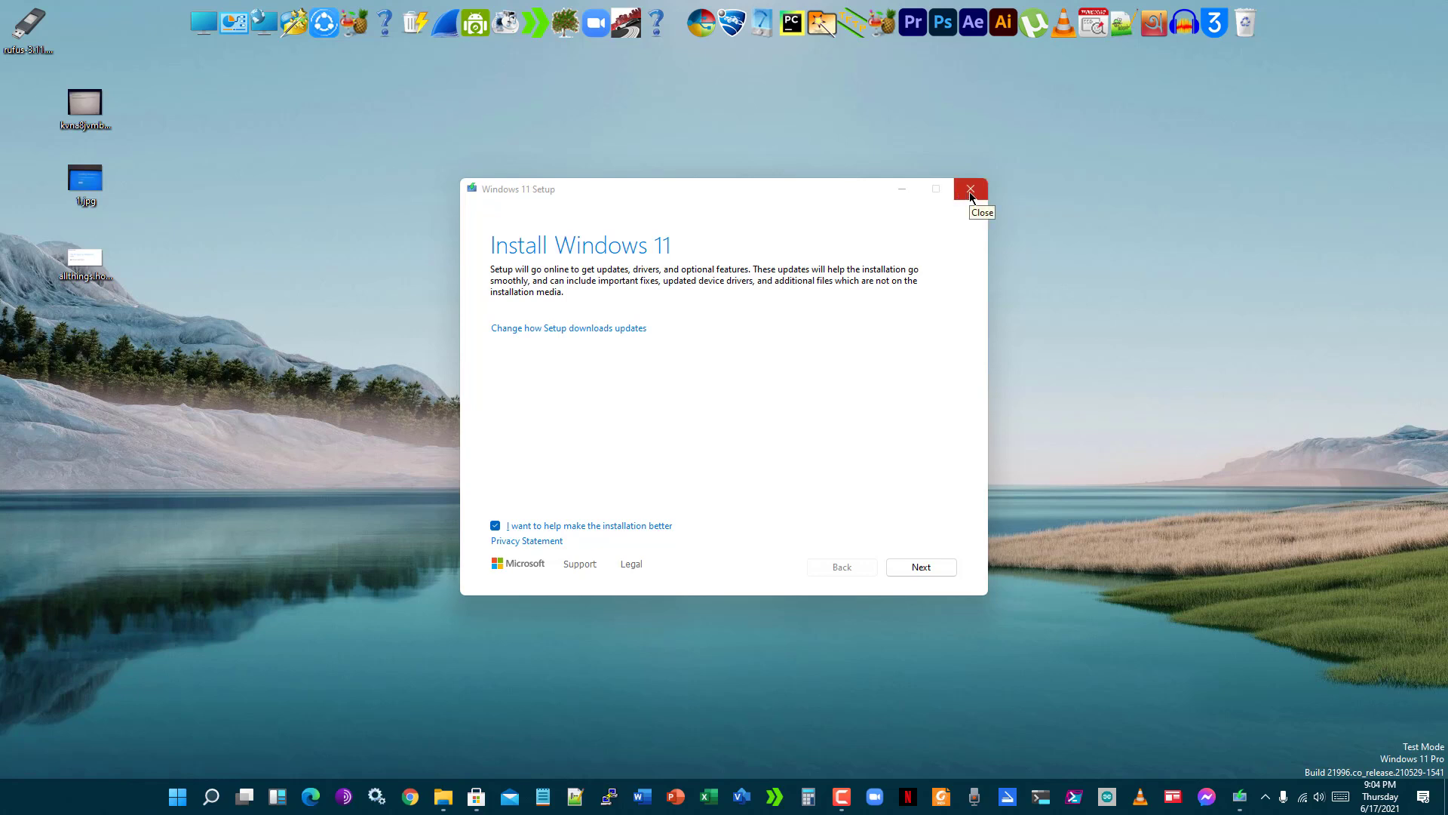
Step: Close the Windows 11 Setup window to bring up the quit prompt
left_click(970, 189)
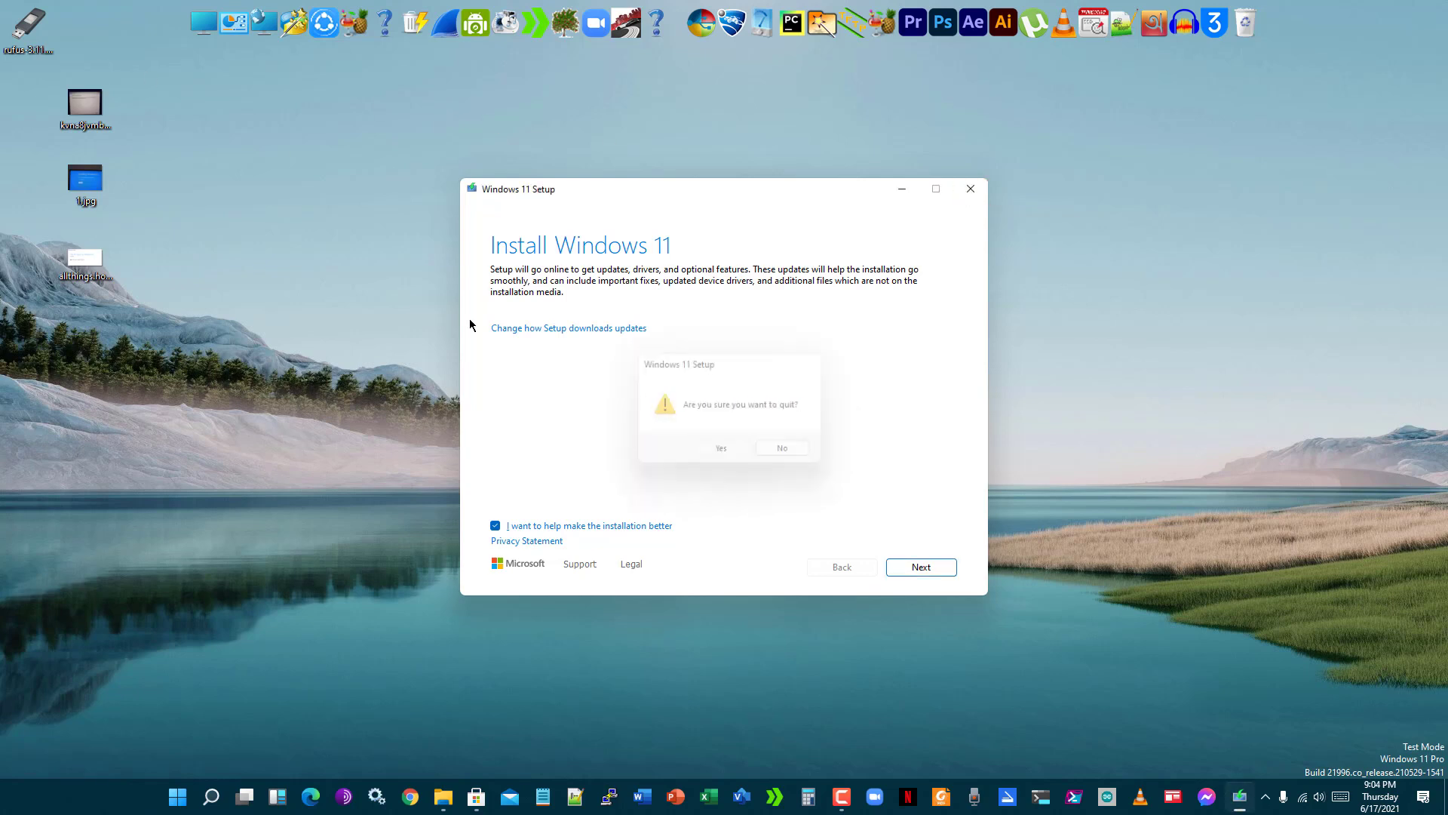
Step: Confirm quitting setup and reopen the CCCOMA_X64F (D:) drive
left_click(720, 448)
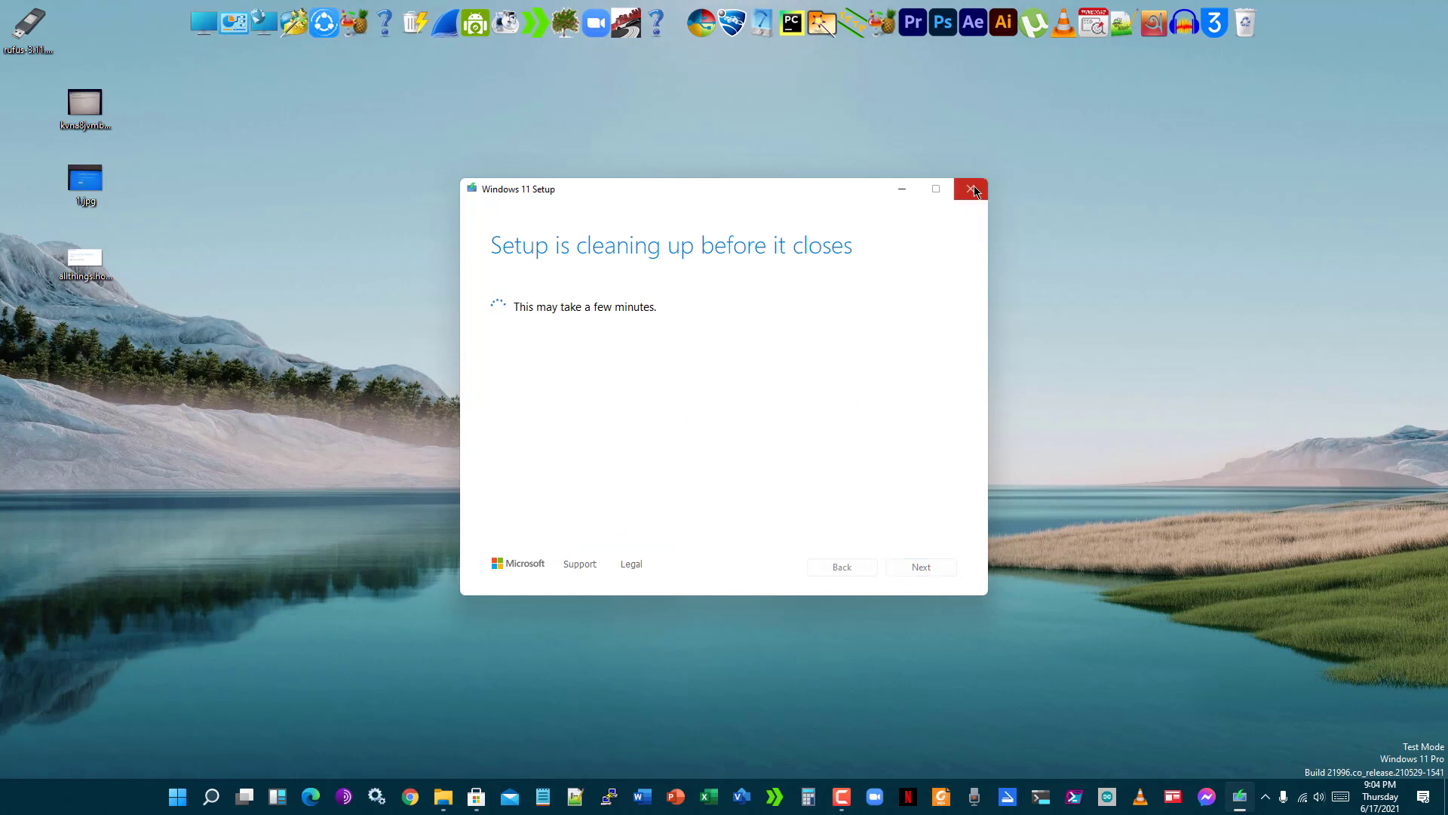
mouse_move(176, 30)
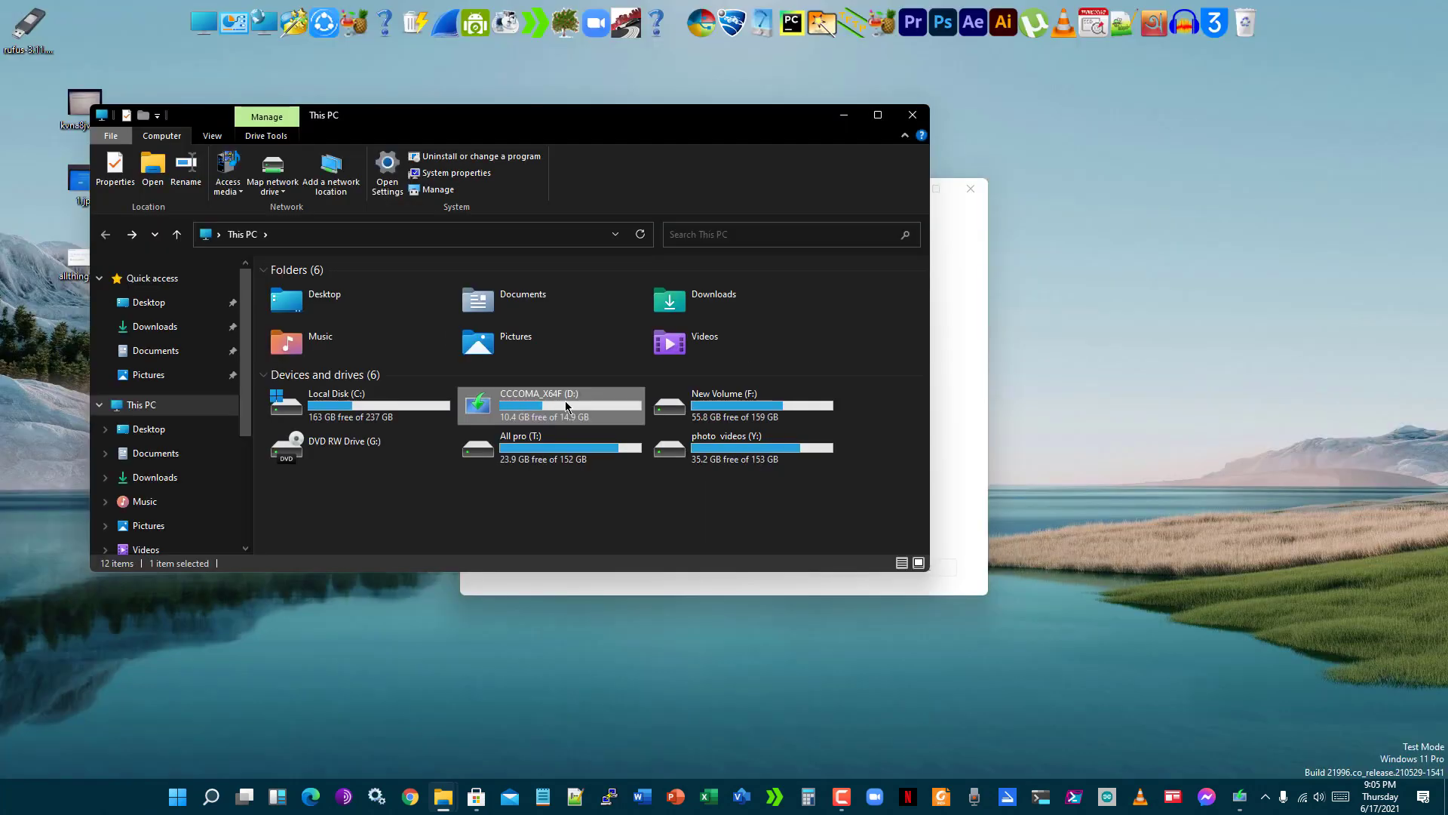
mouse_move(564, 407)
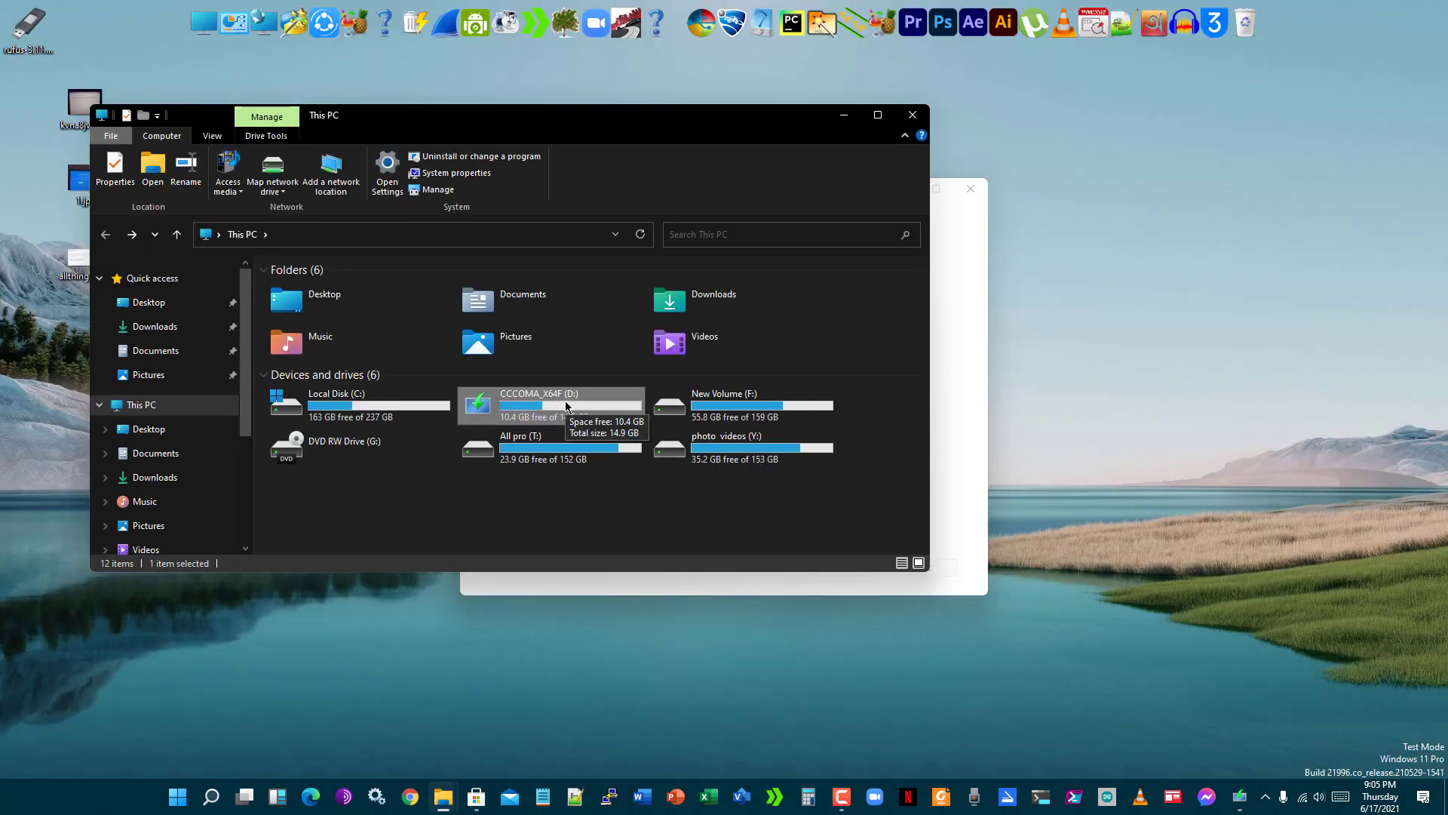
double_click(563, 404)
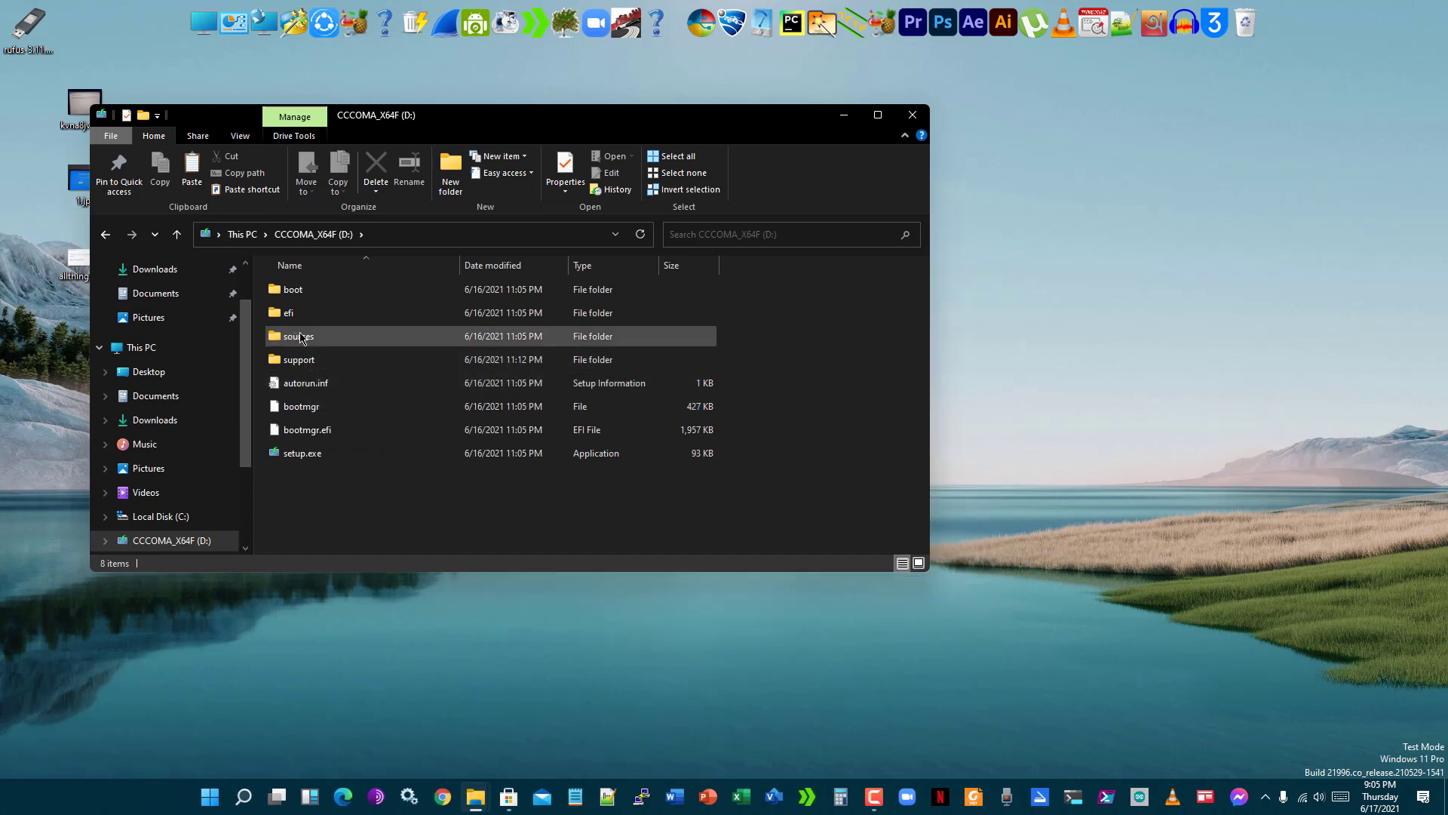
Step: Open the sources folder on D: and the All pro (T:) drive in a second window
double_click(299, 335)
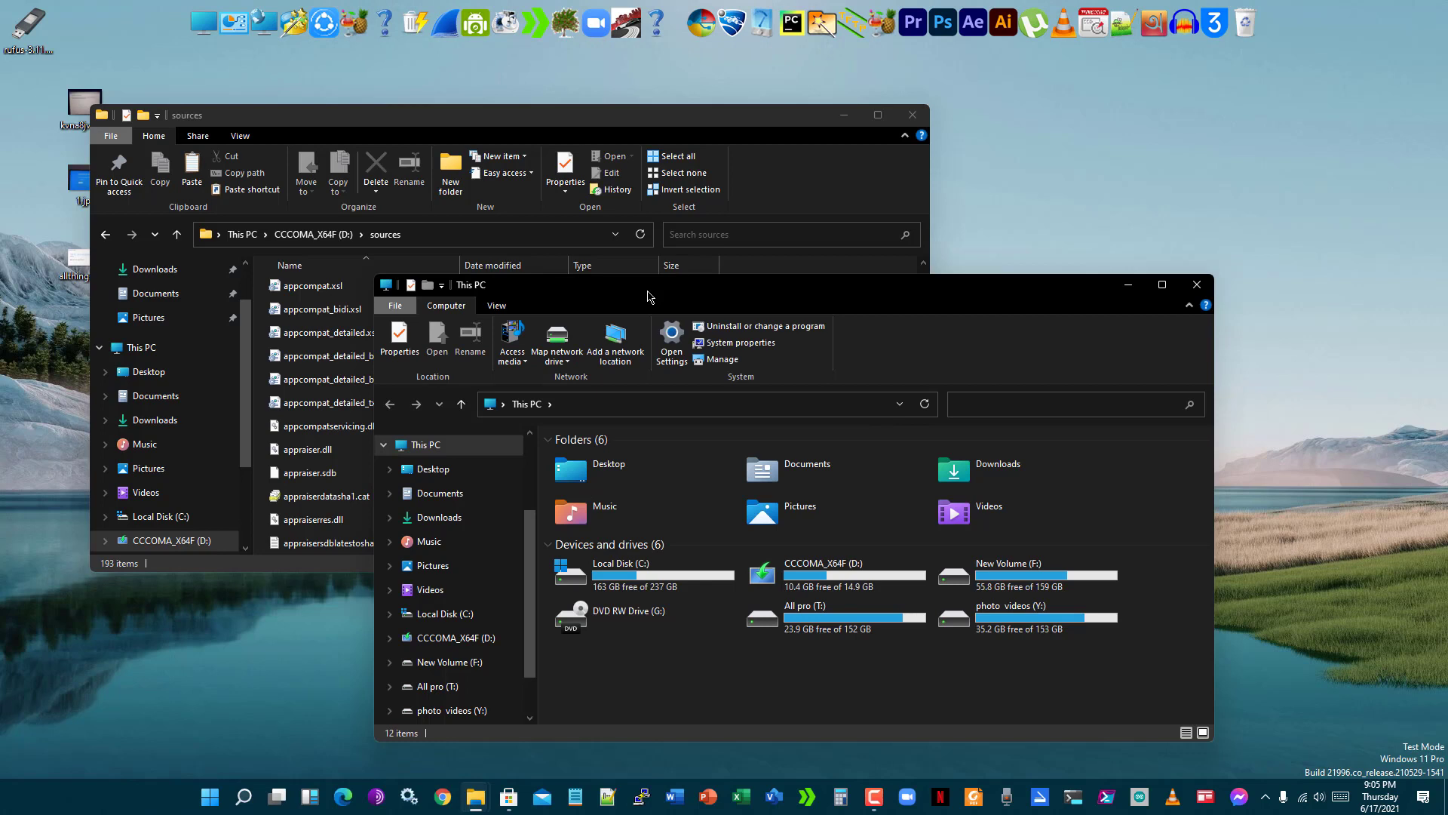
mouse_move(686, 299)
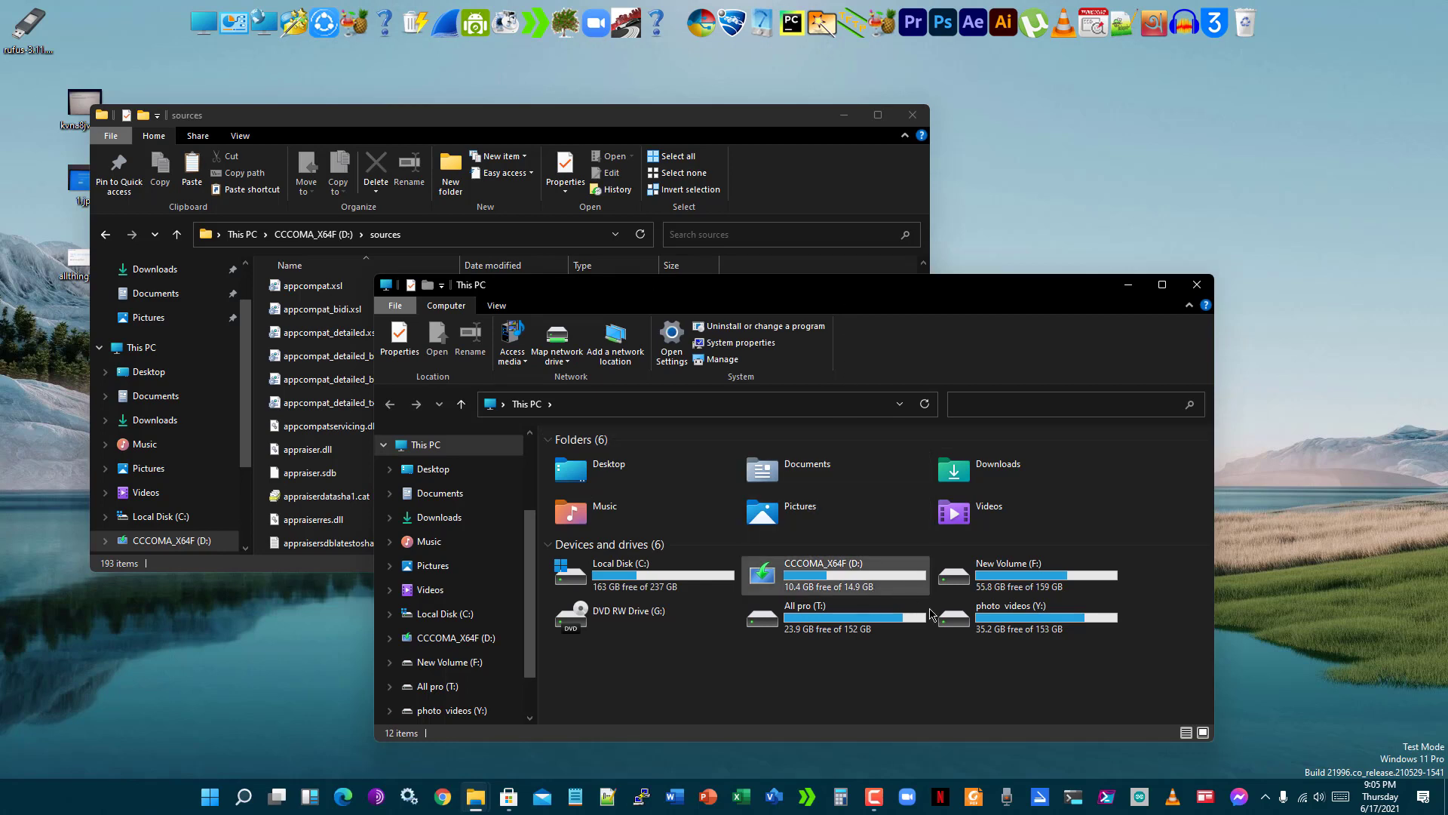
mouse_move(827, 617)
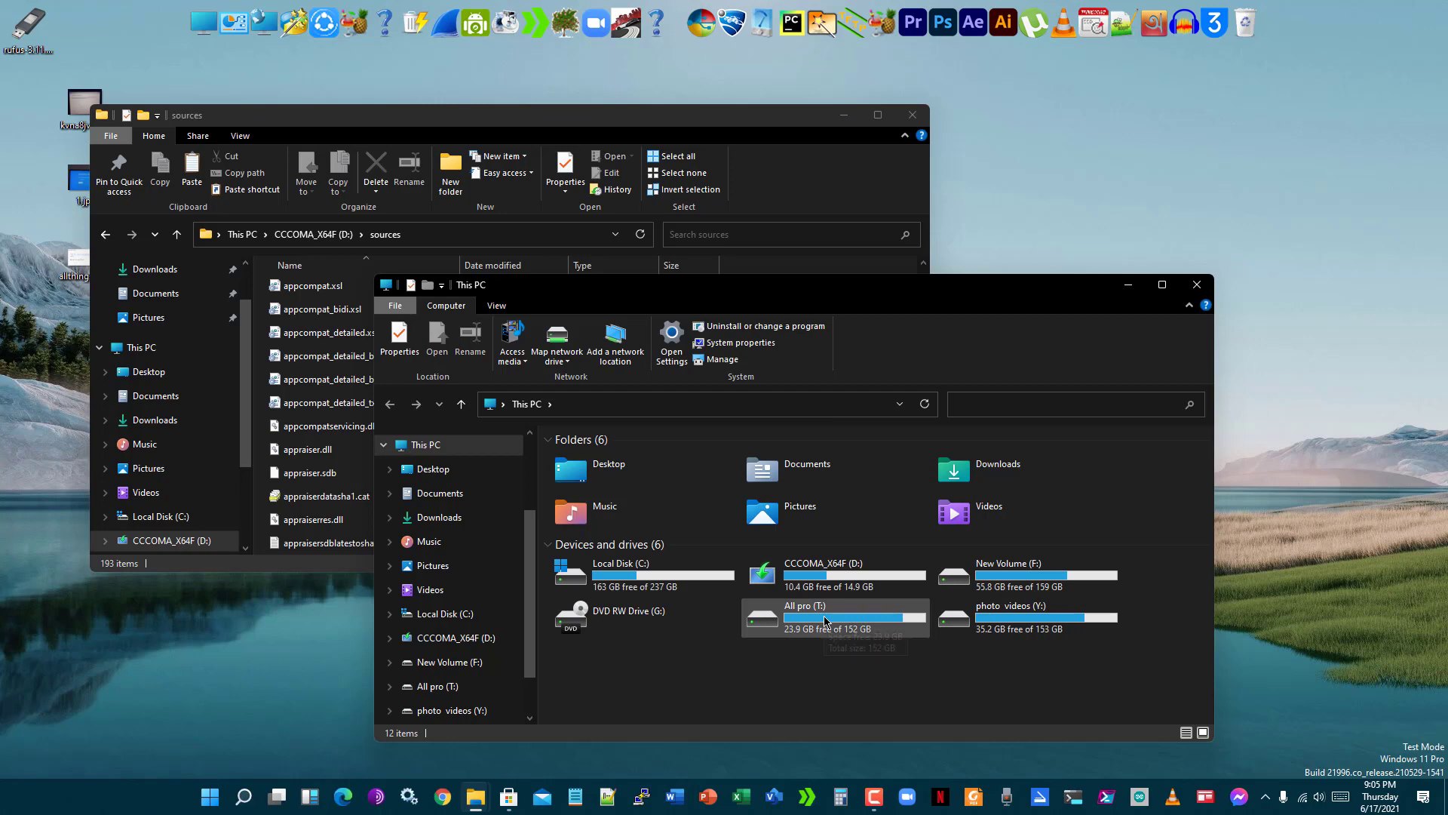
double_click(820, 614)
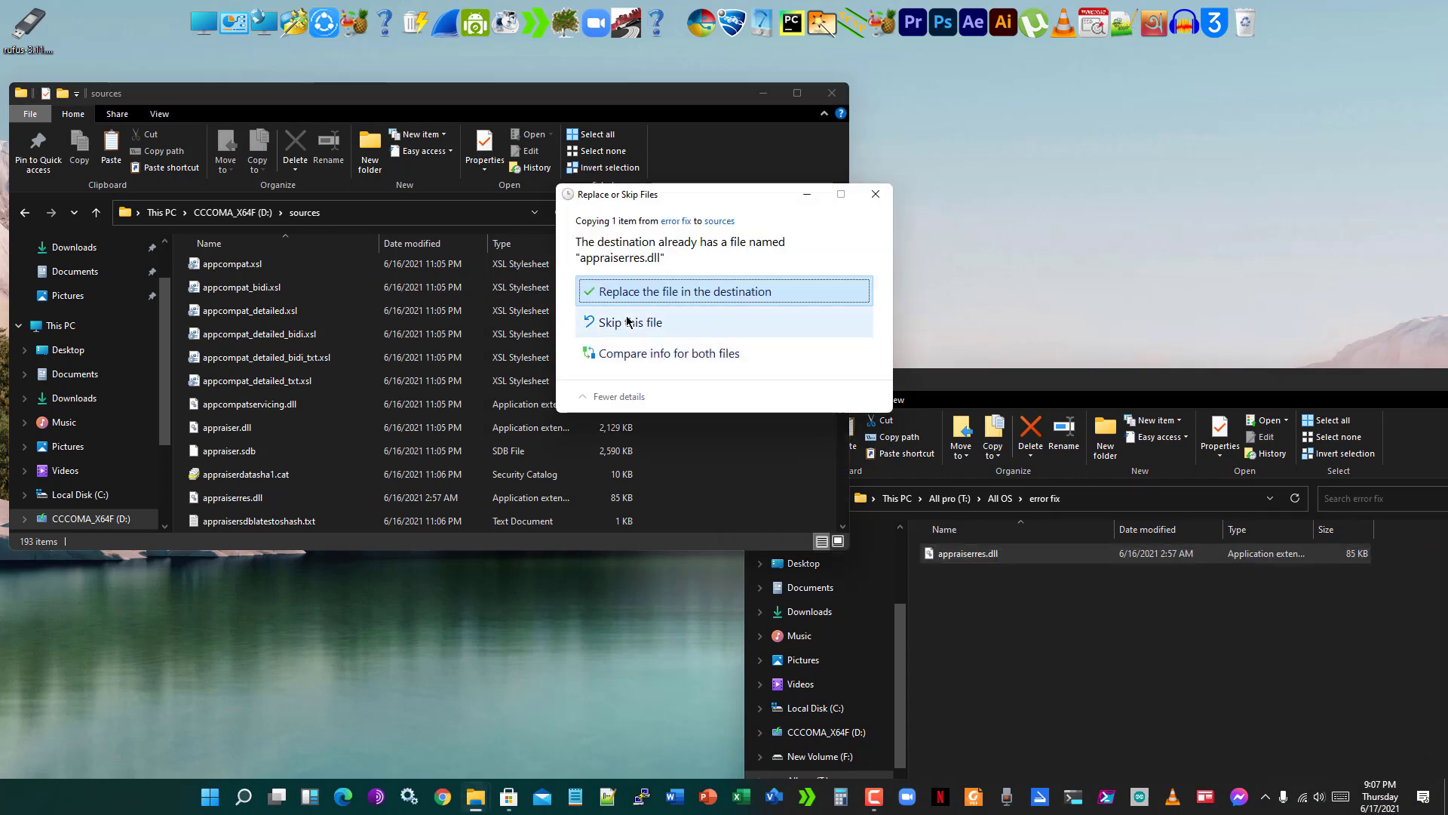
Step: Replace appraiserres.dll in sources with the 85 KB error fix version, then go to This PC
left_click(687, 291)
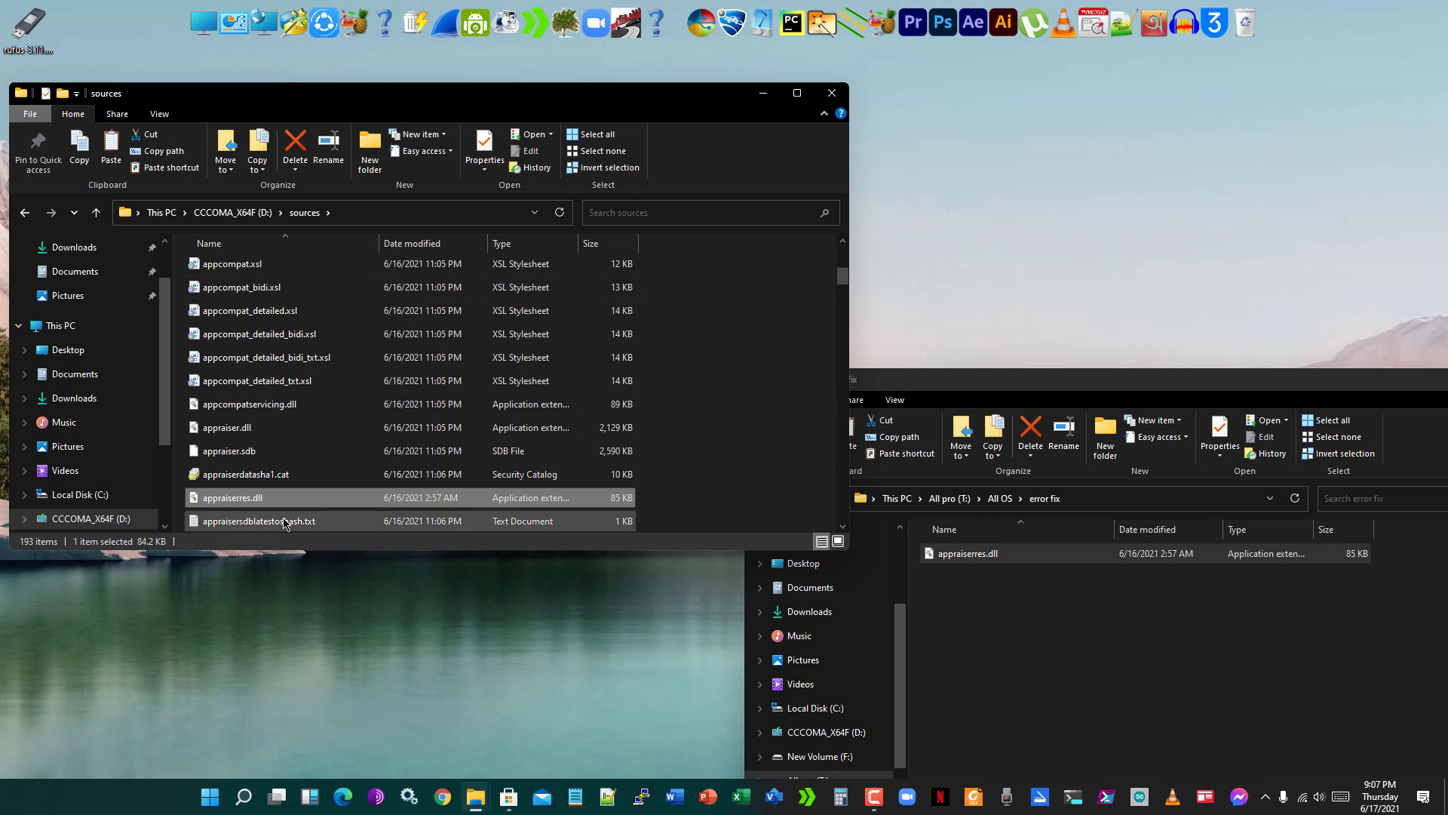
mouse_move(300, 519)
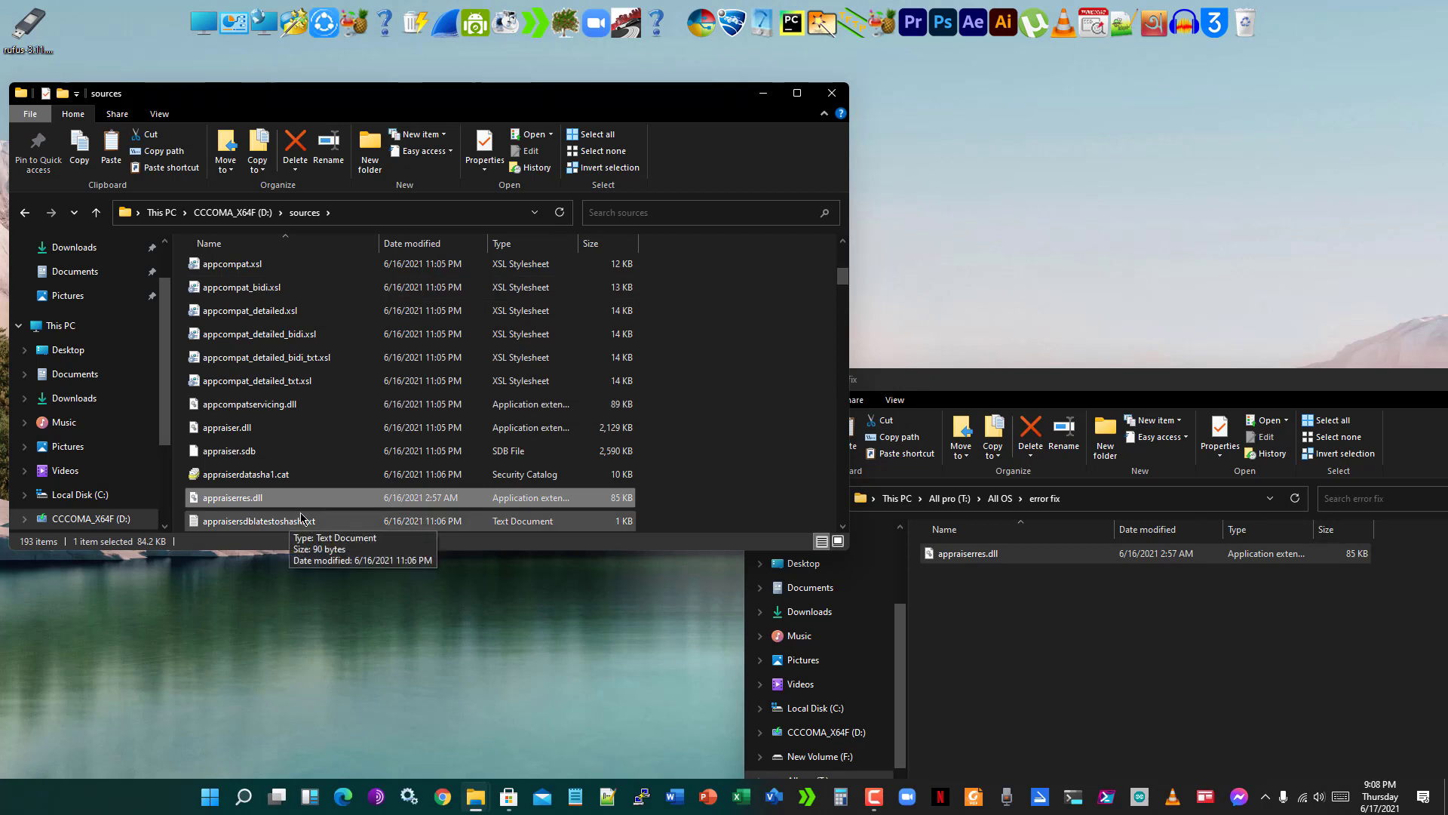
mouse_move(414, 507)
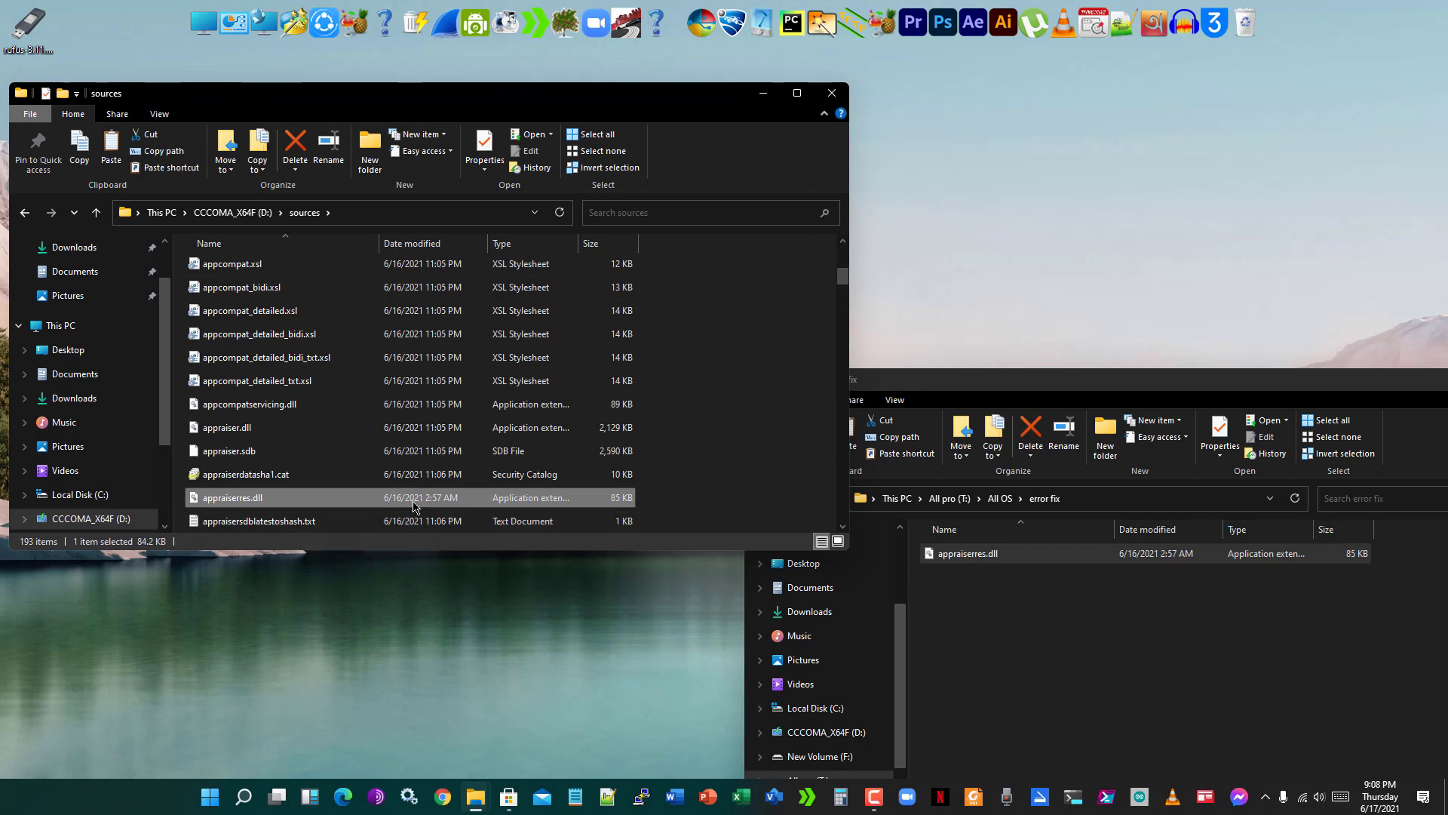
left_click(829, 92)
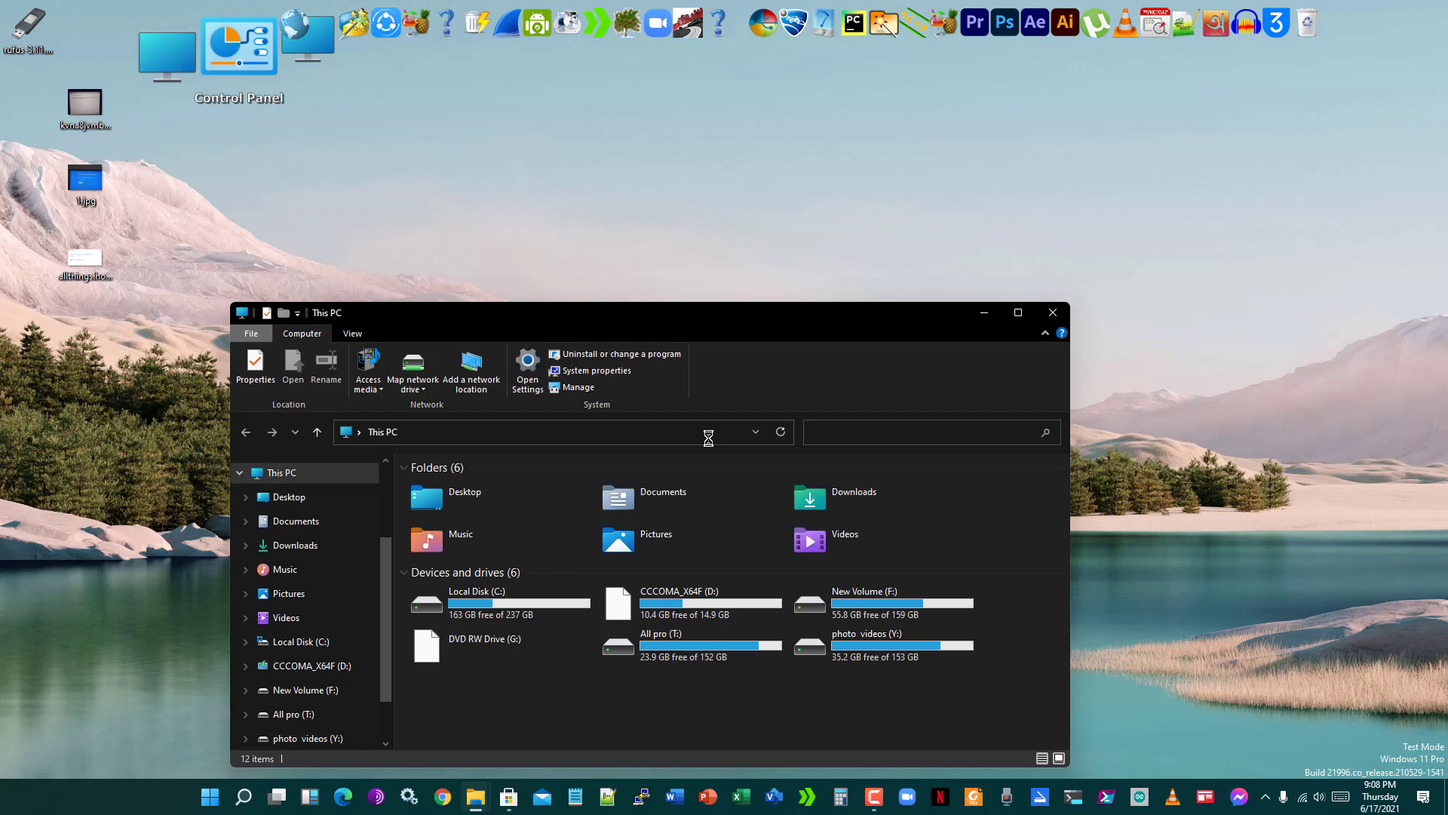
Step: Relaunch setup.exe from the CCCOMA_X64F (D:) drive, then close the Setup window
double_click(682, 601)
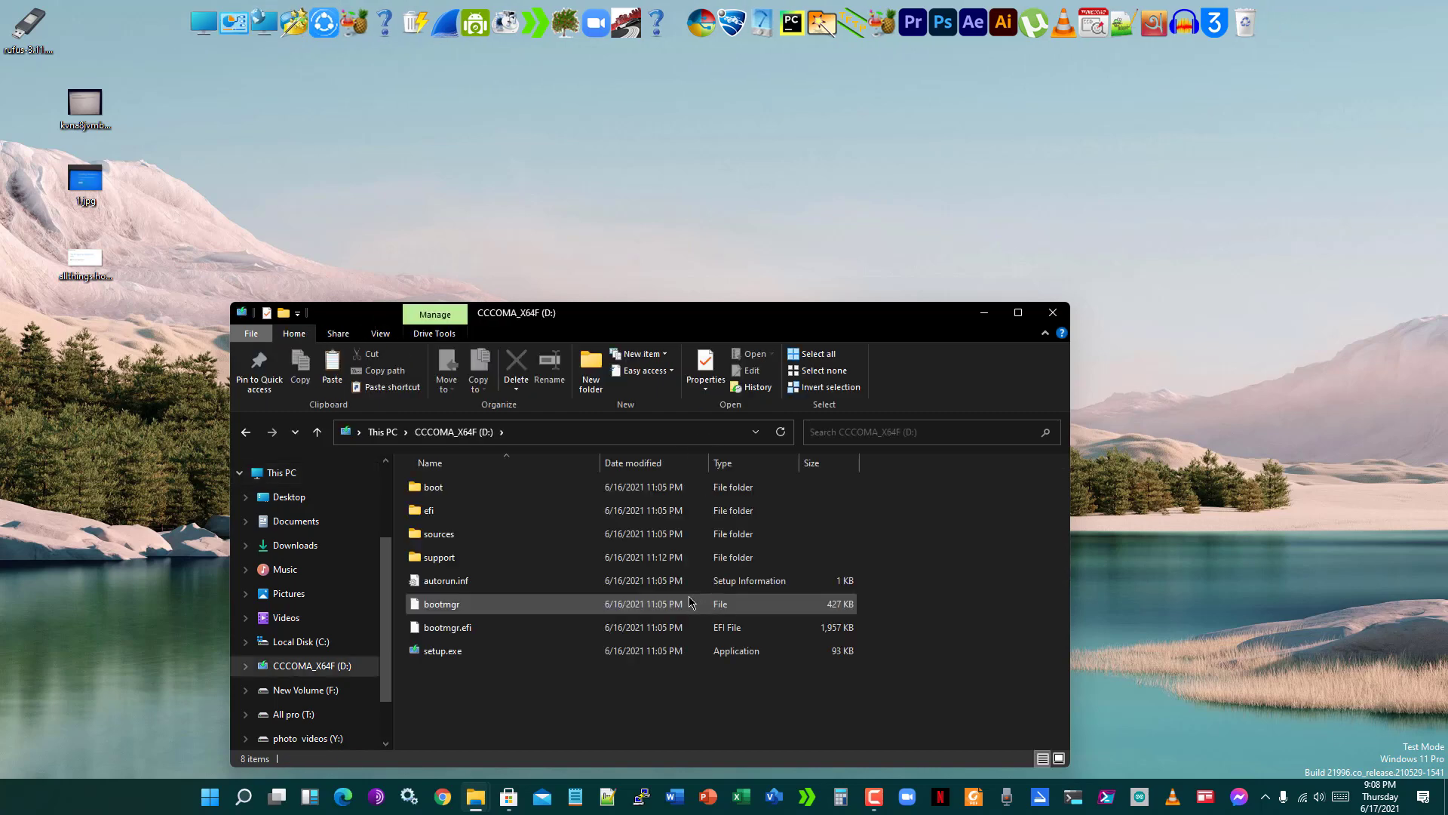
left_click(443, 650)
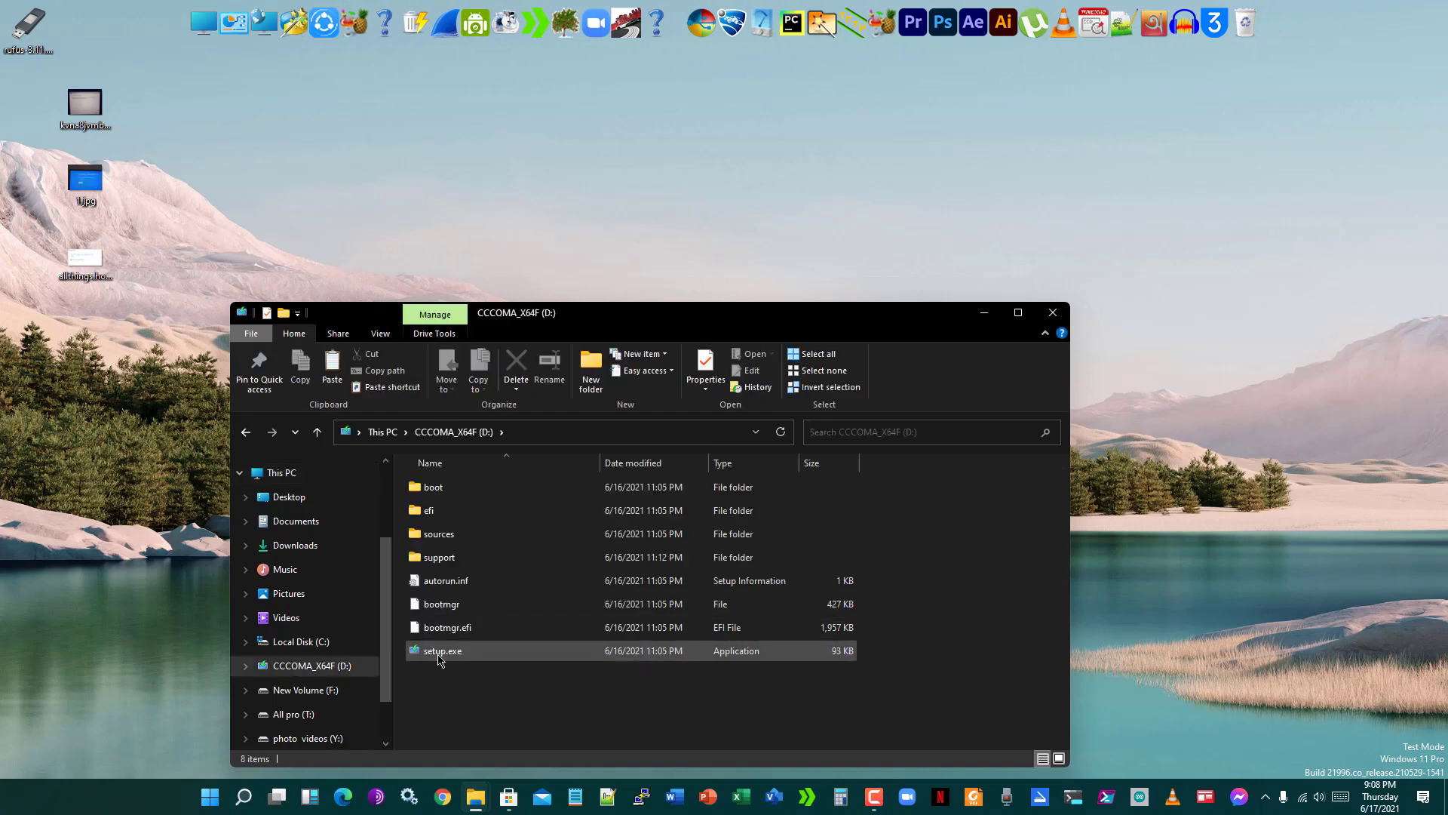
left_click(442, 650)
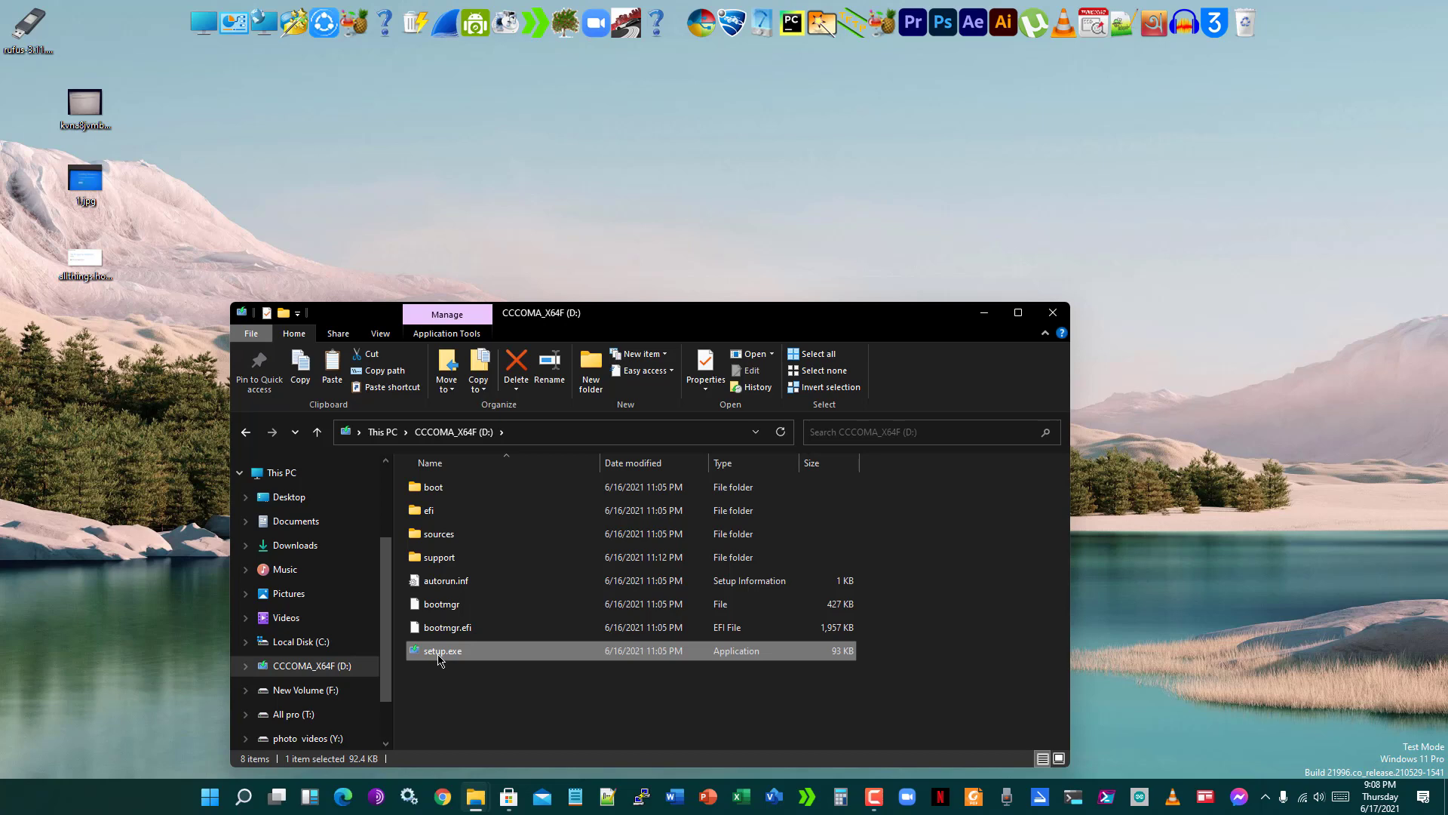
double_click(440, 650)
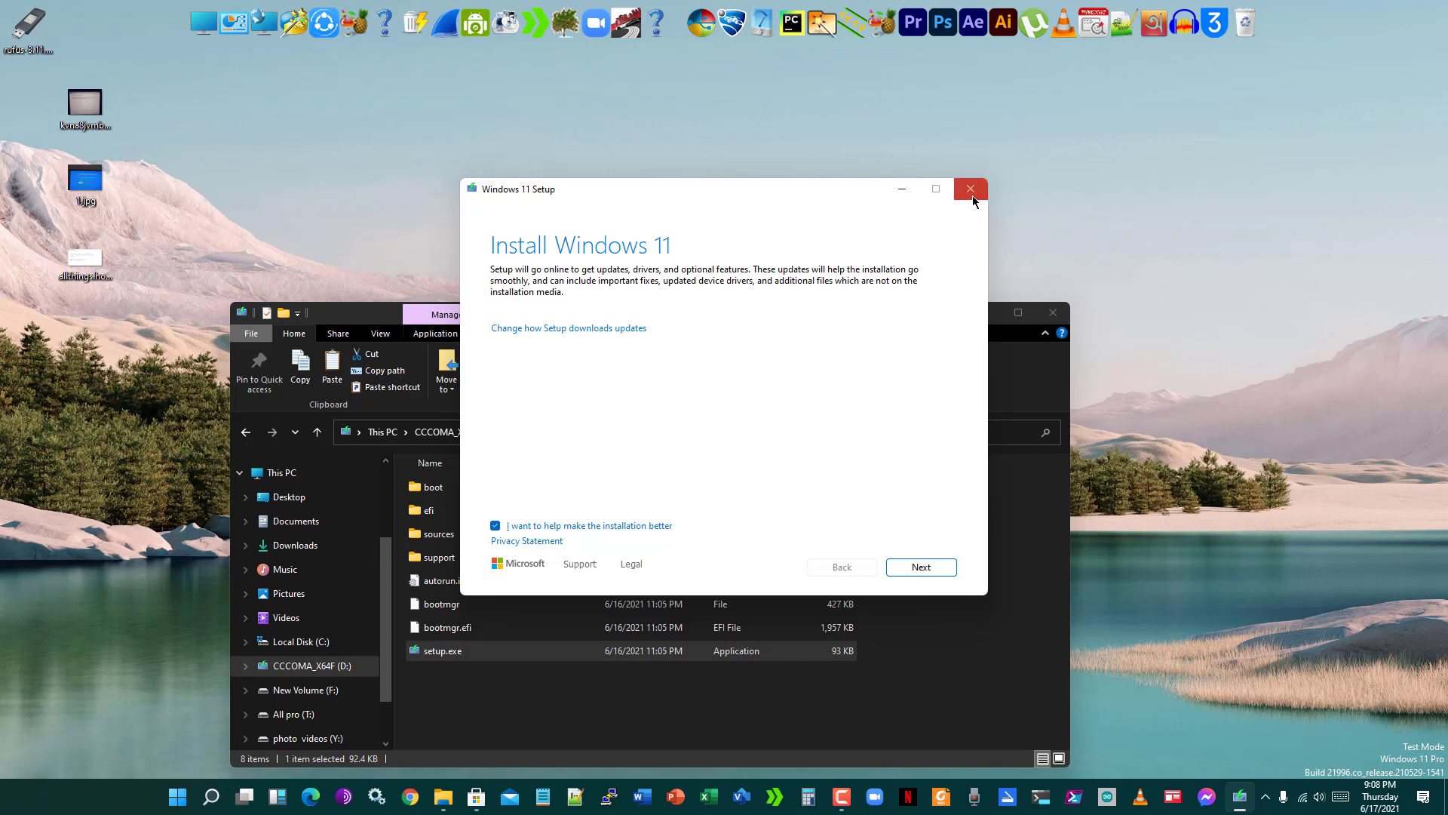
left_click(970, 189)
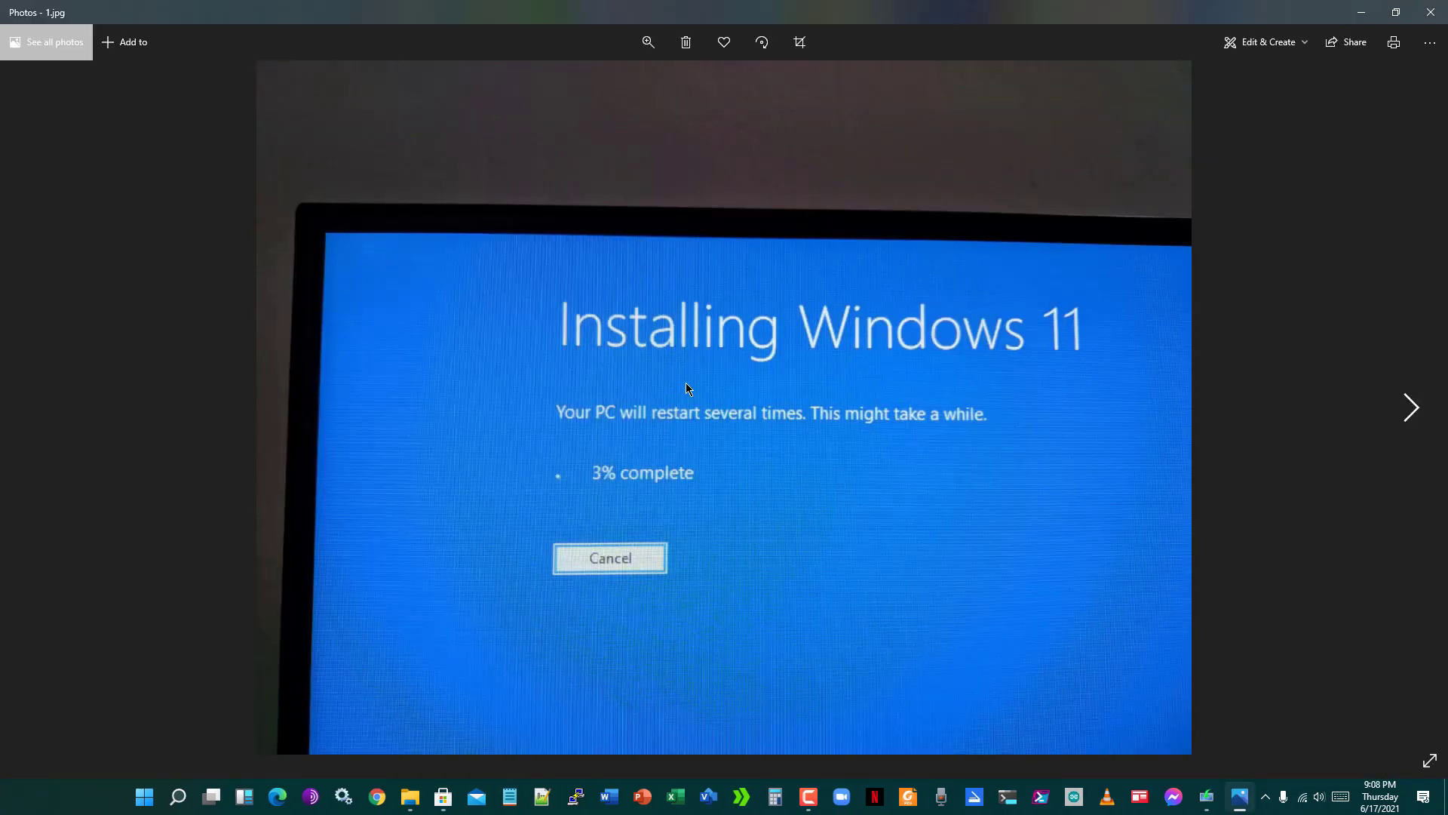
mouse_move(699, 478)
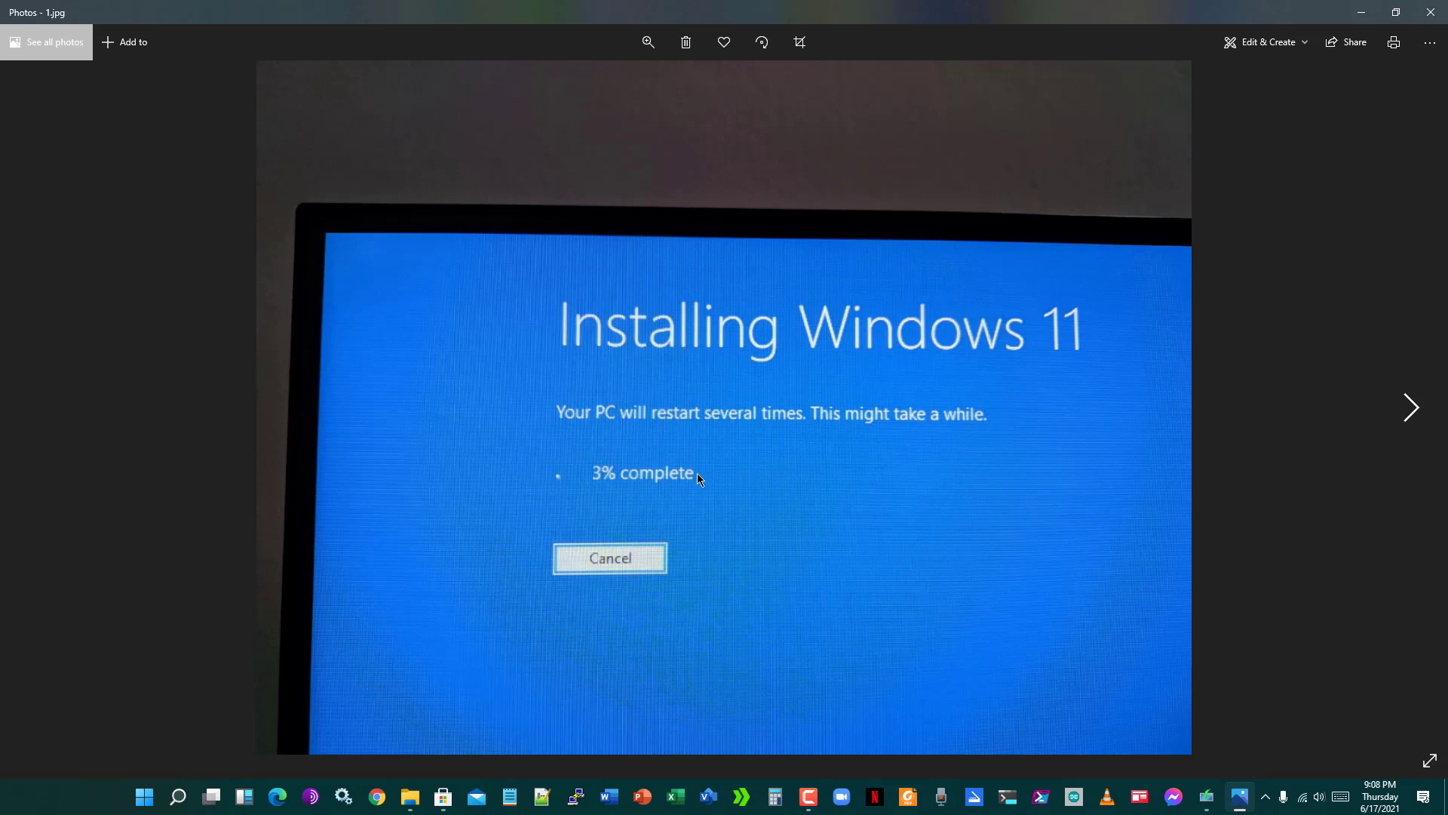
mouse_move(584, 513)
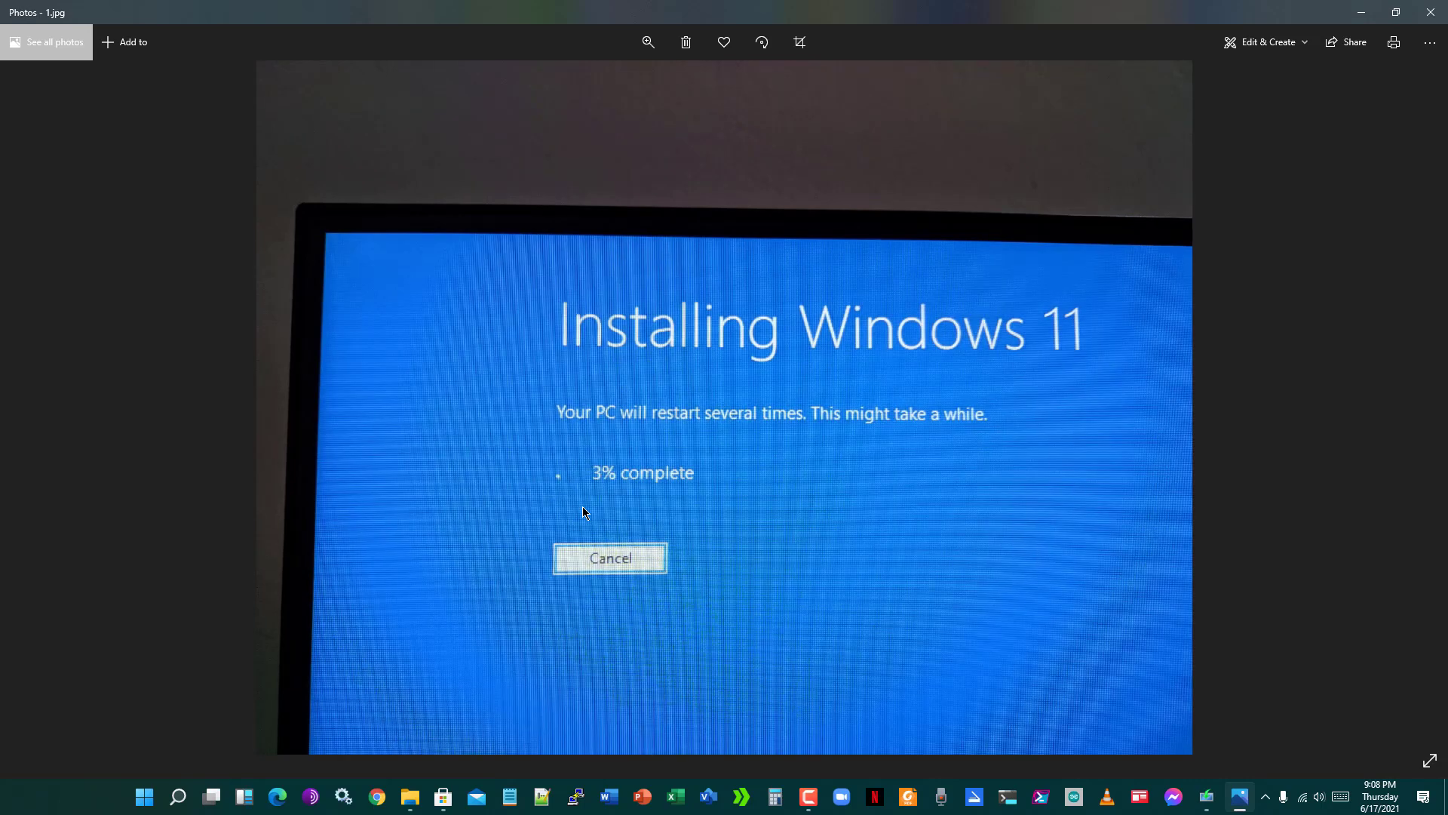
mouse_move(1443, 294)
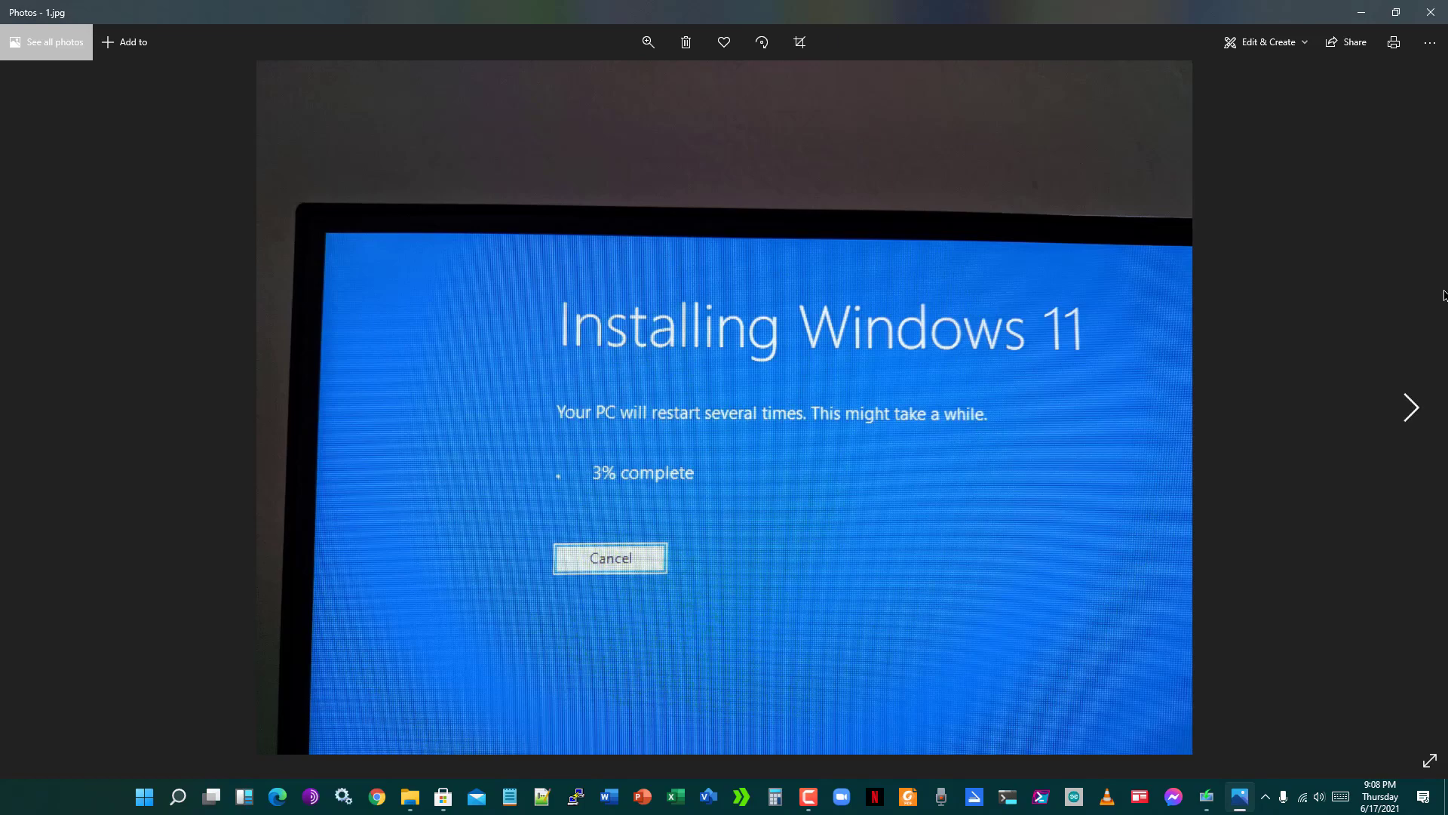
Step: Move Photos on to the 'This PC can't run Windows 11' requirements error image
left_click(1436, 12)
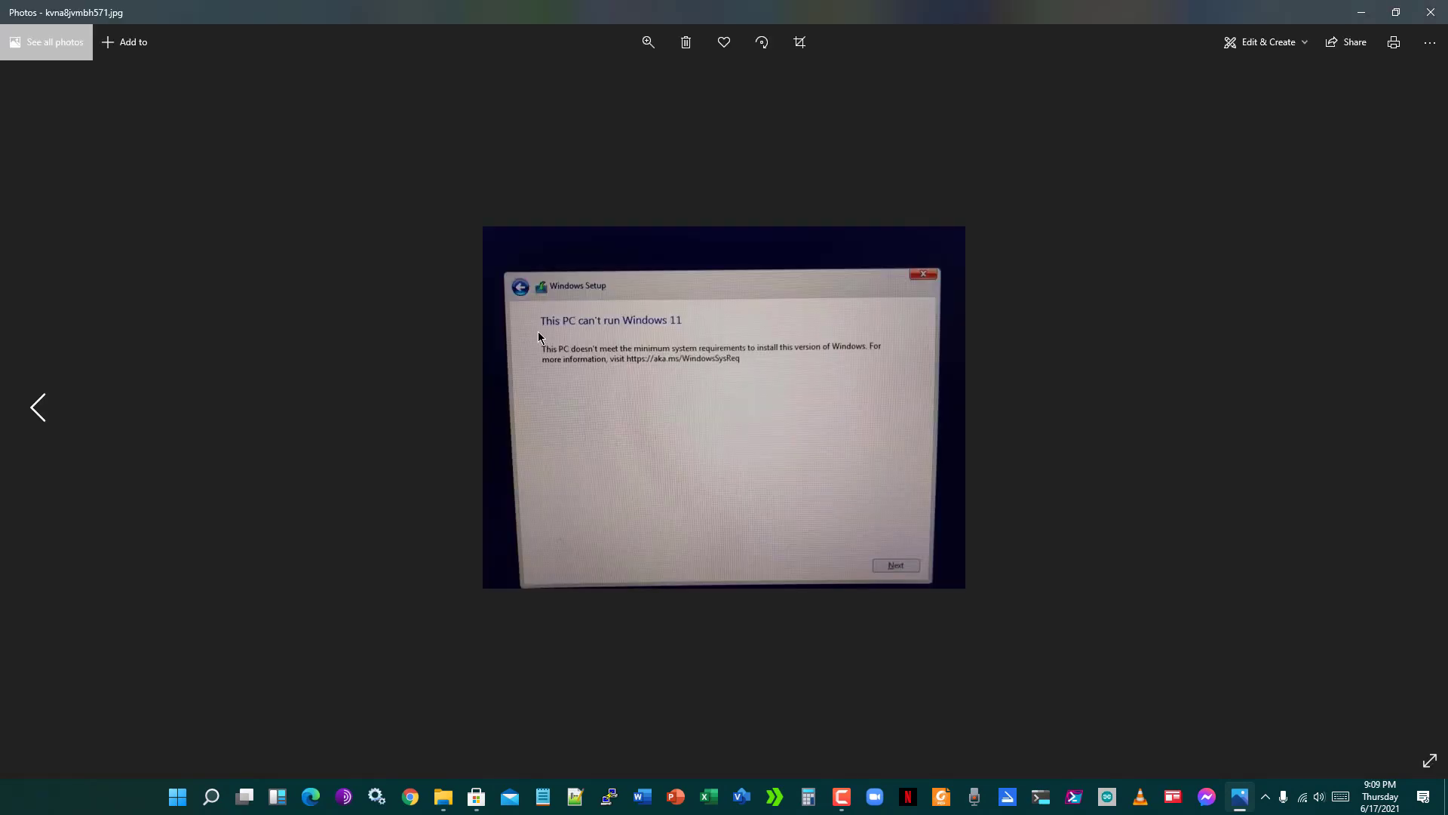
mouse_move(708, 414)
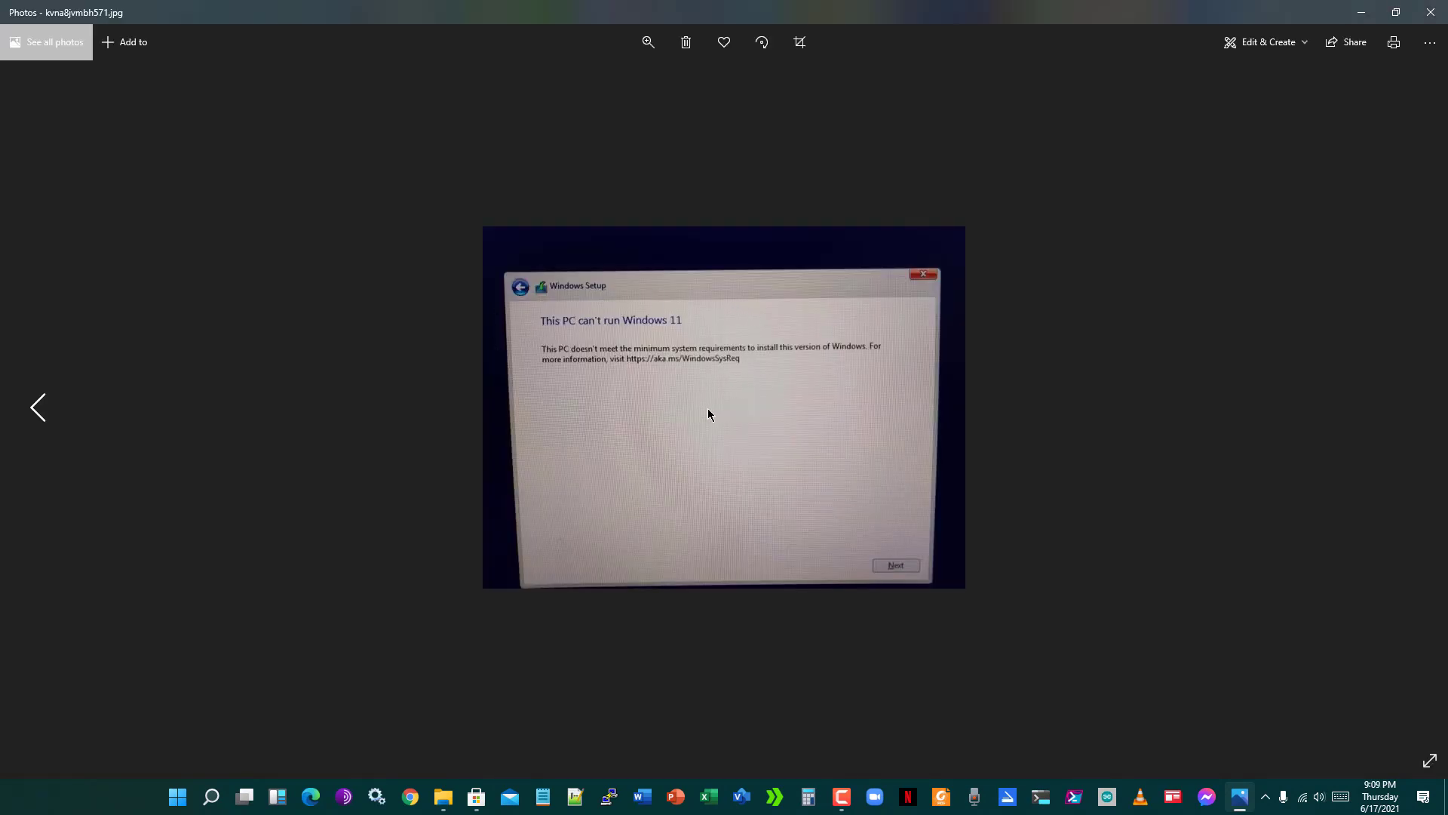
mouse_move(1431, 13)
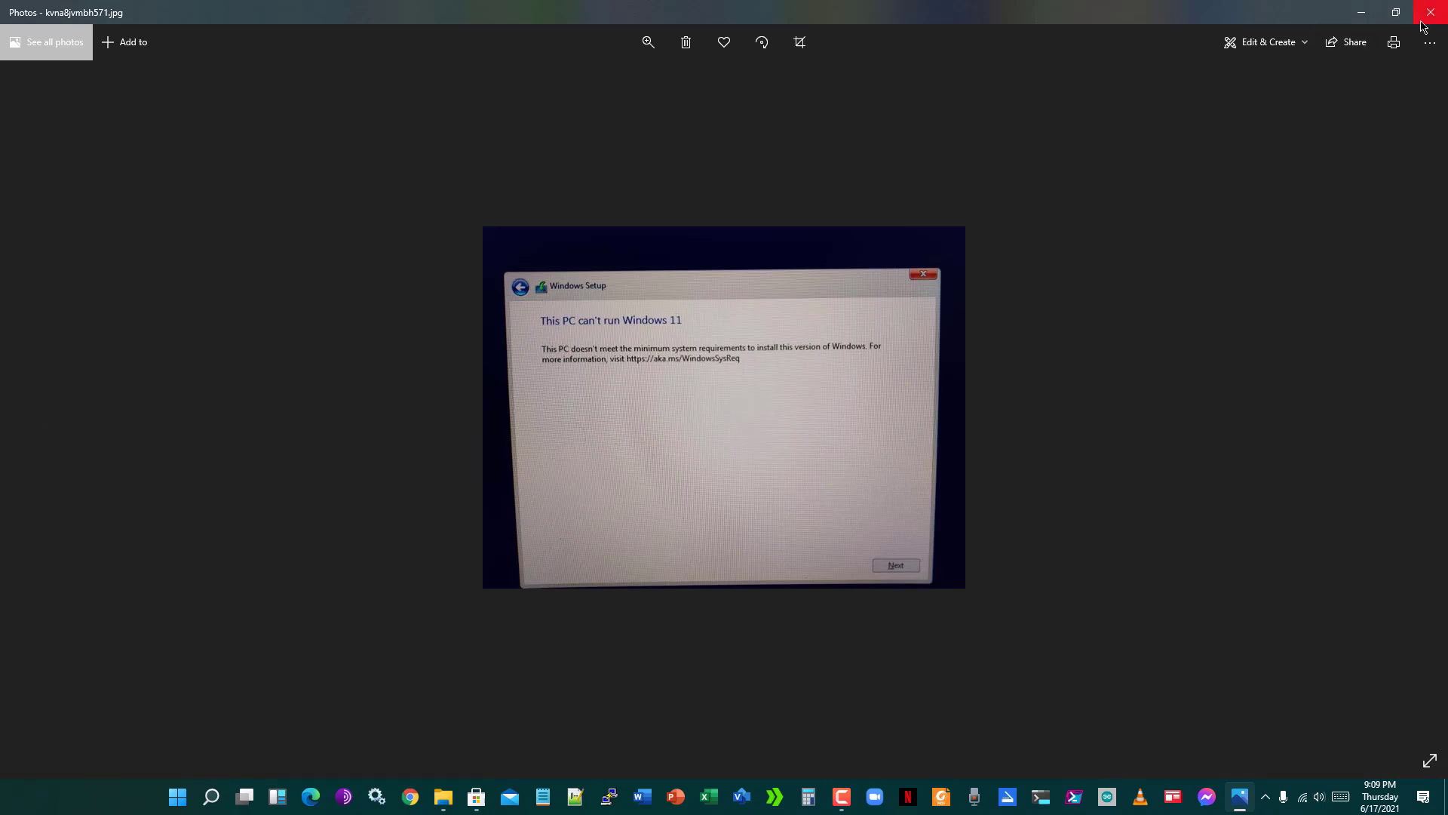
Step: Close the Photos viewer and the D: drive File Explorer window to reveal the desktop
left_click(1430, 12)
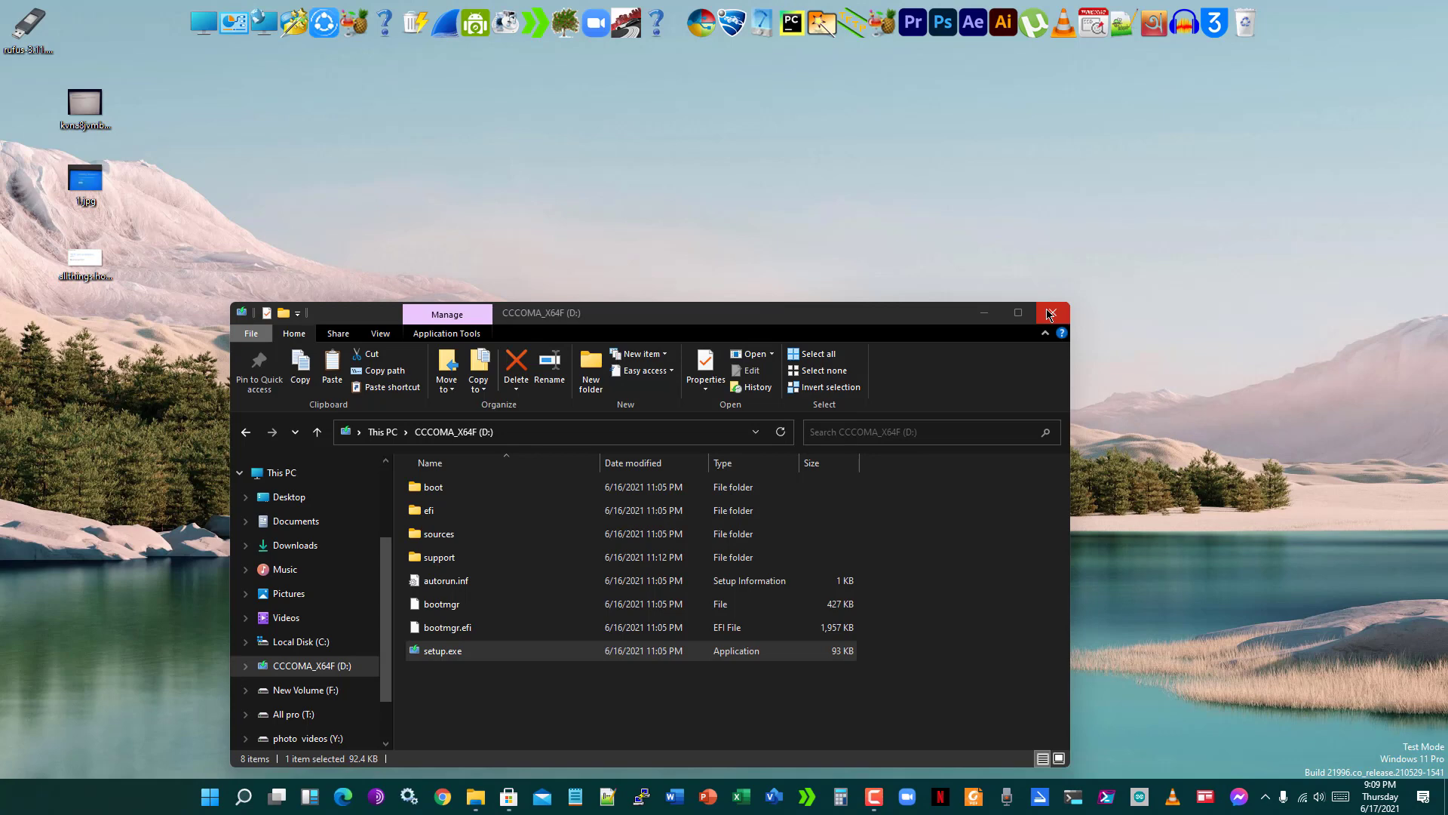
left_click(1052, 312)
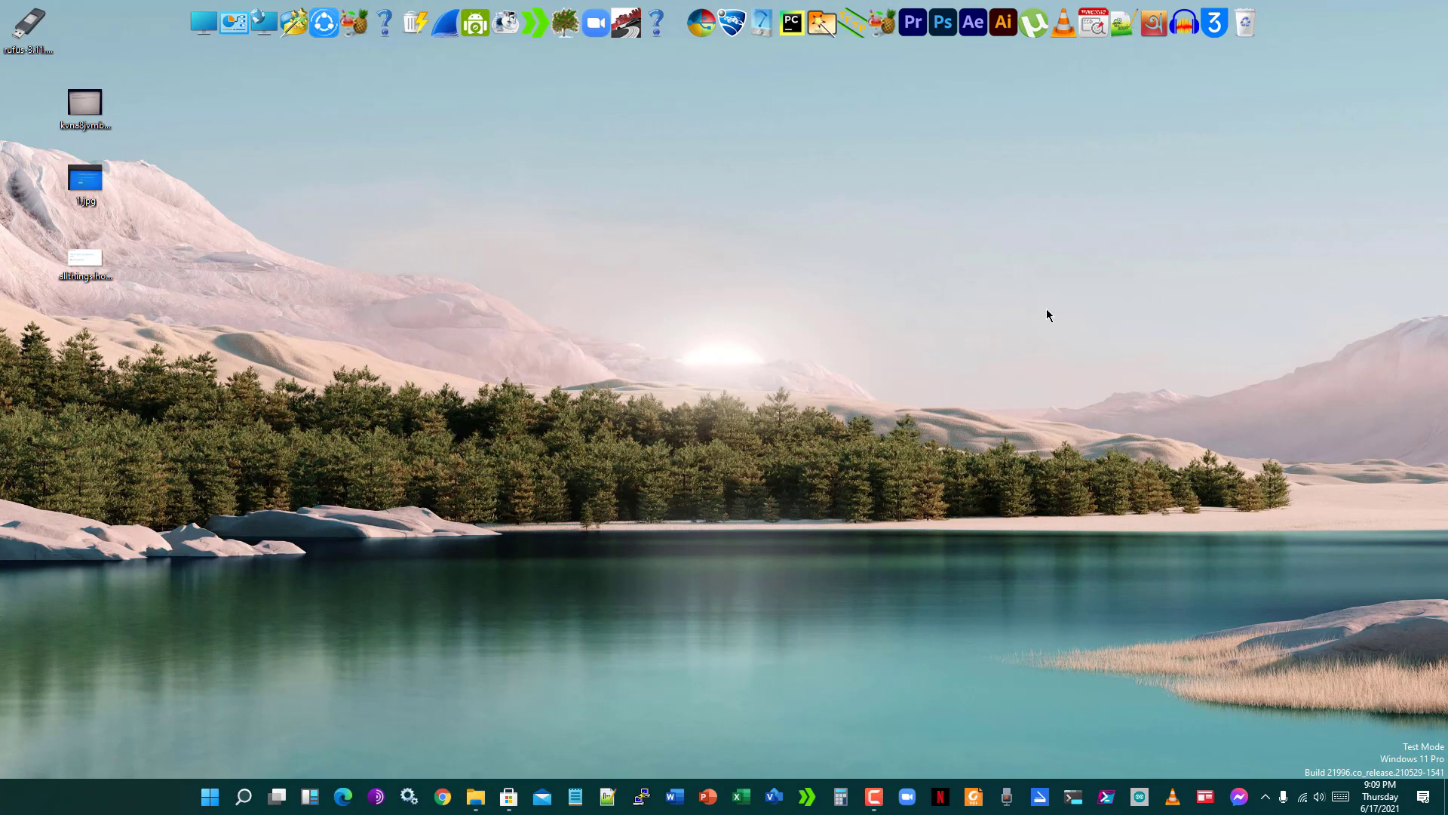